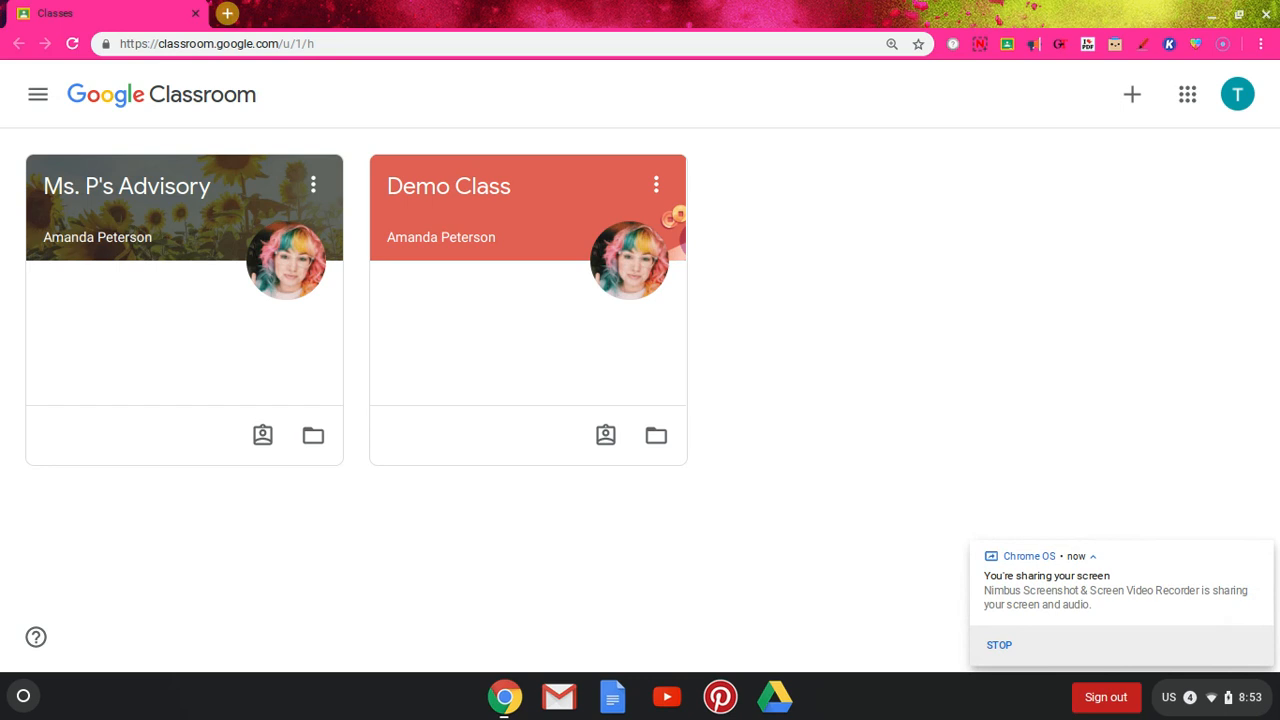
{"action": "mouse_move", "coordinate": [1031, 570]}
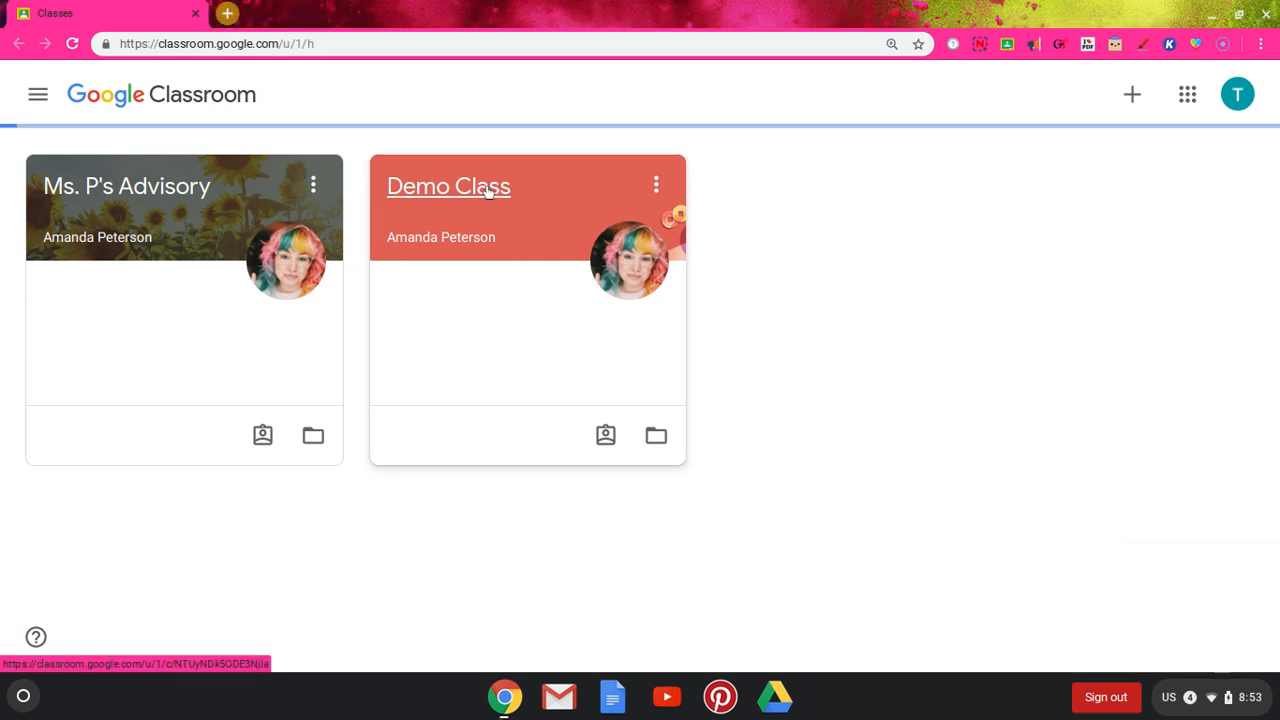
Step: Open the Demo Class card from the Classroom home page
{"action": "left_click", "coordinate": [448, 186]}
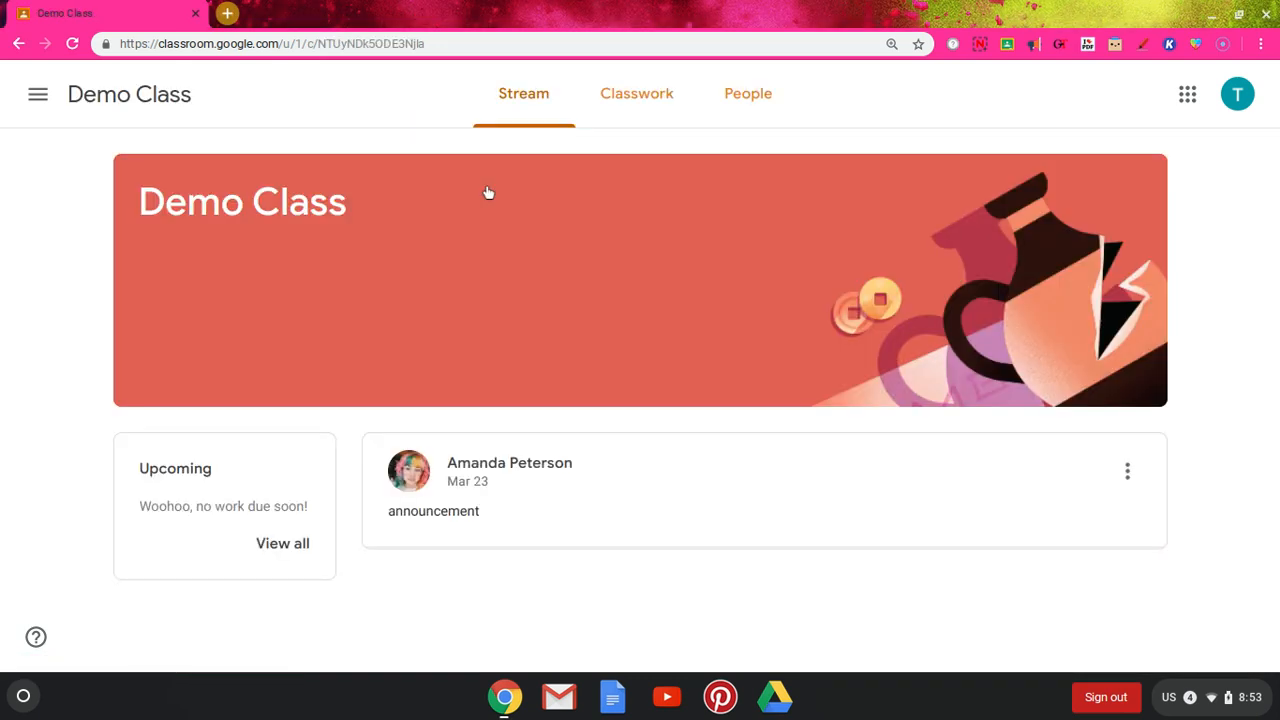
{"action": "mouse_move", "coordinate": [607, 175]}
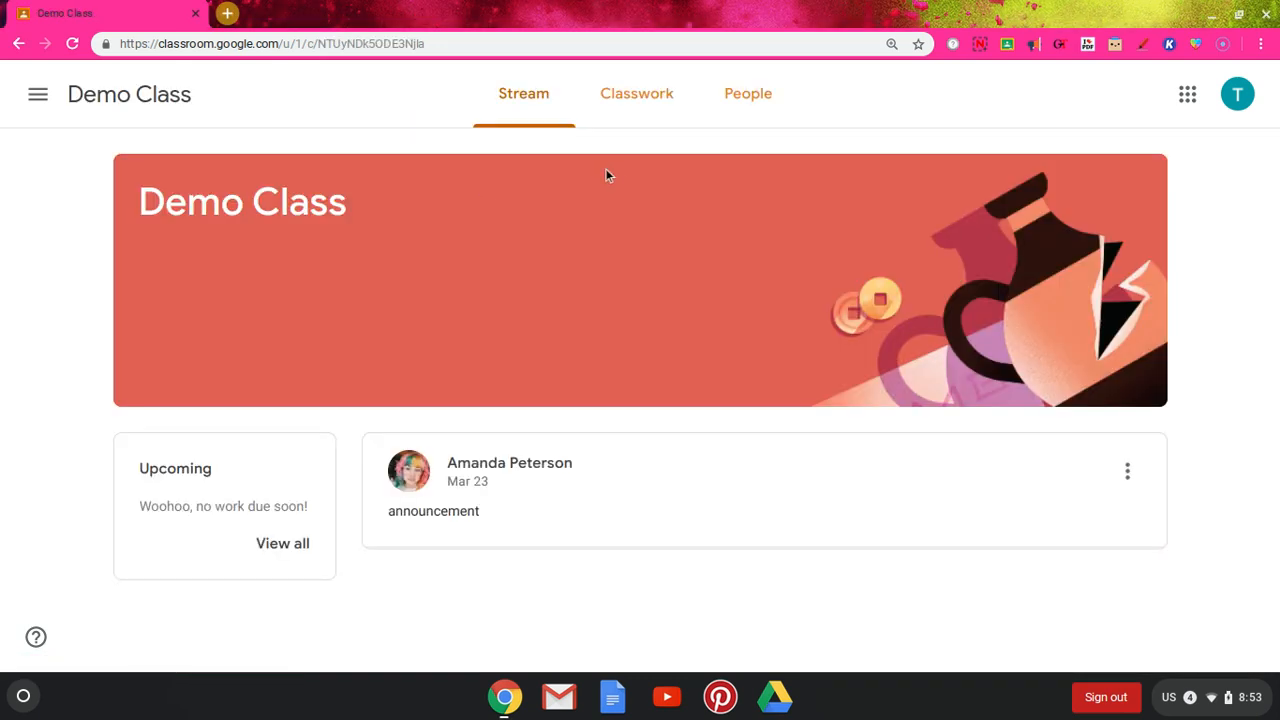
{"action": "mouse_move", "coordinate": [637, 93]}
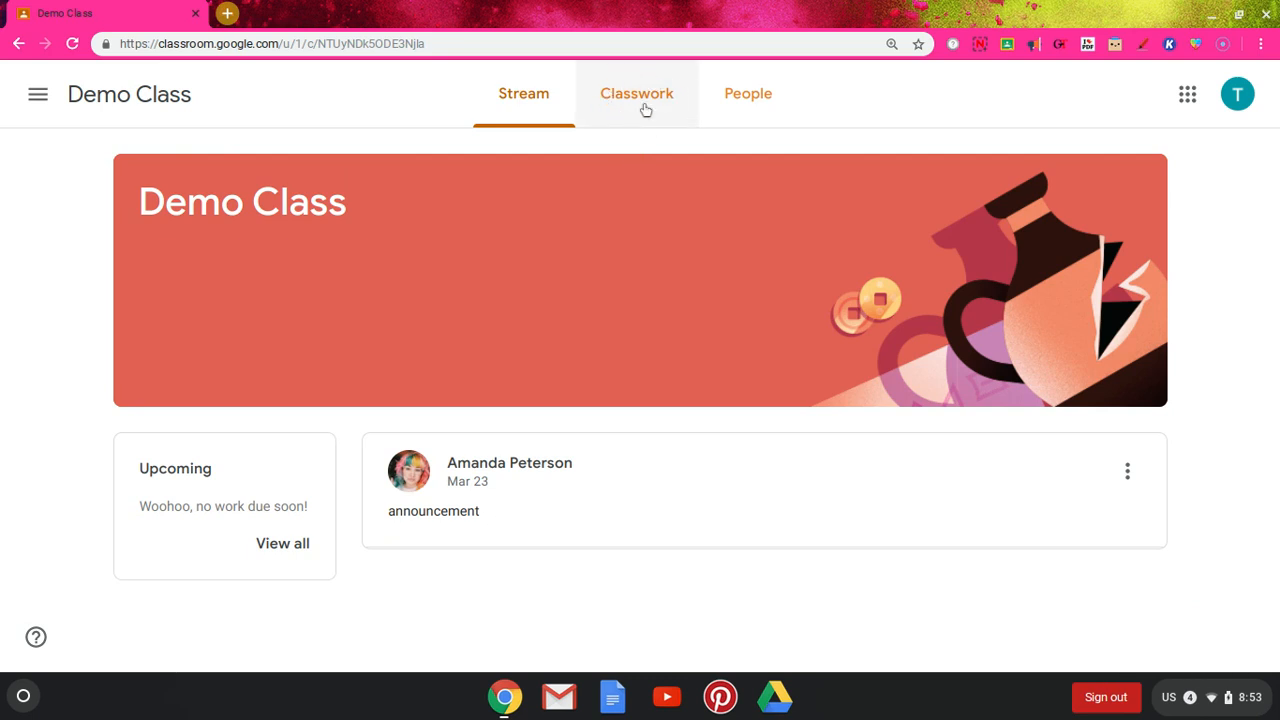
{"action": "mouse_move", "coordinate": [637, 93]}
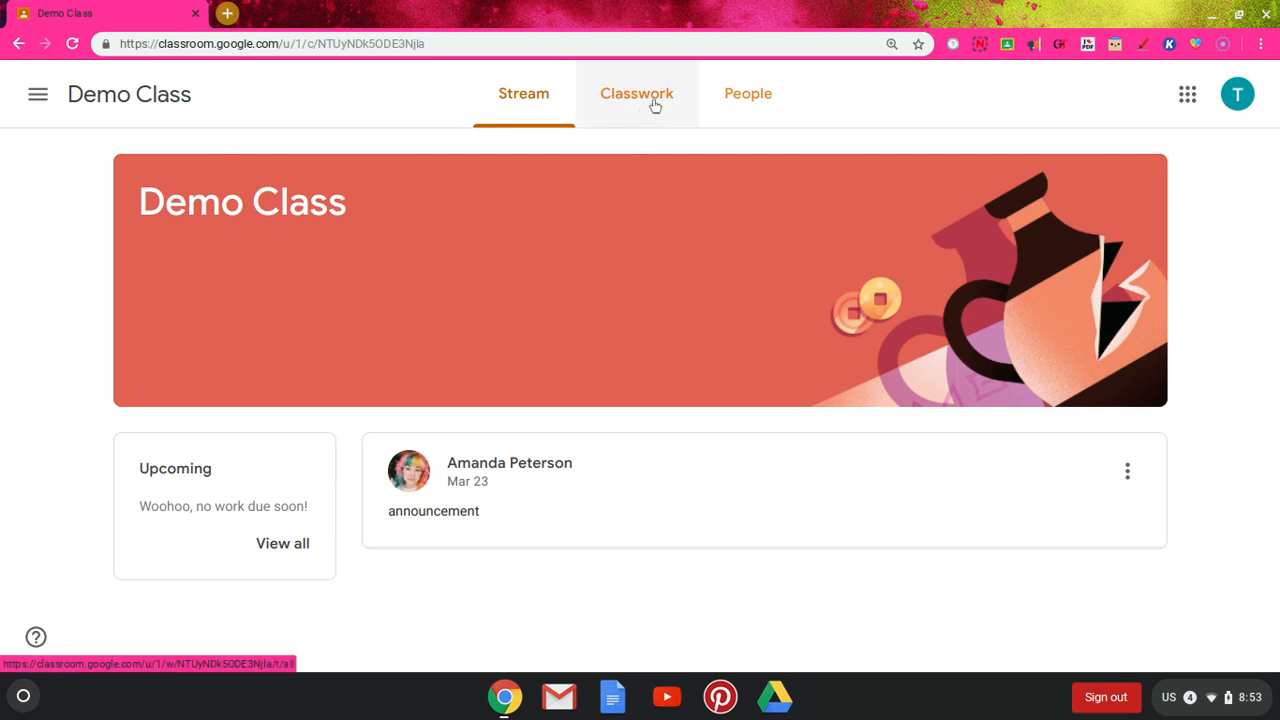
Step: Show Demo Class's Classwork and scroll down through the Attendance, Week 2 and Week 3 topics
{"action": "left_click", "coordinate": [636, 93]}
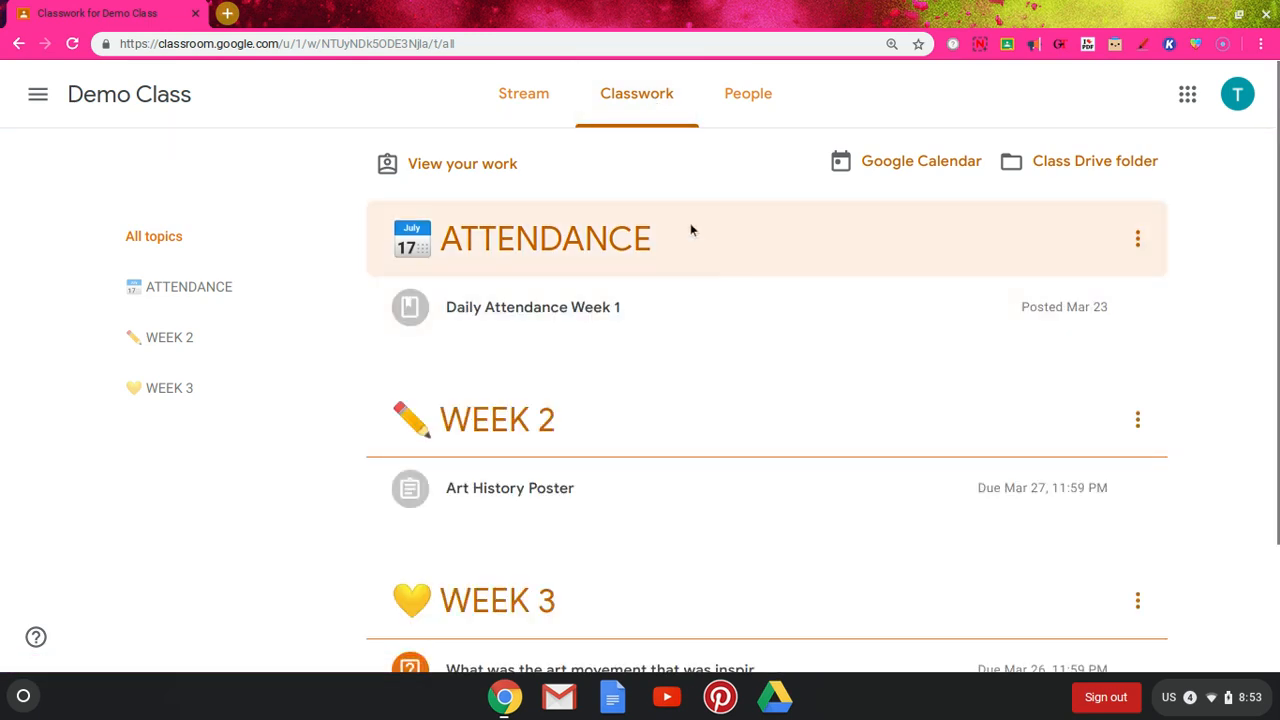
{"action": "mouse_move", "coordinate": [699, 424]}
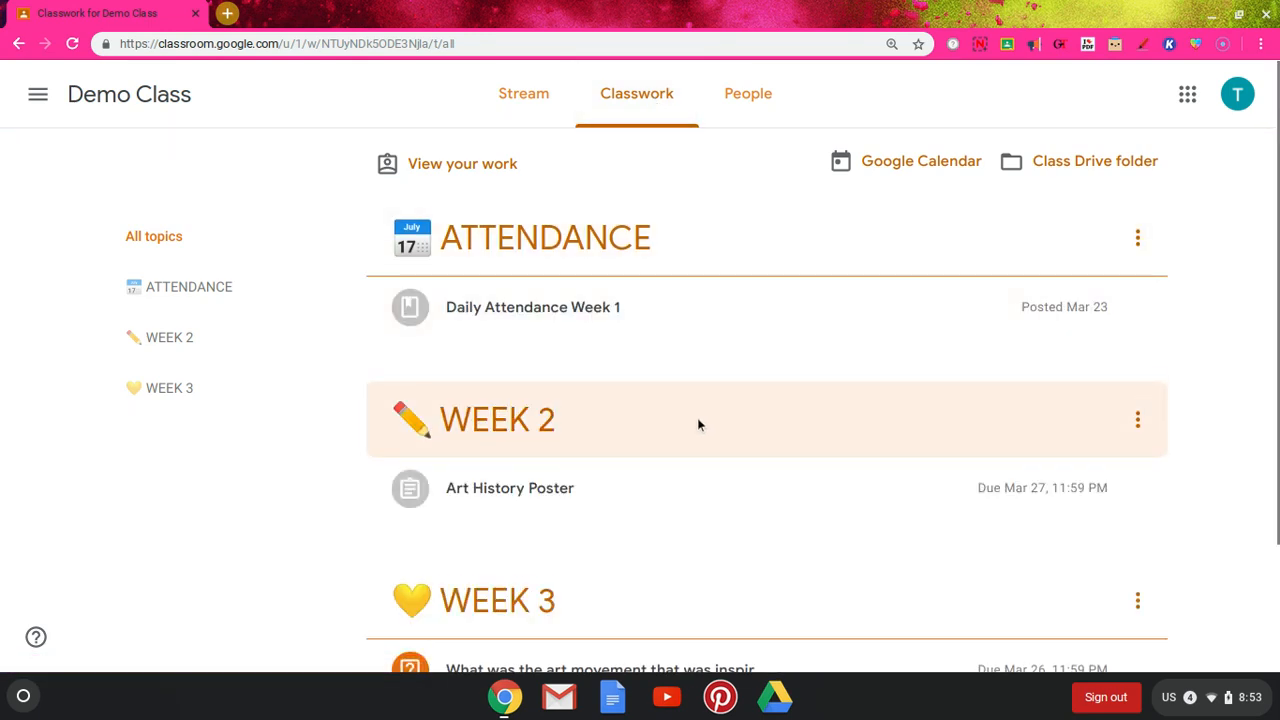
{"action": "scroll", "scroll_direction": "down", "scroll_amount": 3}
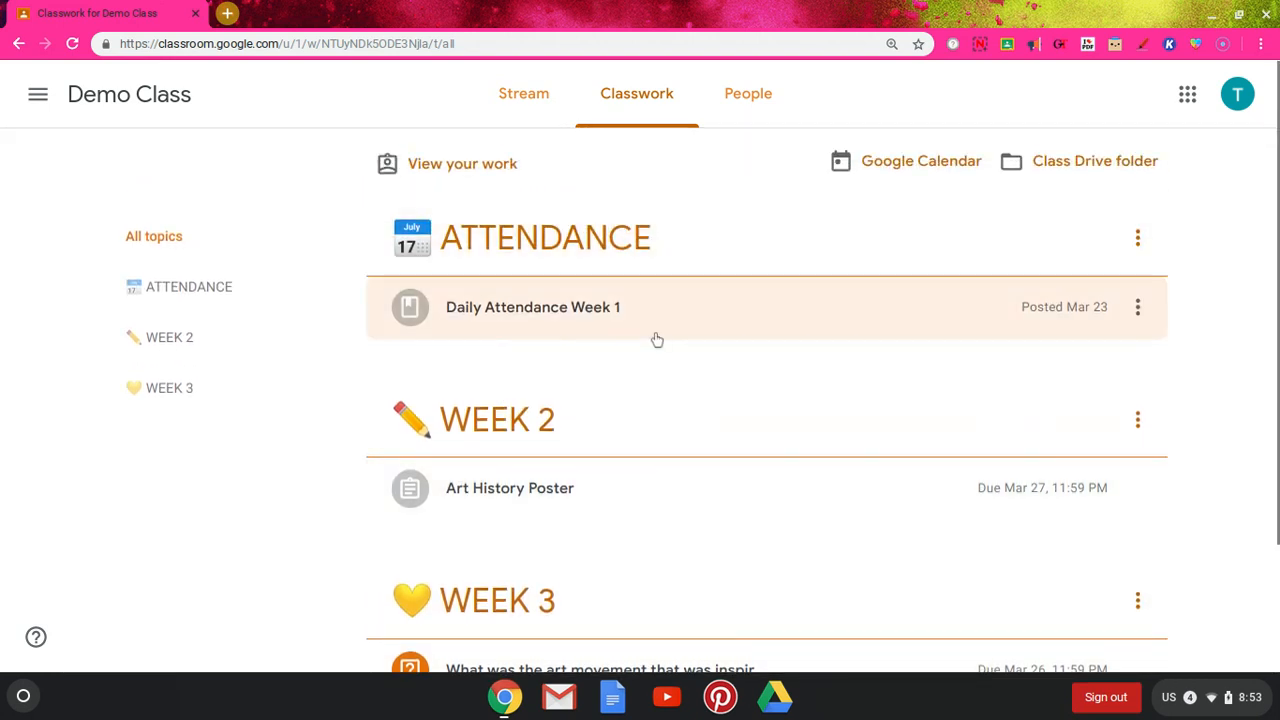
{"action": "mouse_move", "coordinate": [561, 322]}
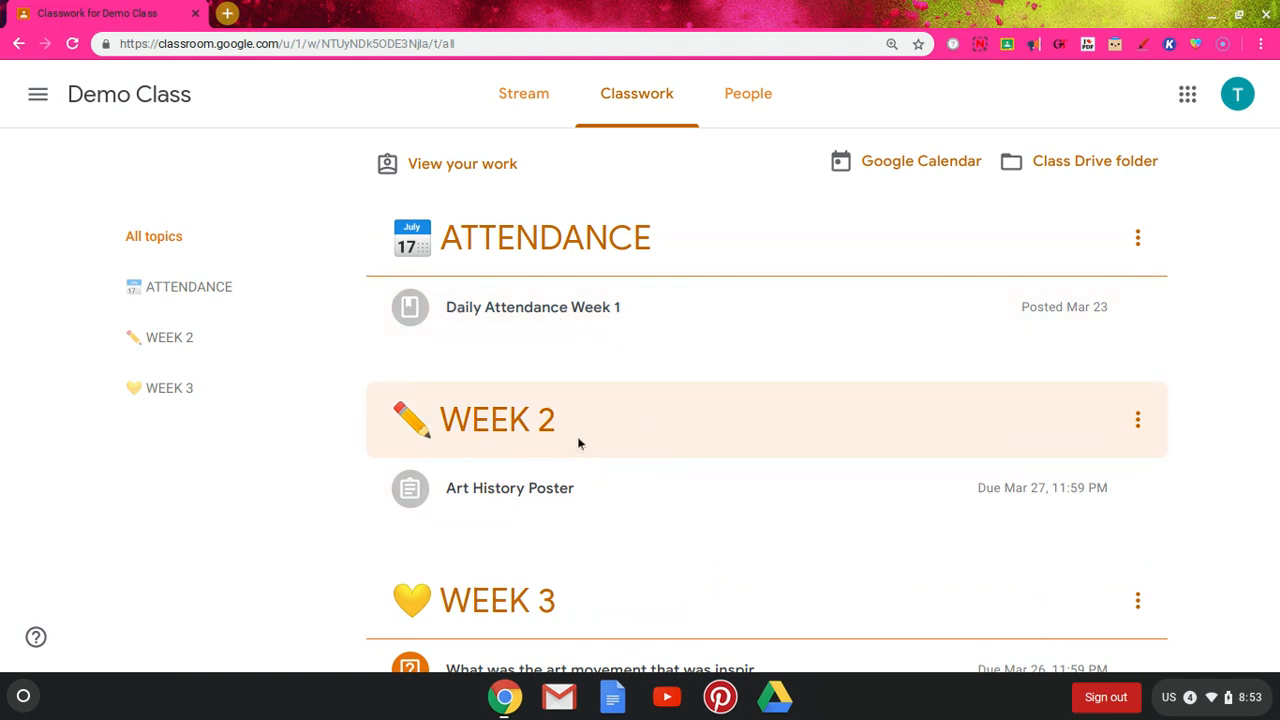
{"action": "mouse_move", "coordinate": [573, 433]}
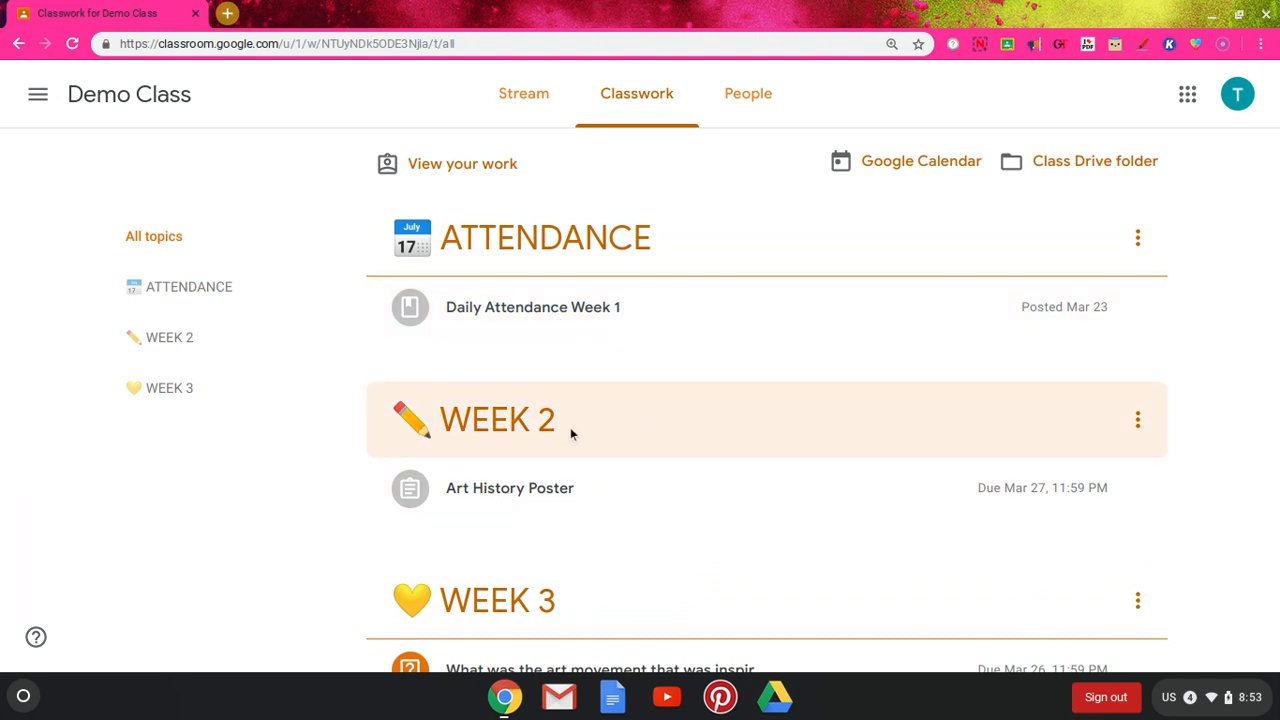
{"action": "scroll", "scroll_direction": "down", "scroll_amount": 3}
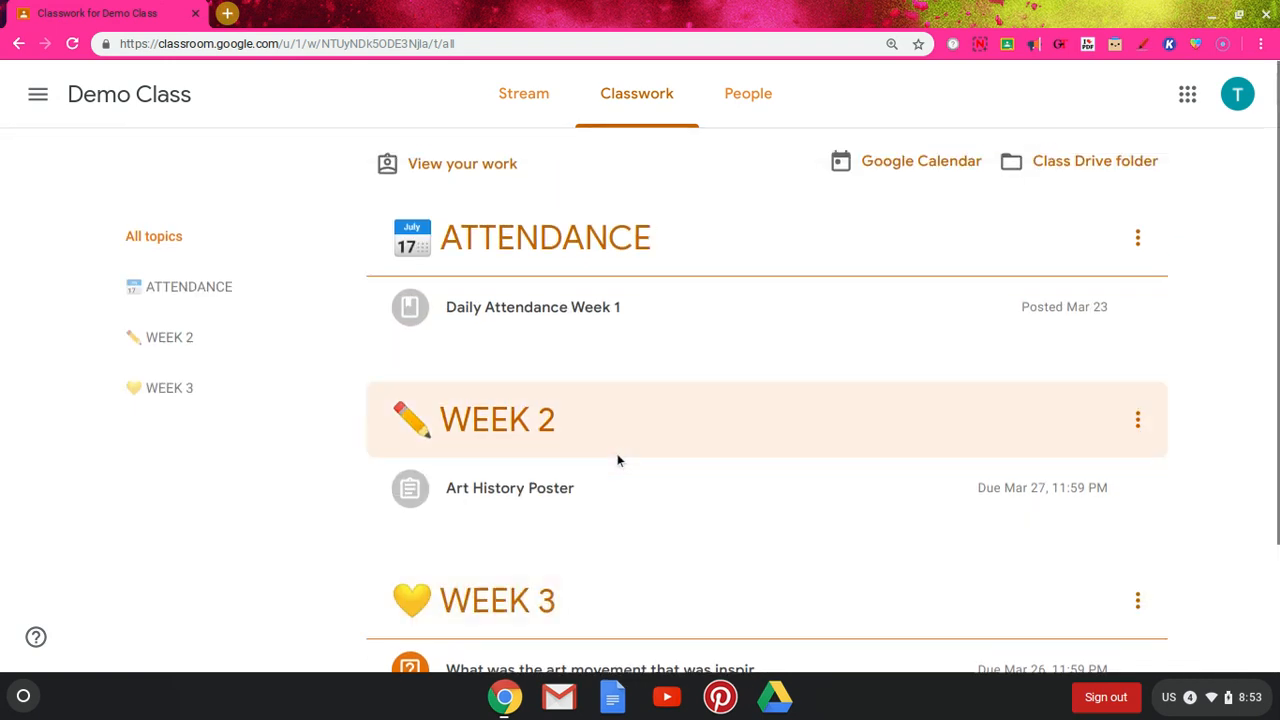
{"action": "scroll", "scroll_direction": "down", "scroll_amount": 3}
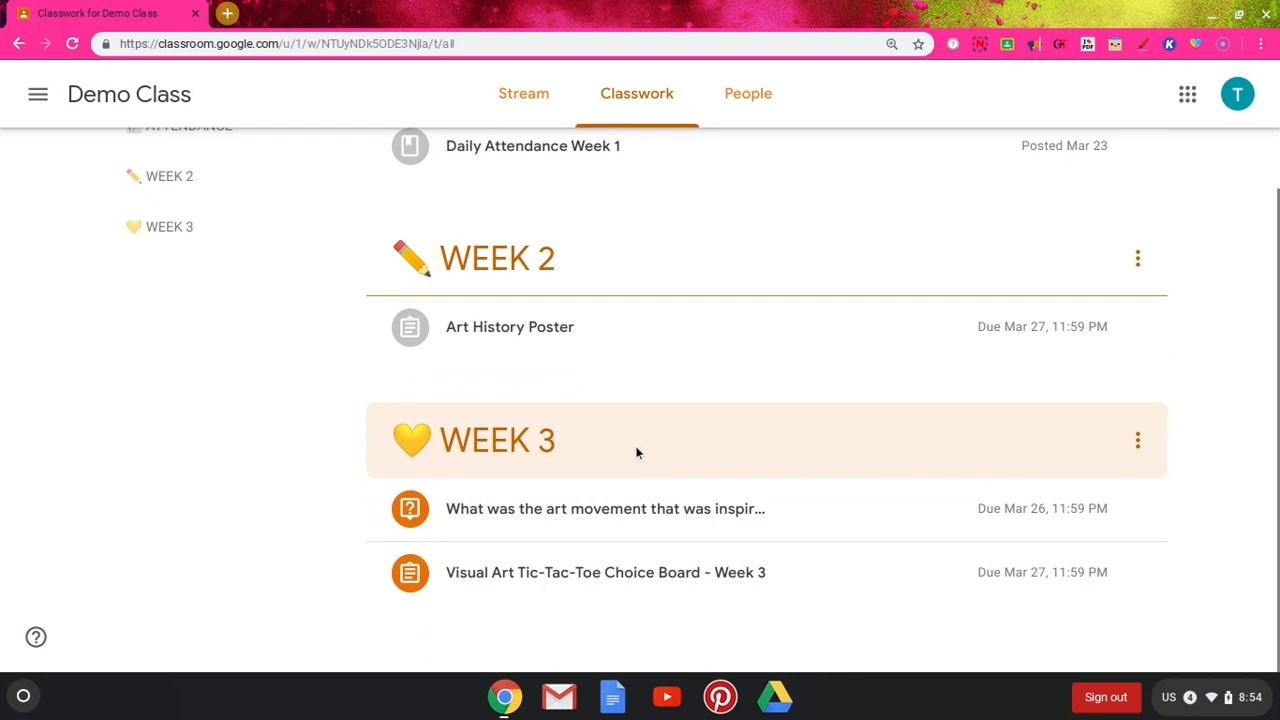
{"action": "mouse_move", "coordinate": [544, 537]}
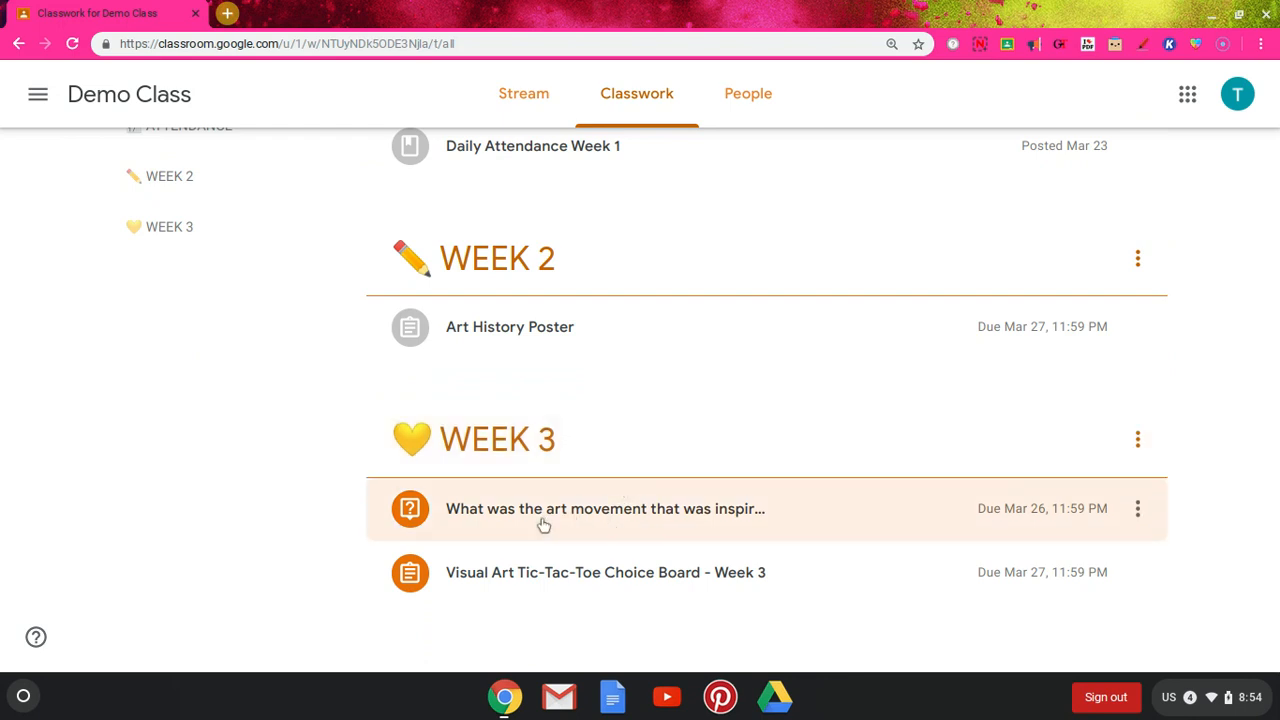
{"action": "mouse_move", "coordinate": [526, 586]}
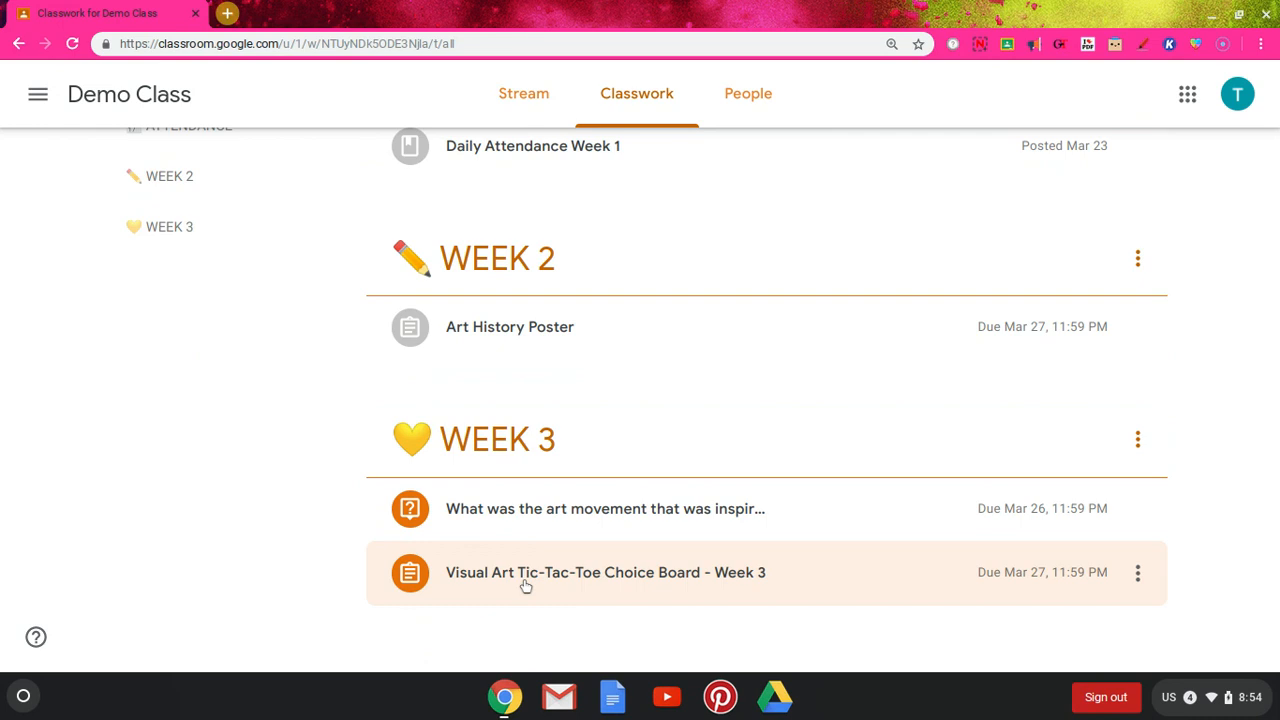
Step: Expand the Visual Art Tic-Tac-Toe Choice Board - Week 3 item and scroll through its attachments
{"action": "left_click", "coordinate": [605, 572]}
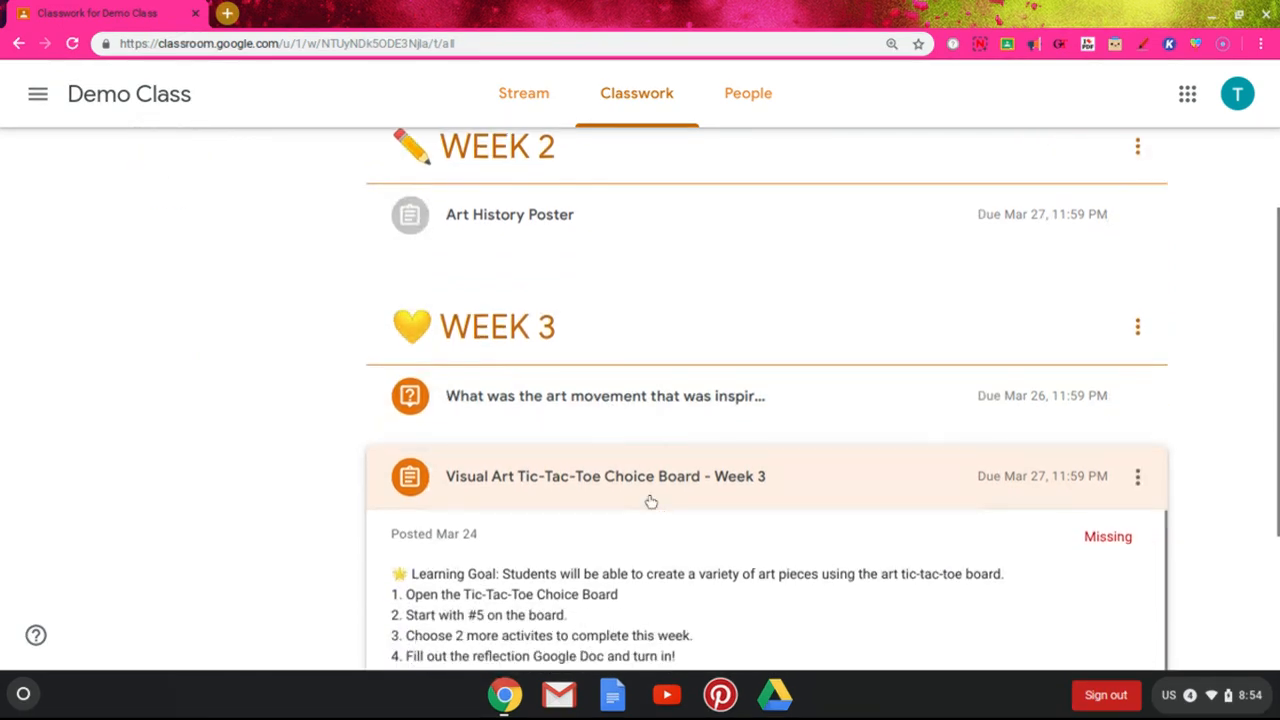
{"action": "scroll", "scroll_direction": "down", "scroll_amount": 3}
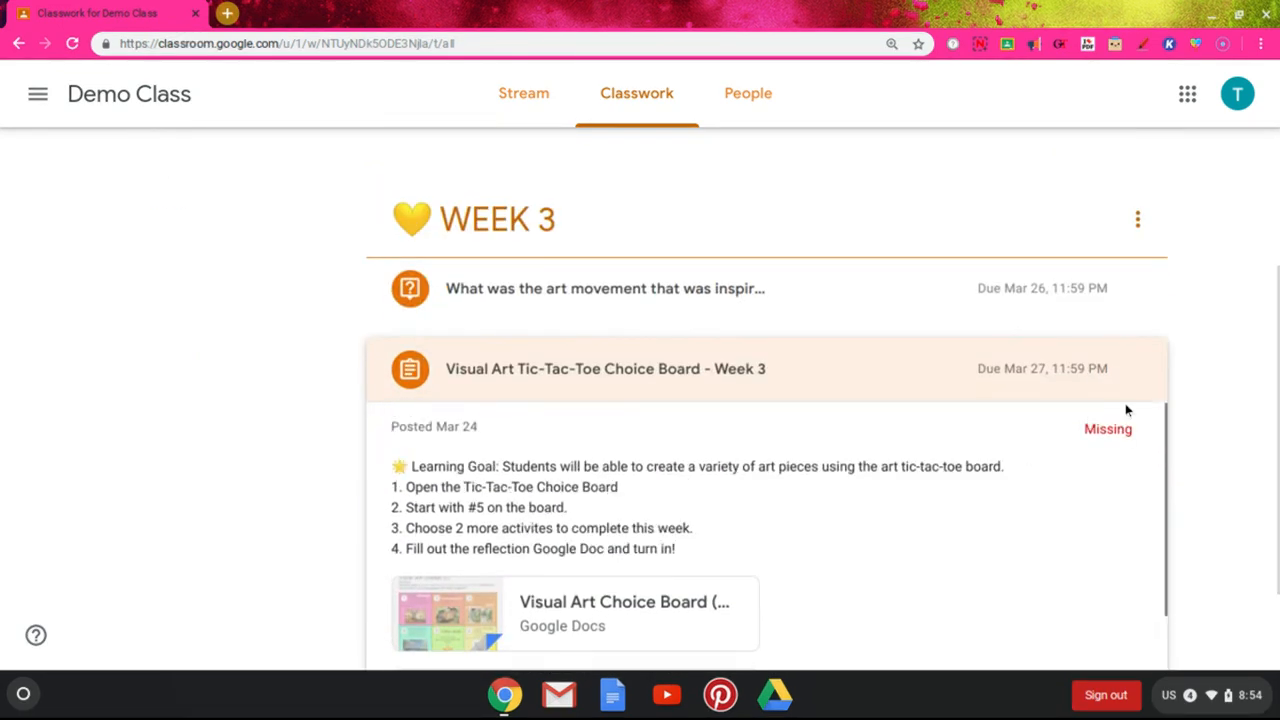
{"action": "scroll", "scroll_direction": "down", "scroll_amount": 3}
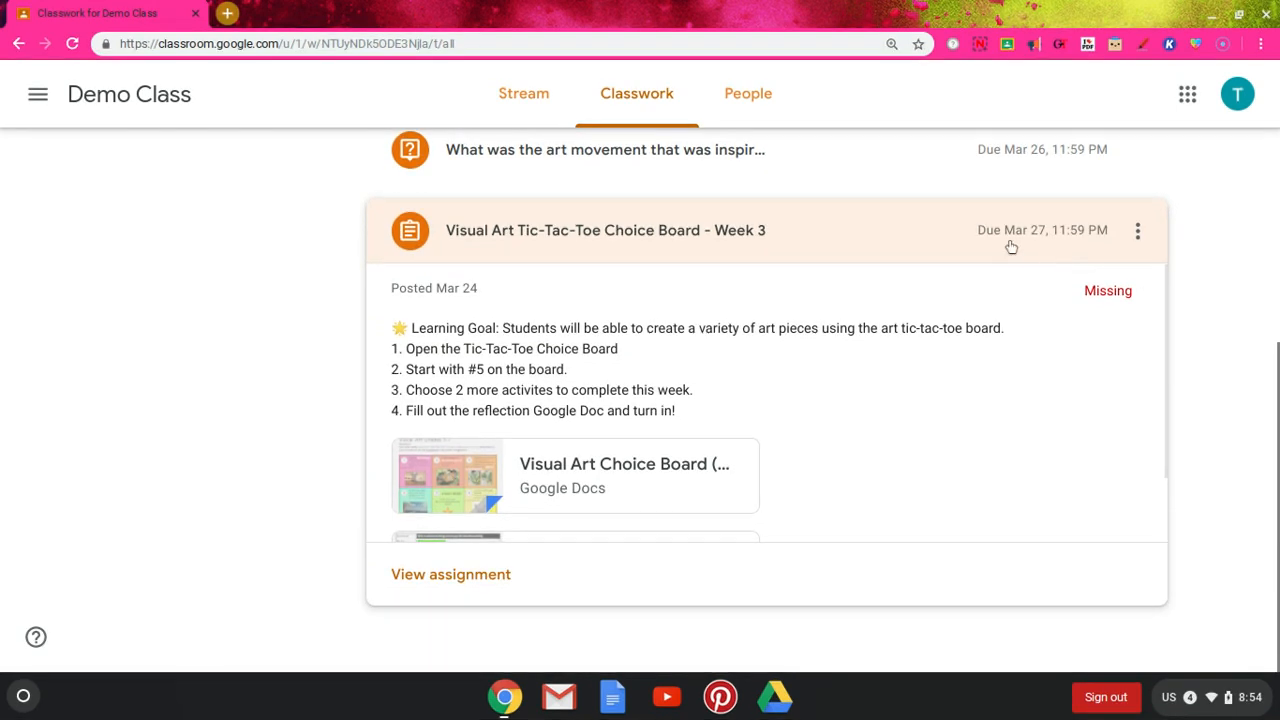
{"action": "mouse_move", "coordinate": [1069, 261]}
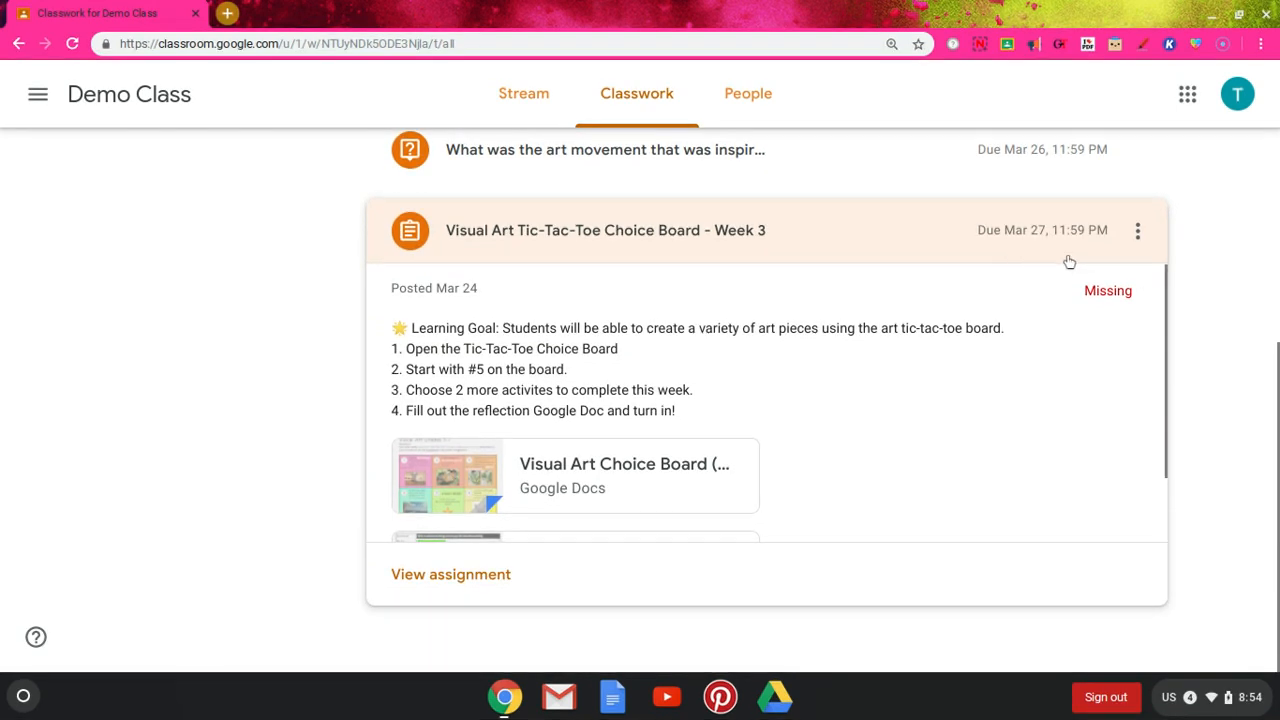
{"action": "mouse_move", "coordinate": [1120, 317]}
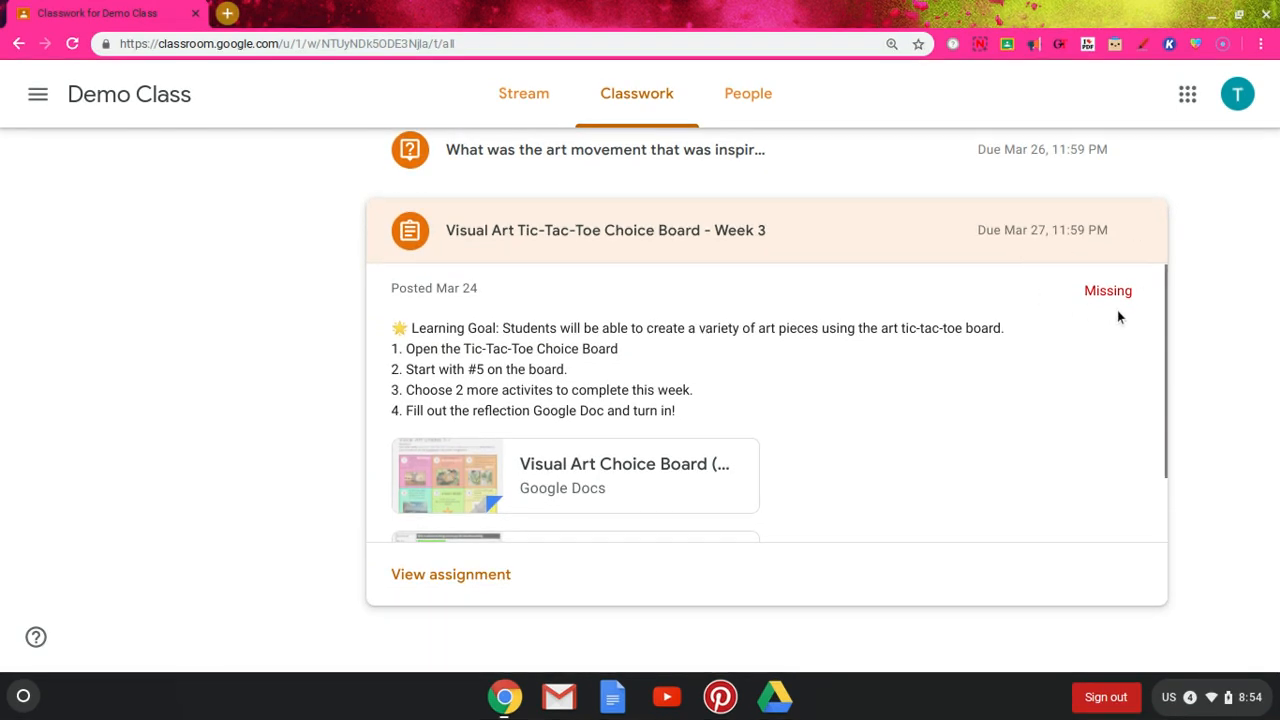
{"action": "mouse_move", "coordinate": [1115, 295]}
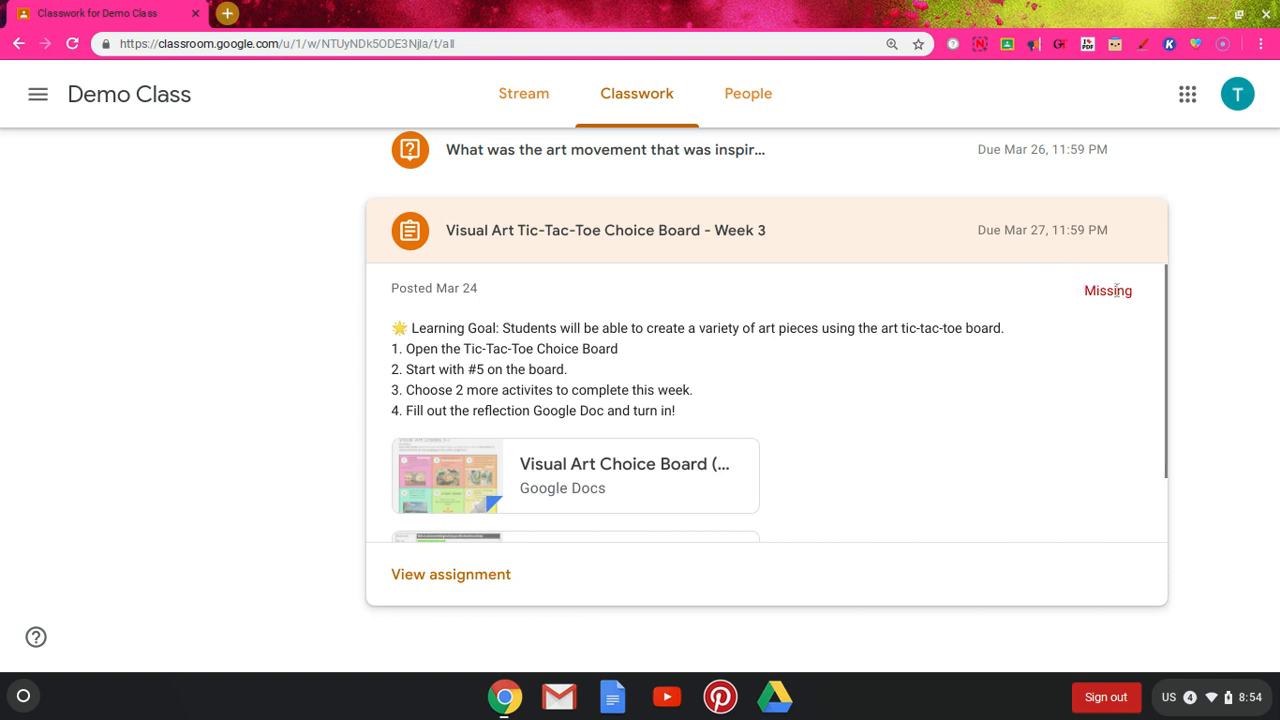
{"action": "mouse_move", "coordinate": [1075, 298]}
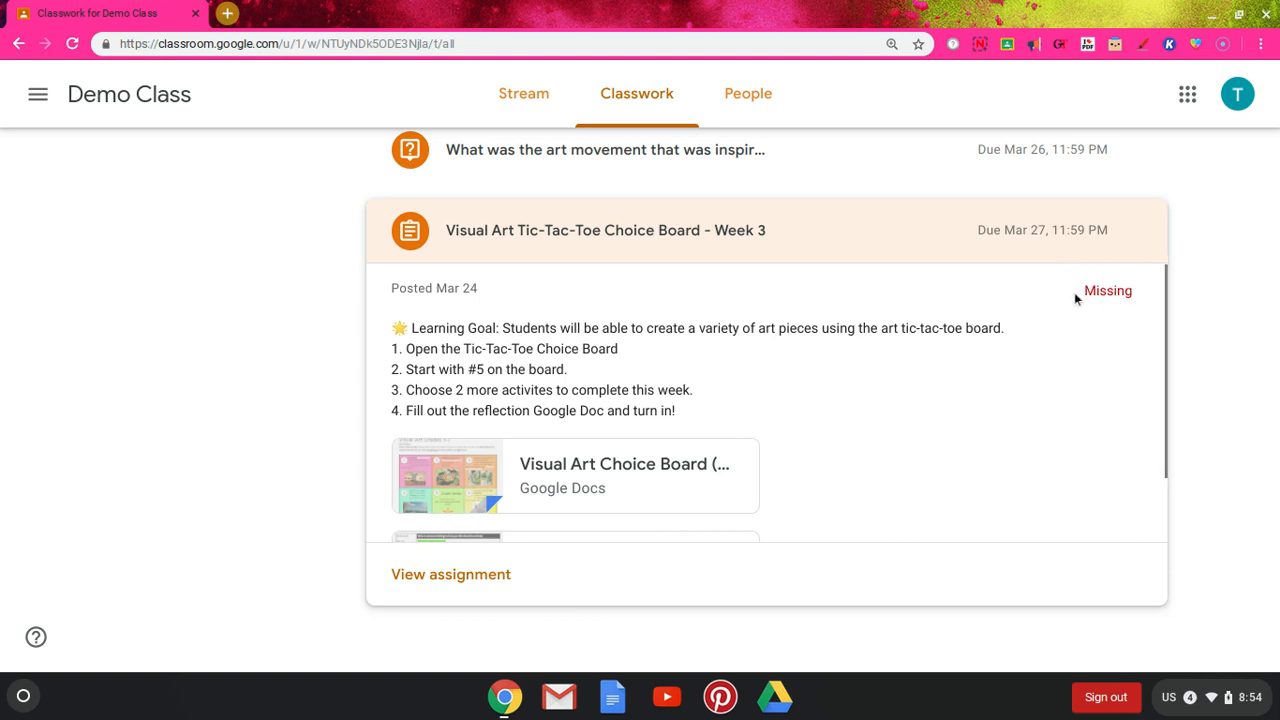
{"action": "mouse_move", "coordinate": [558, 310]}
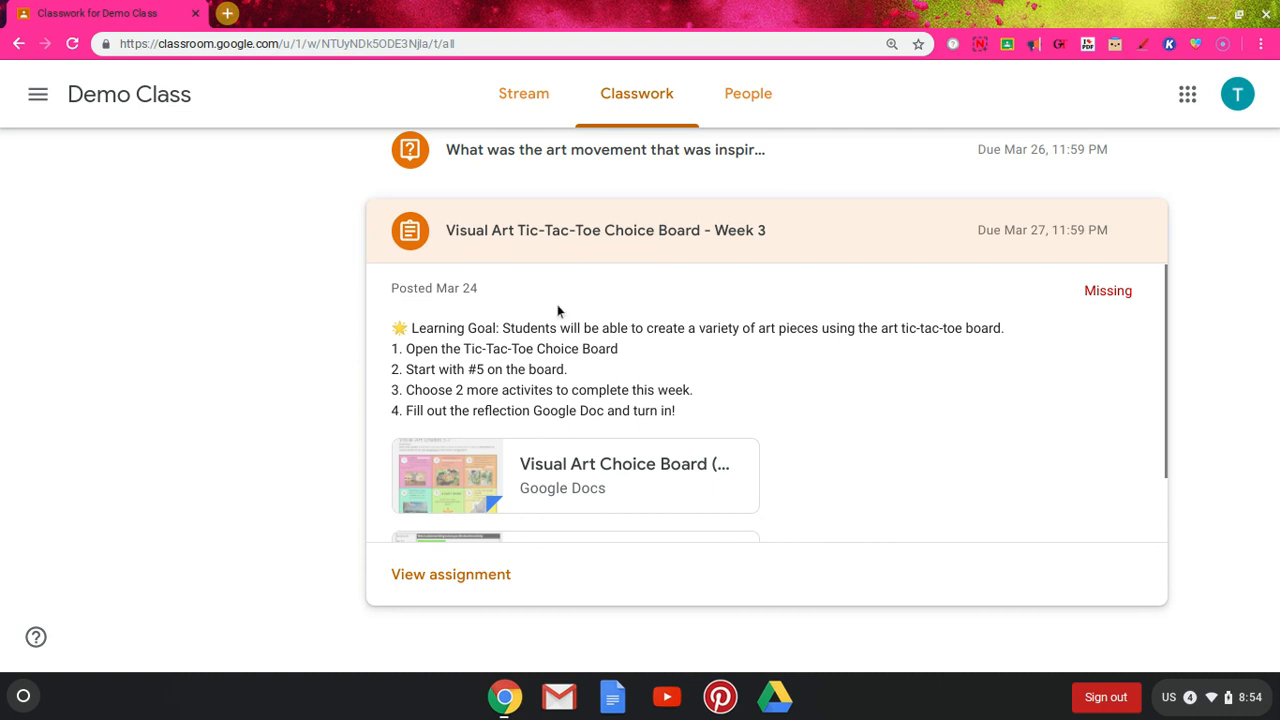
{"action": "mouse_move", "coordinate": [513, 315]}
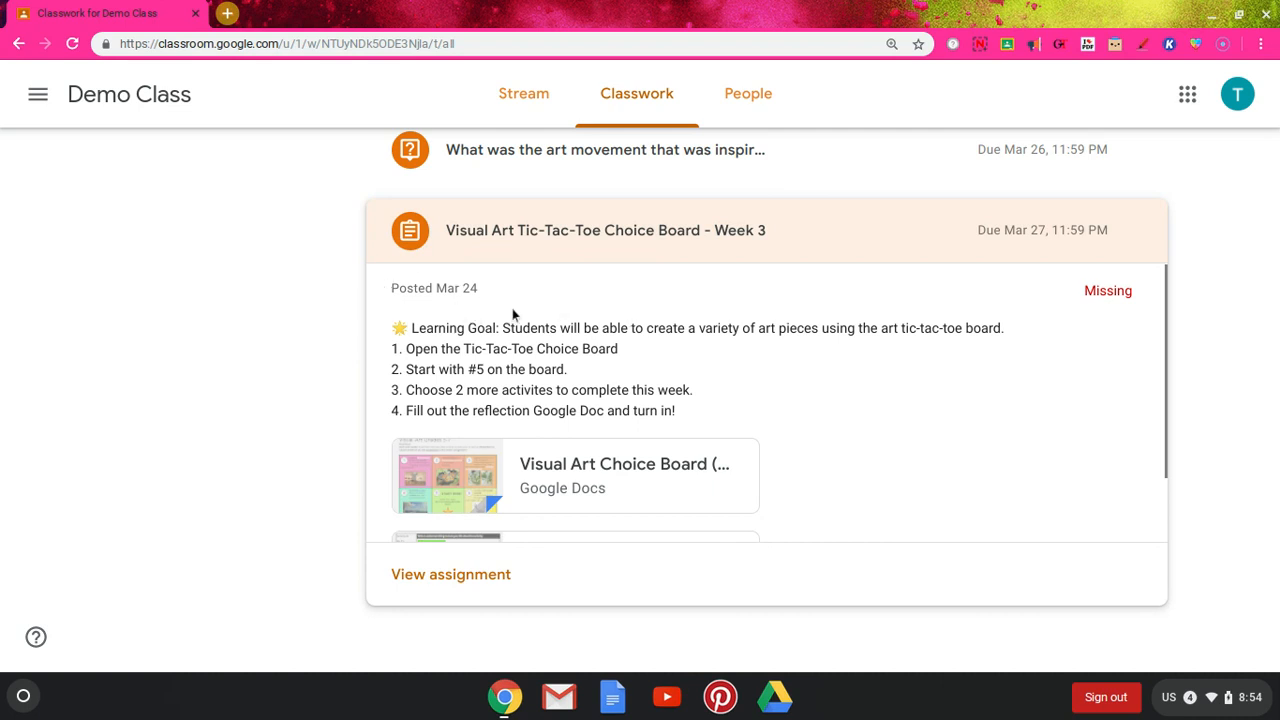
{"action": "mouse_move", "coordinate": [700, 369]}
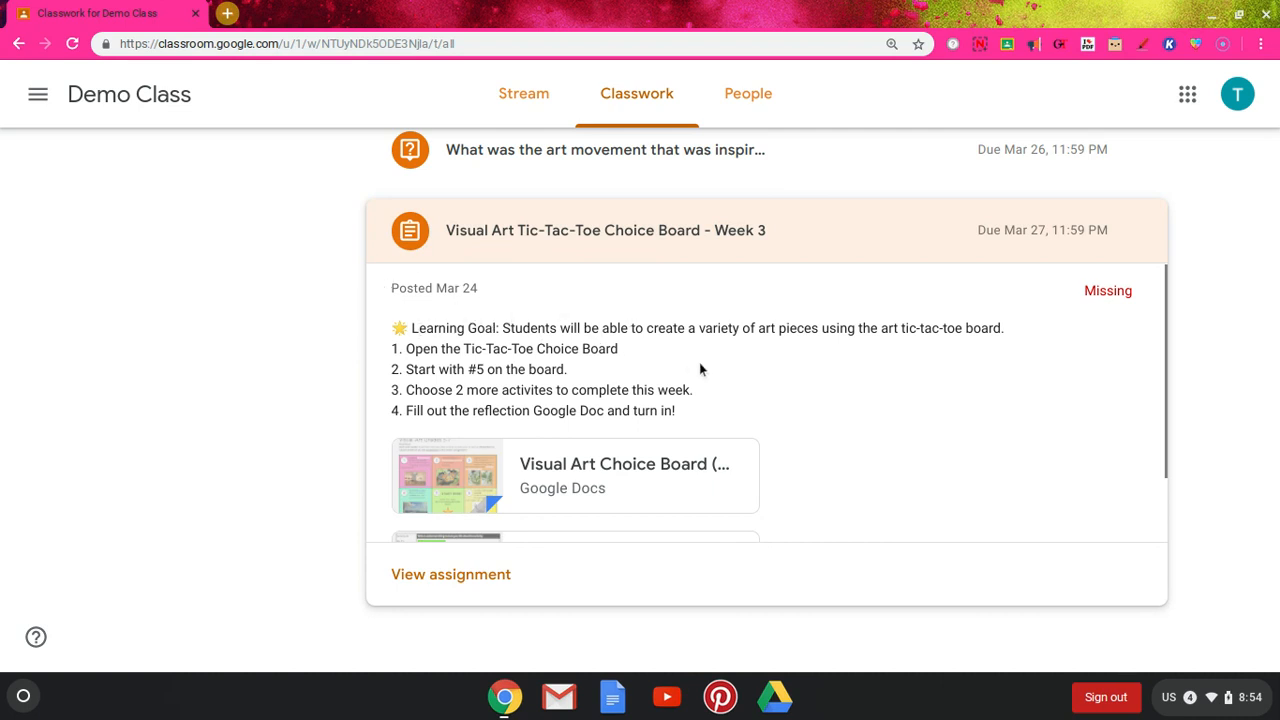
{"action": "mouse_move", "coordinate": [603, 342]}
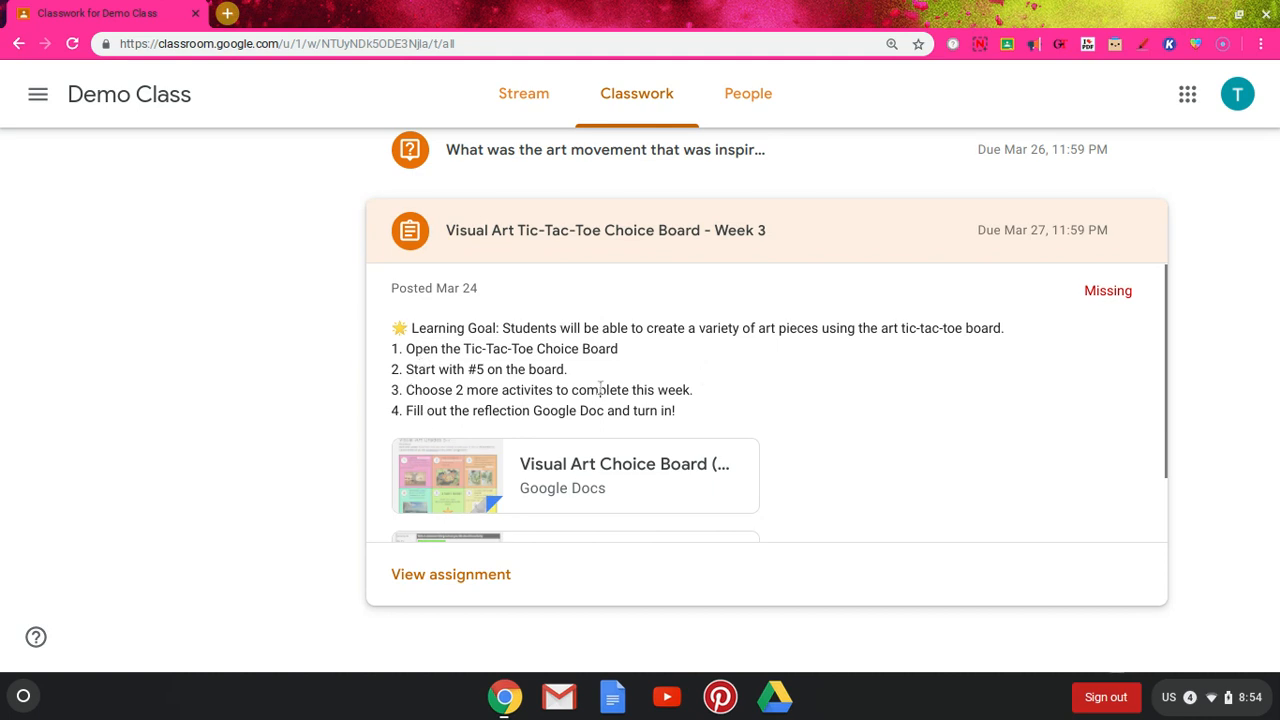
{"action": "mouse_move", "coordinate": [615, 475]}
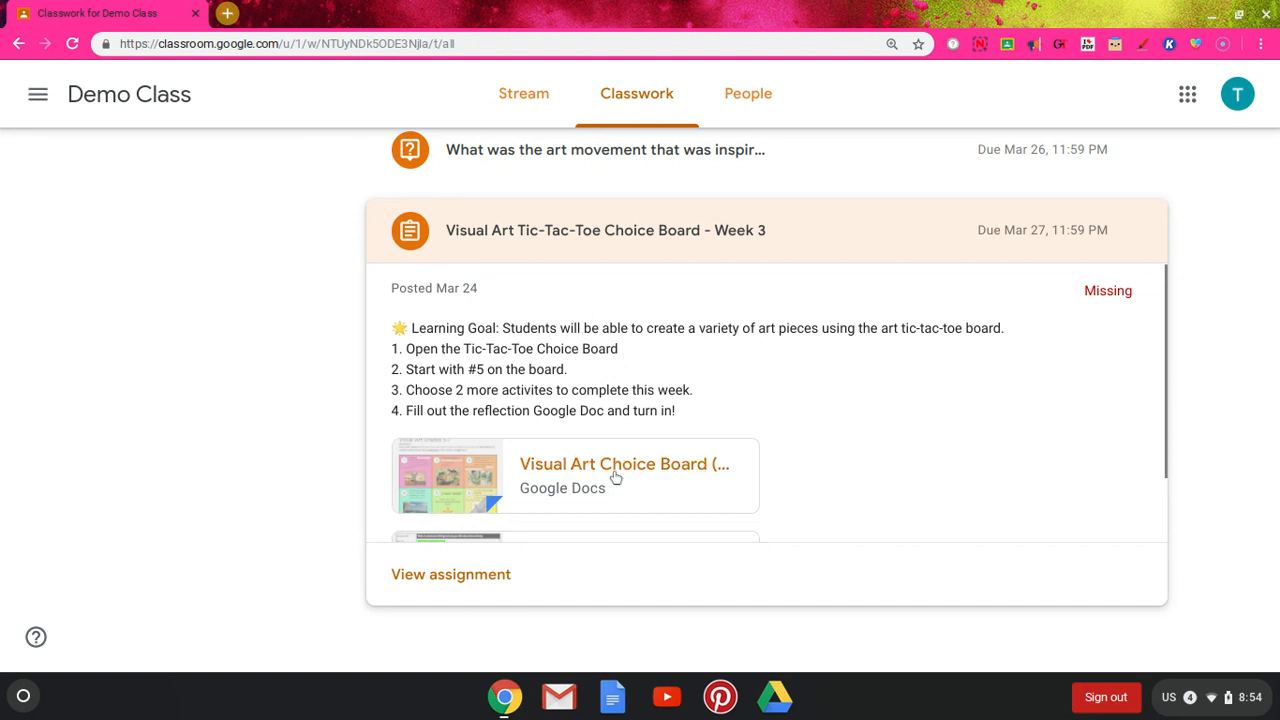
{"action": "mouse_move", "coordinate": [643, 490]}
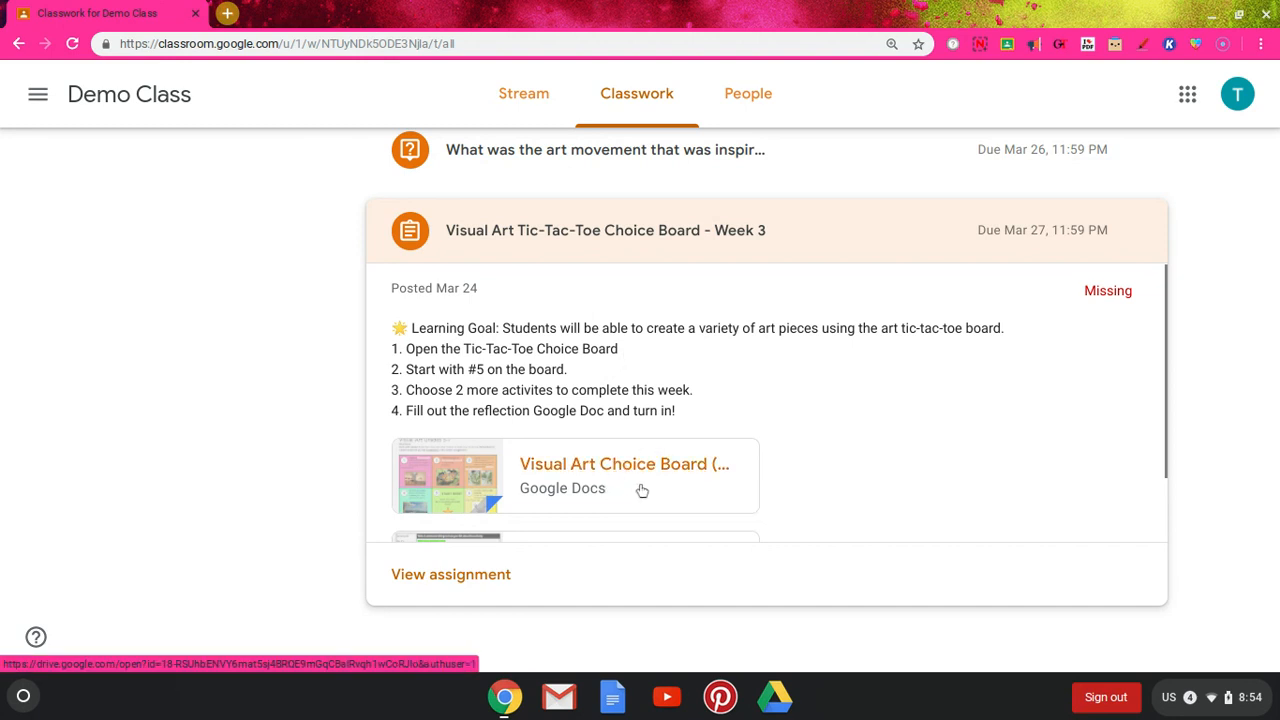
{"action": "mouse_move", "coordinate": [793, 398]}
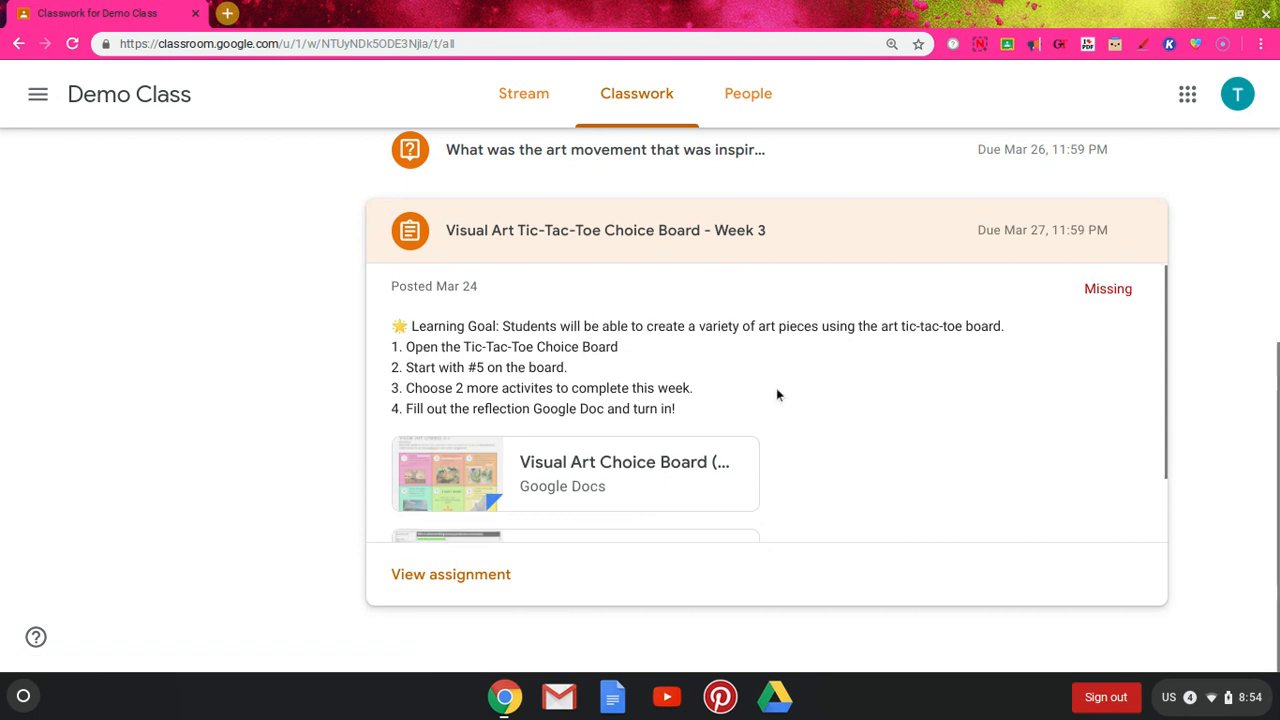
{"action": "scroll", "scroll_direction": "down", "scroll_amount": 3}
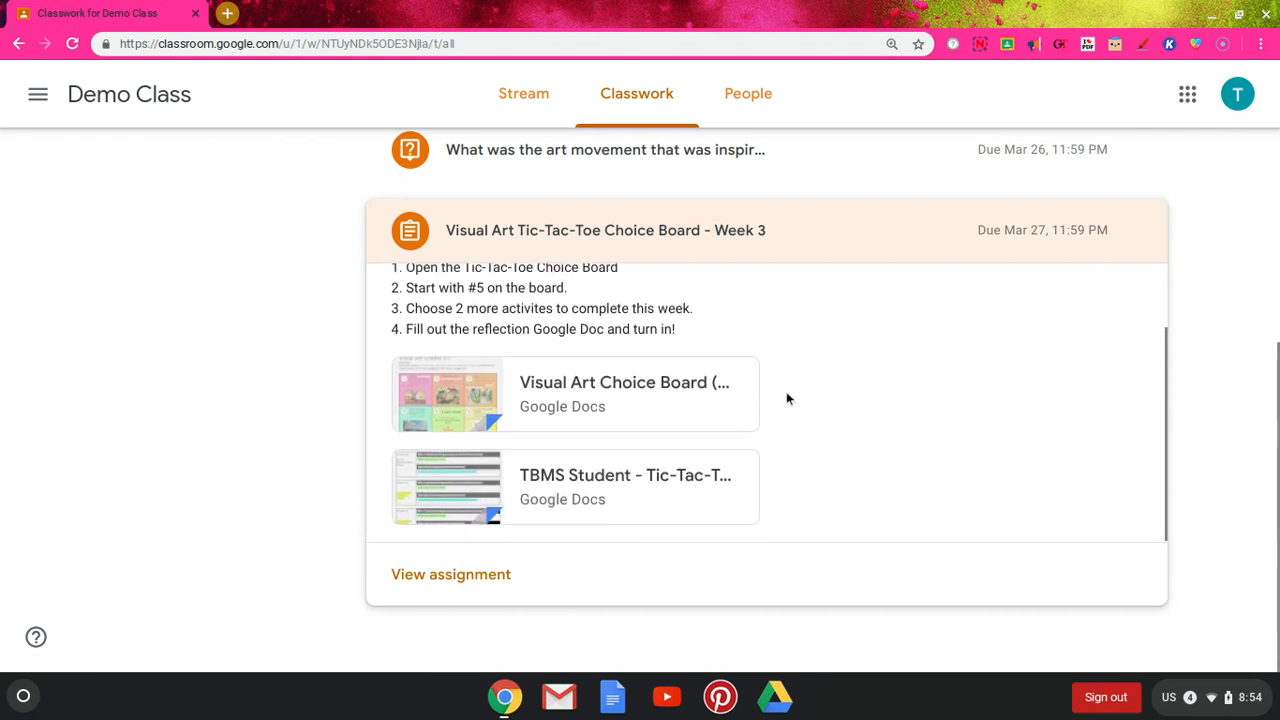
{"action": "mouse_move", "coordinate": [624, 475]}
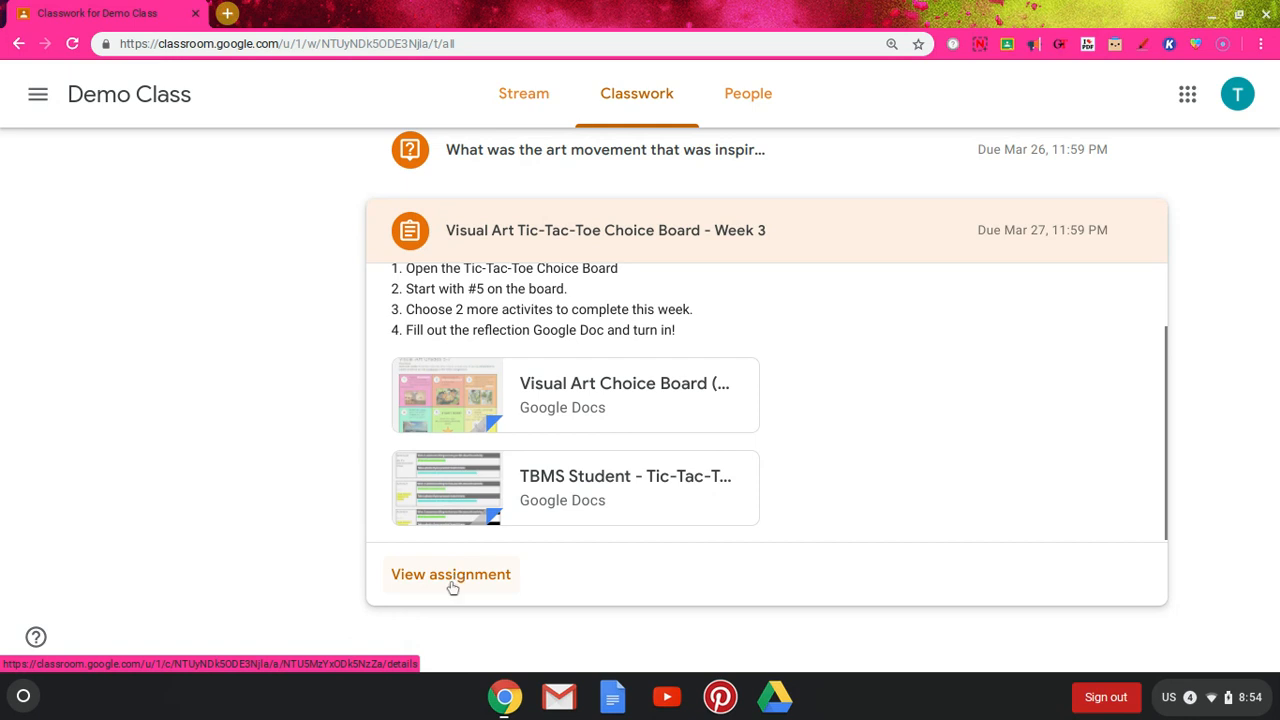
Step: Open the full Tic-Tac-Toe assignment page and dismiss the 'Talk with your teacher' tip
{"action": "left_click", "coordinate": [450, 574]}
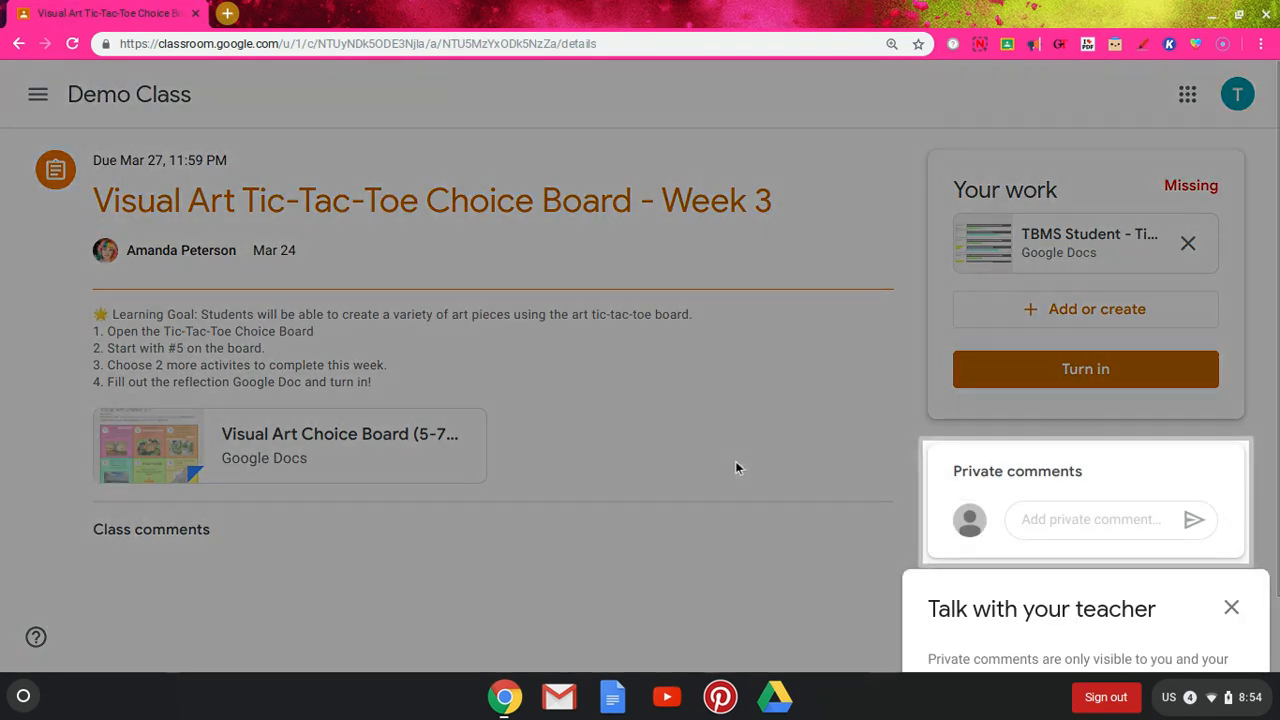
{"action": "scroll", "scroll_direction": "down", "scroll_amount": 3}
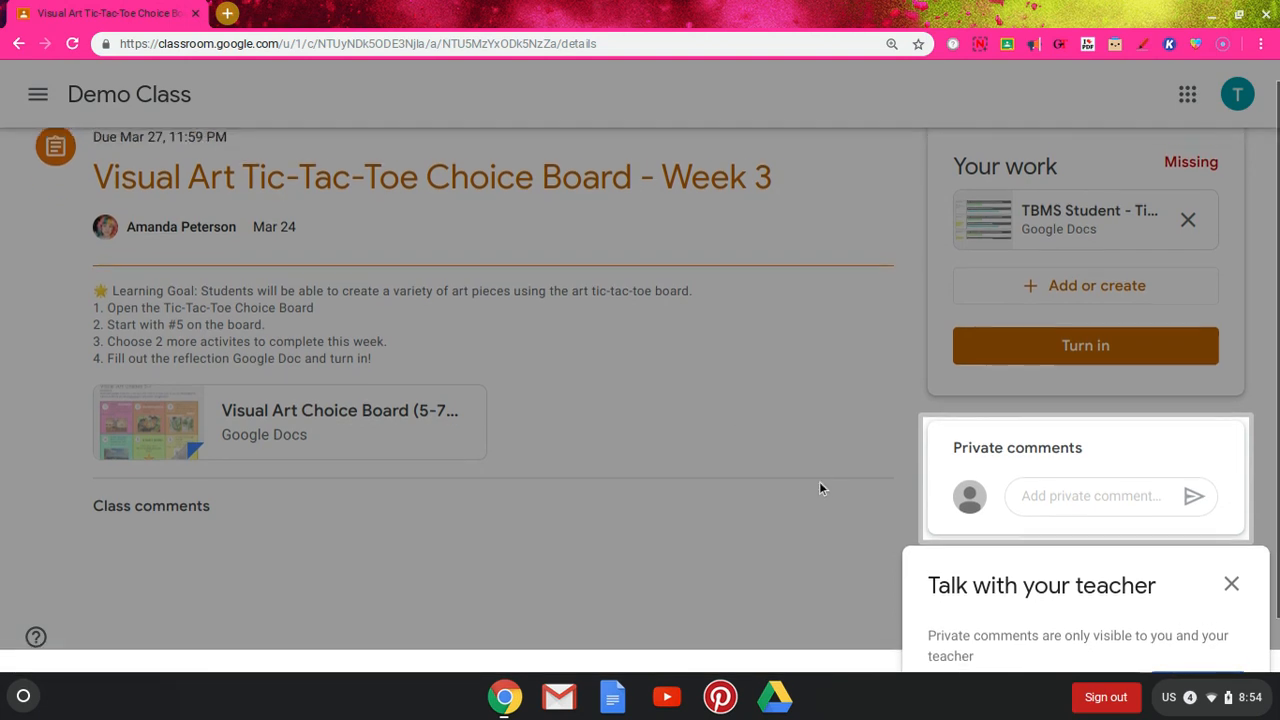
{"action": "left_click", "coordinate": [1231, 583]}
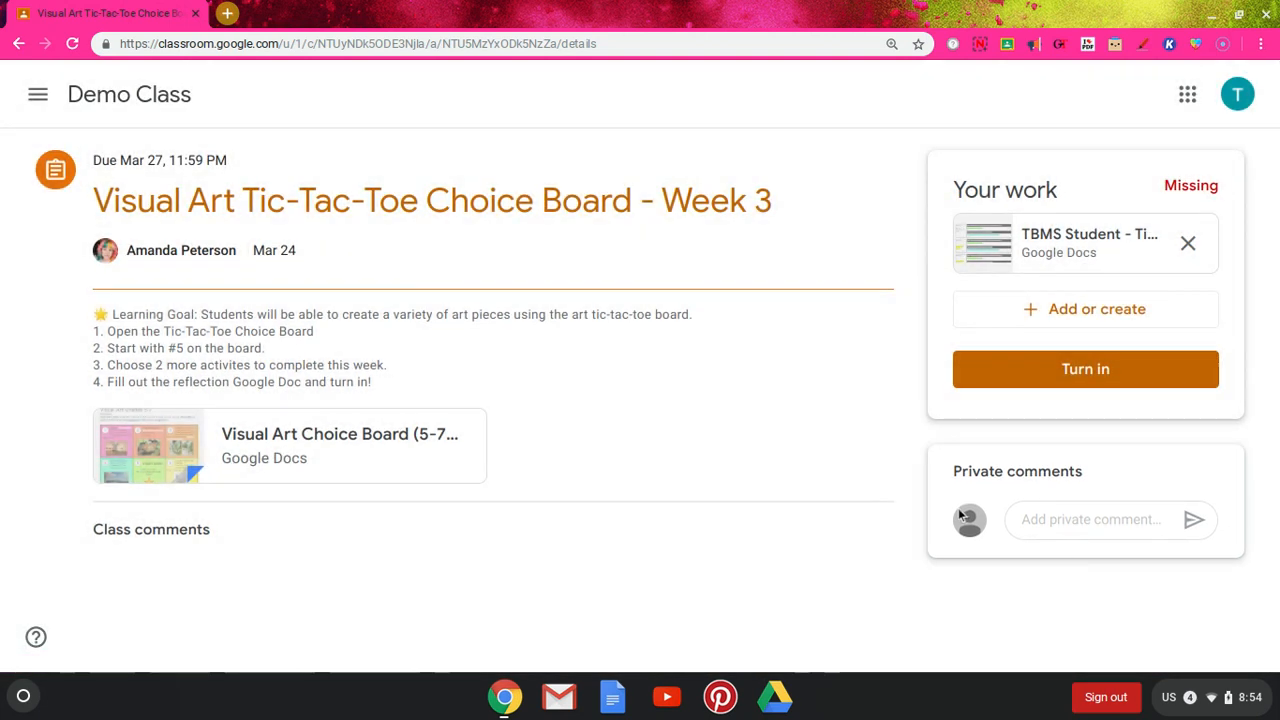
{"action": "mouse_move", "coordinate": [1197, 579]}
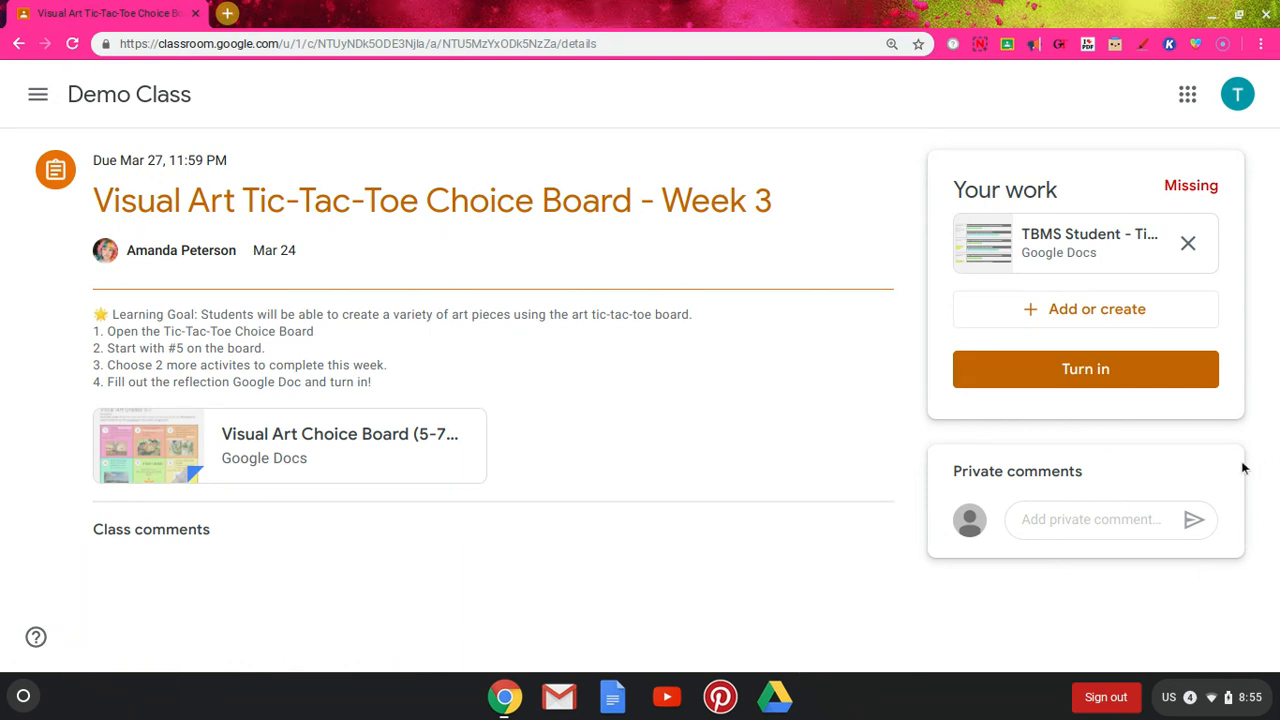
{"action": "mouse_move", "coordinate": [893, 519]}
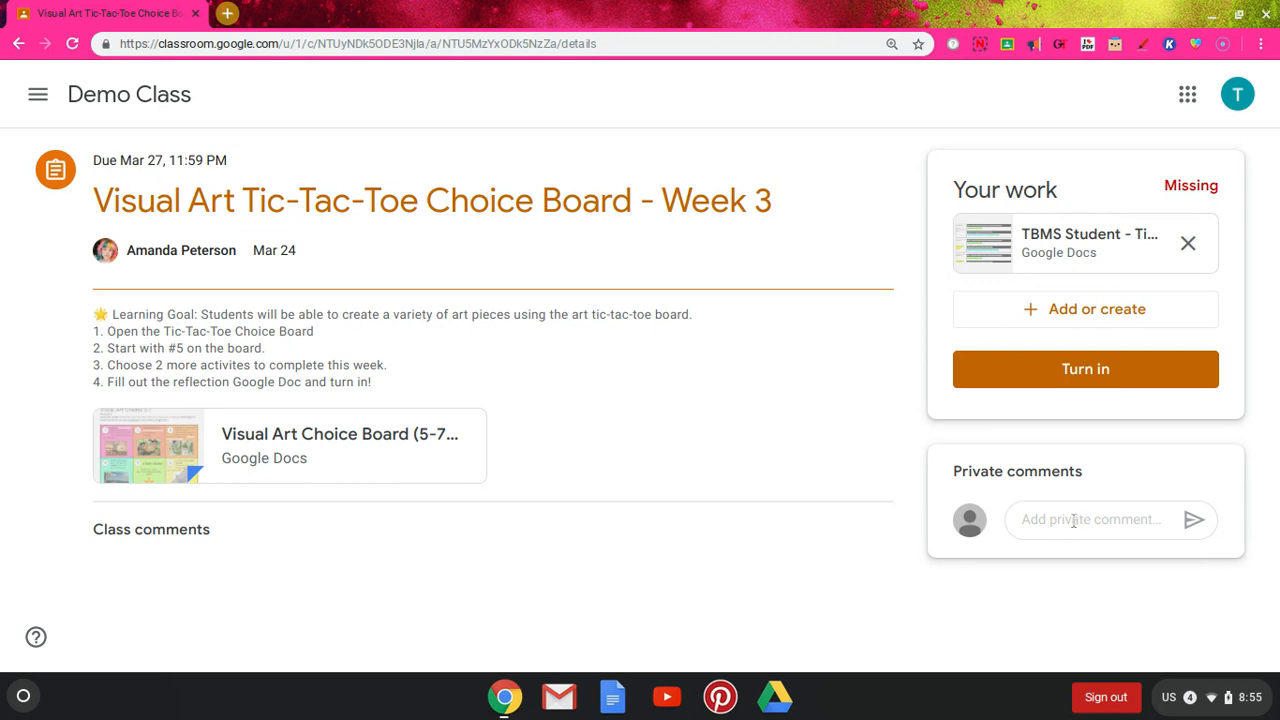
{"action": "mouse_move", "coordinate": [315, 188]}
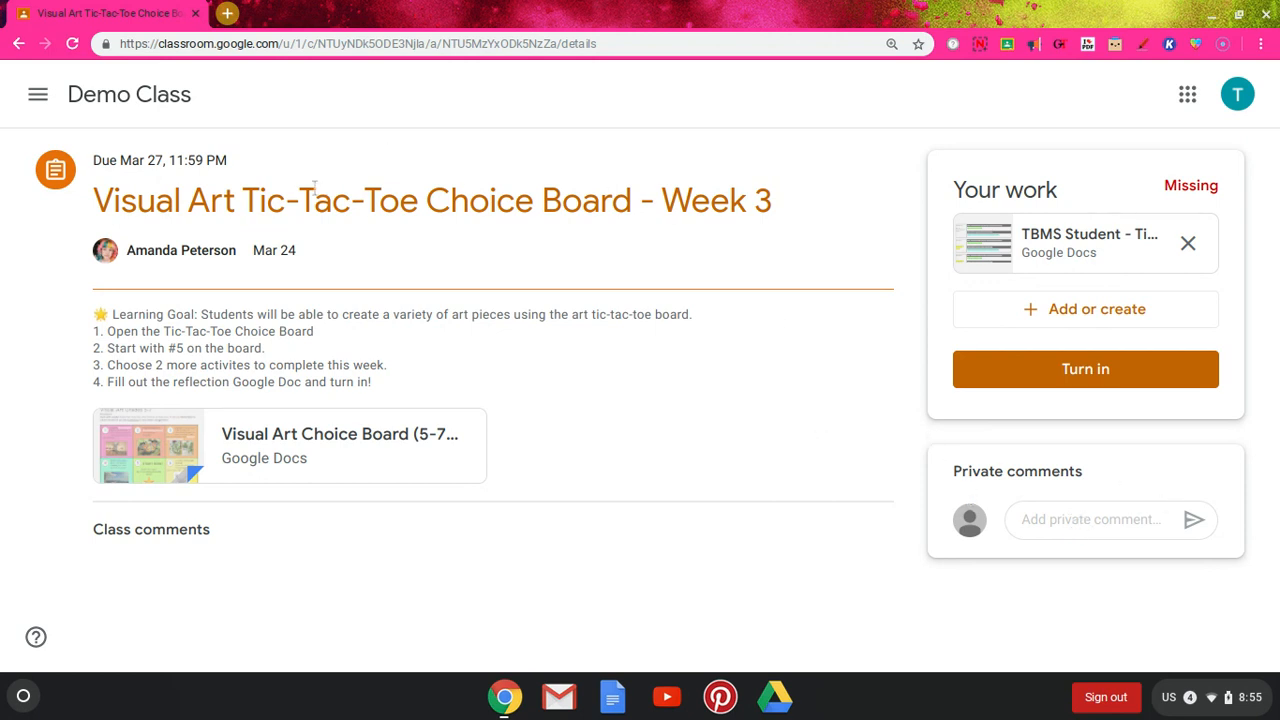
{"action": "mouse_move", "coordinate": [715, 401]}
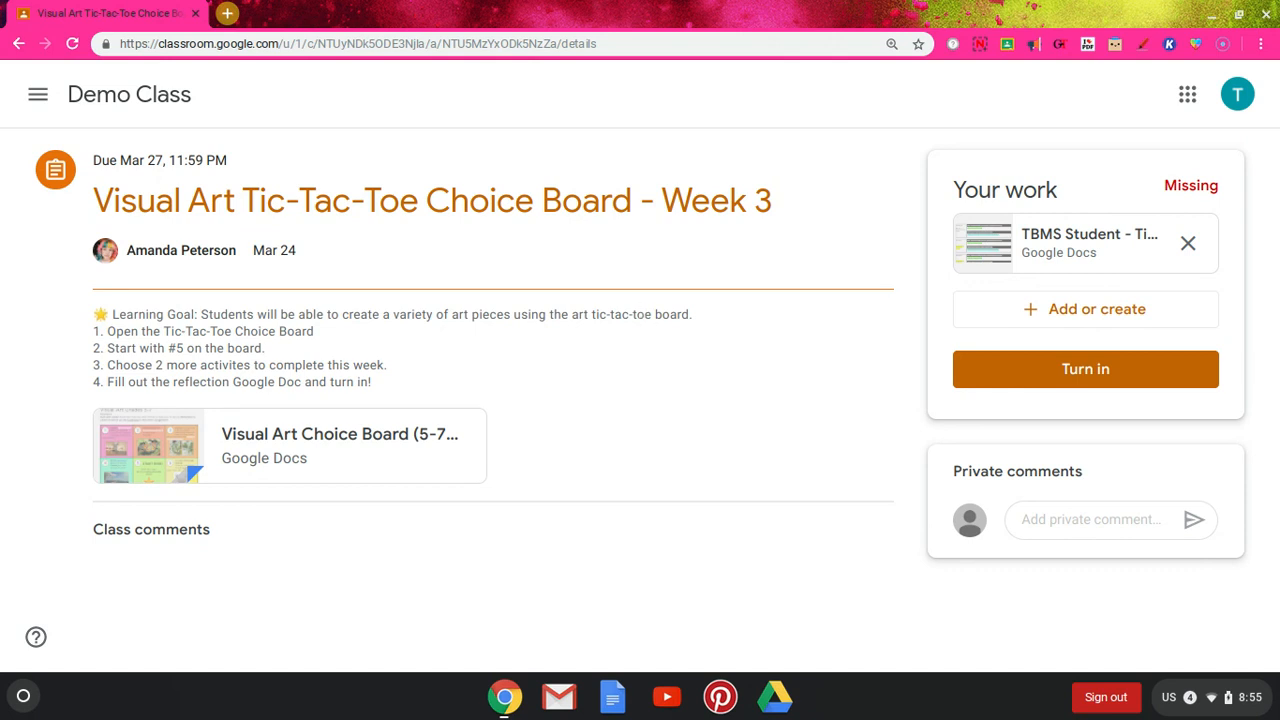
{"action": "mouse_move", "coordinate": [713, 398]}
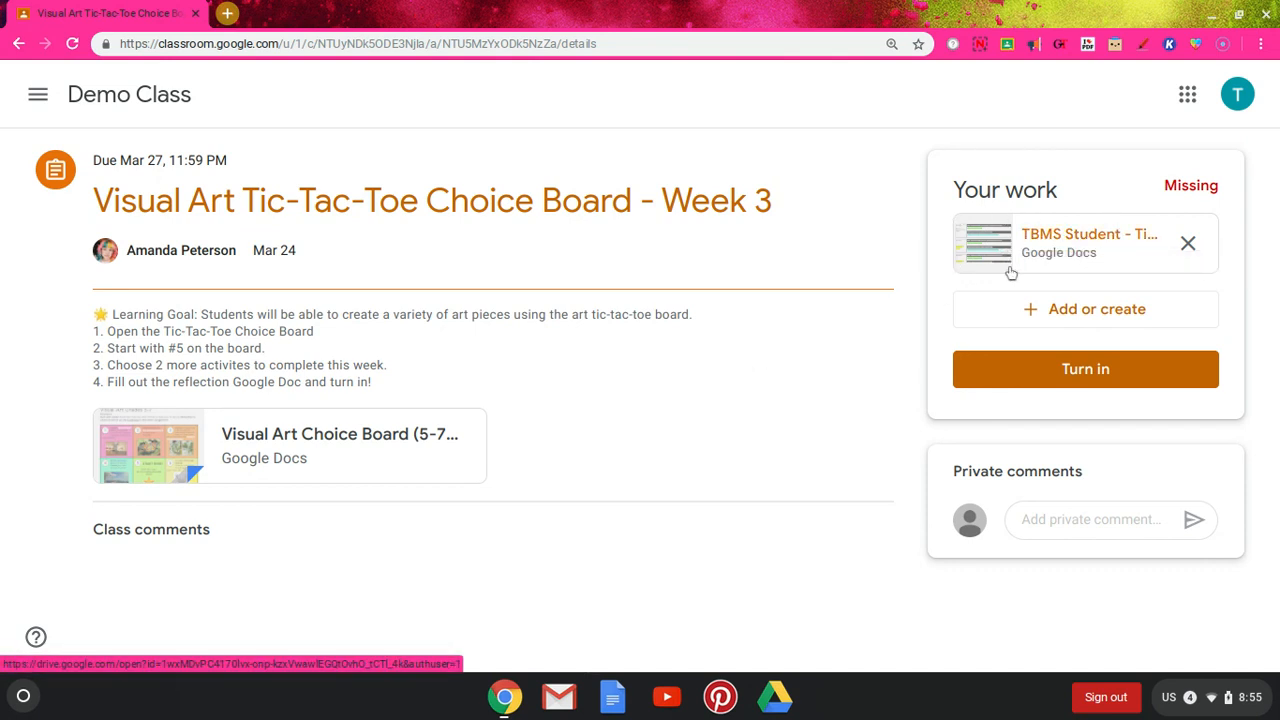
{"action": "mouse_move", "coordinate": [1088, 240]}
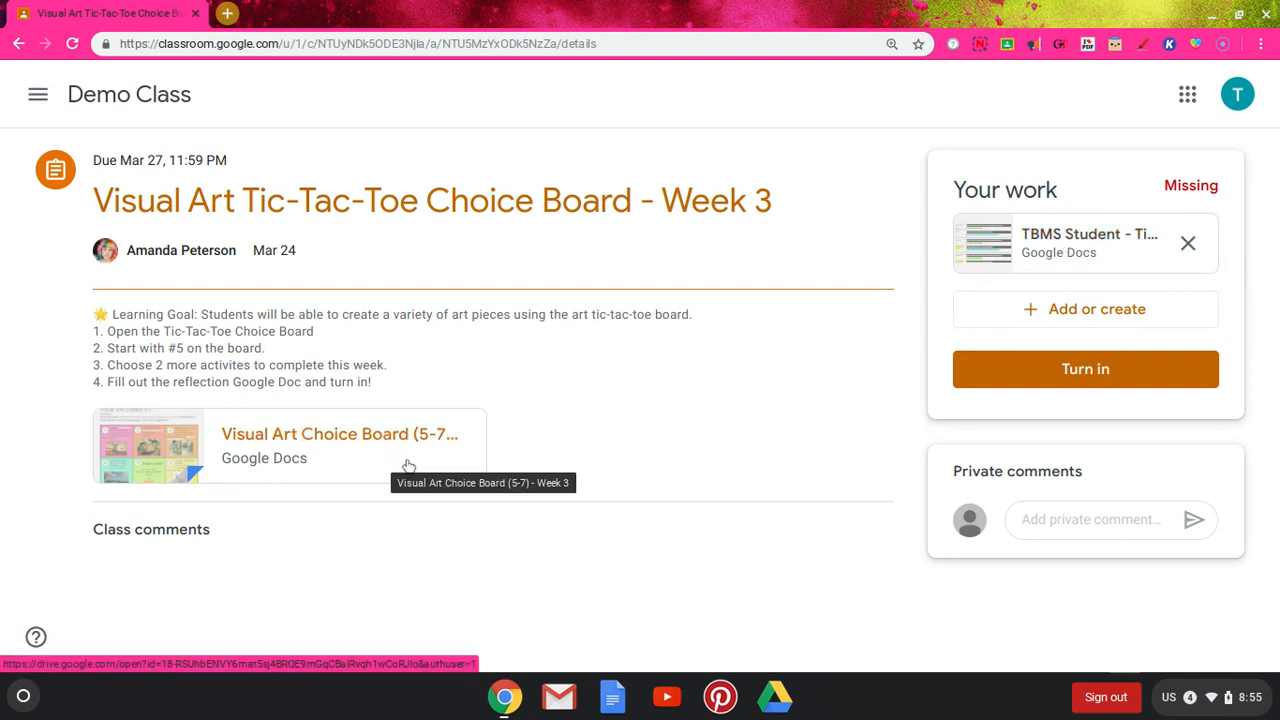
{"action": "mouse_move", "coordinate": [658, 494]}
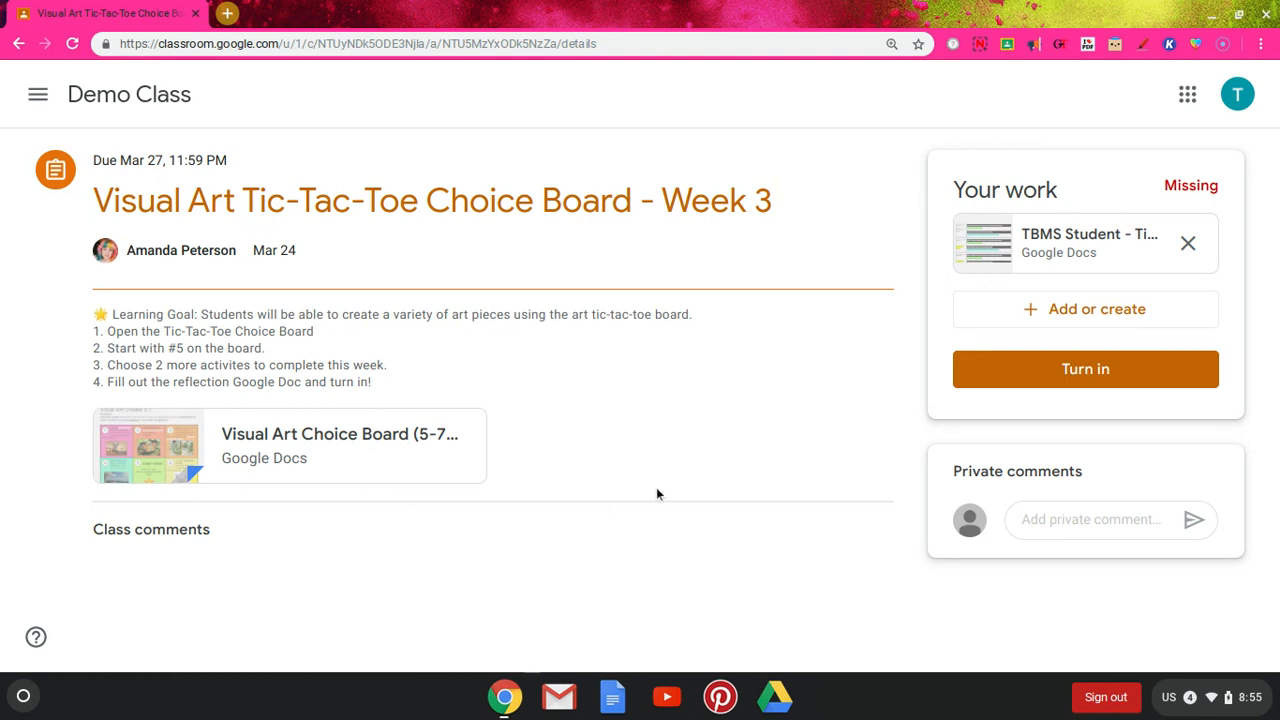
{"action": "mouse_move", "coordinate": [626, 531]}
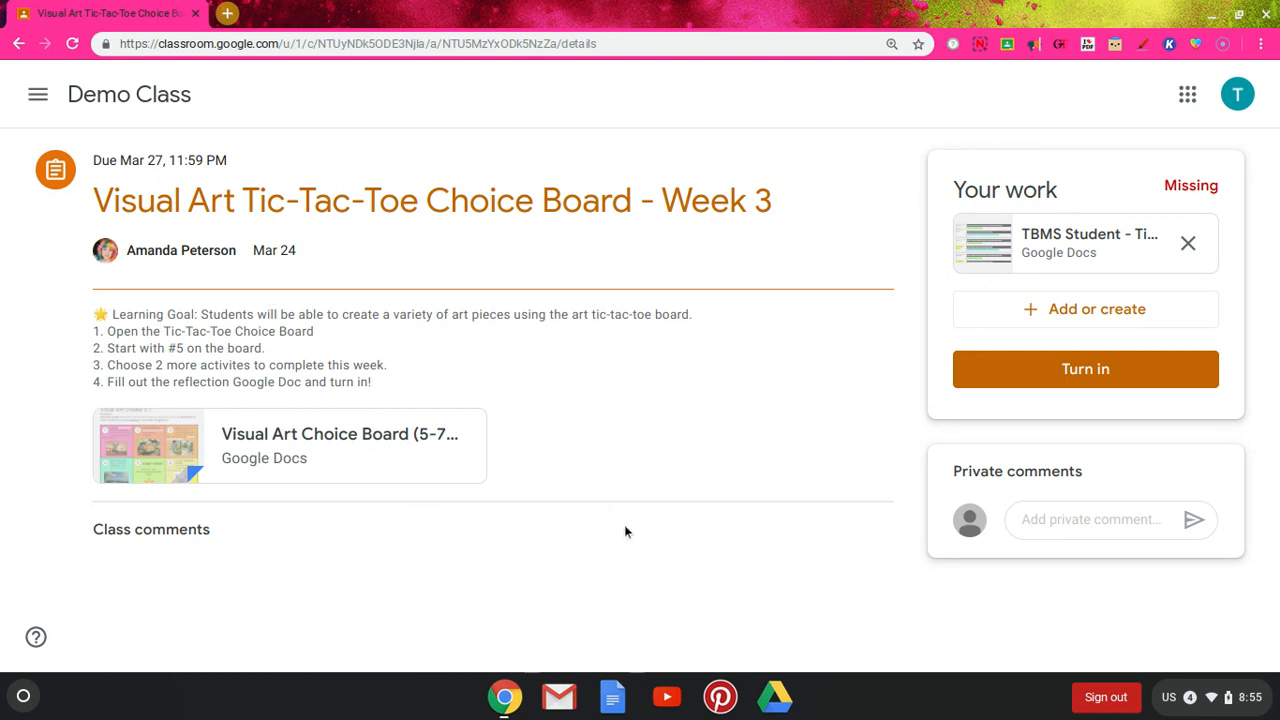
{"action": "mouse_move", "coordinate": [708, 488]}
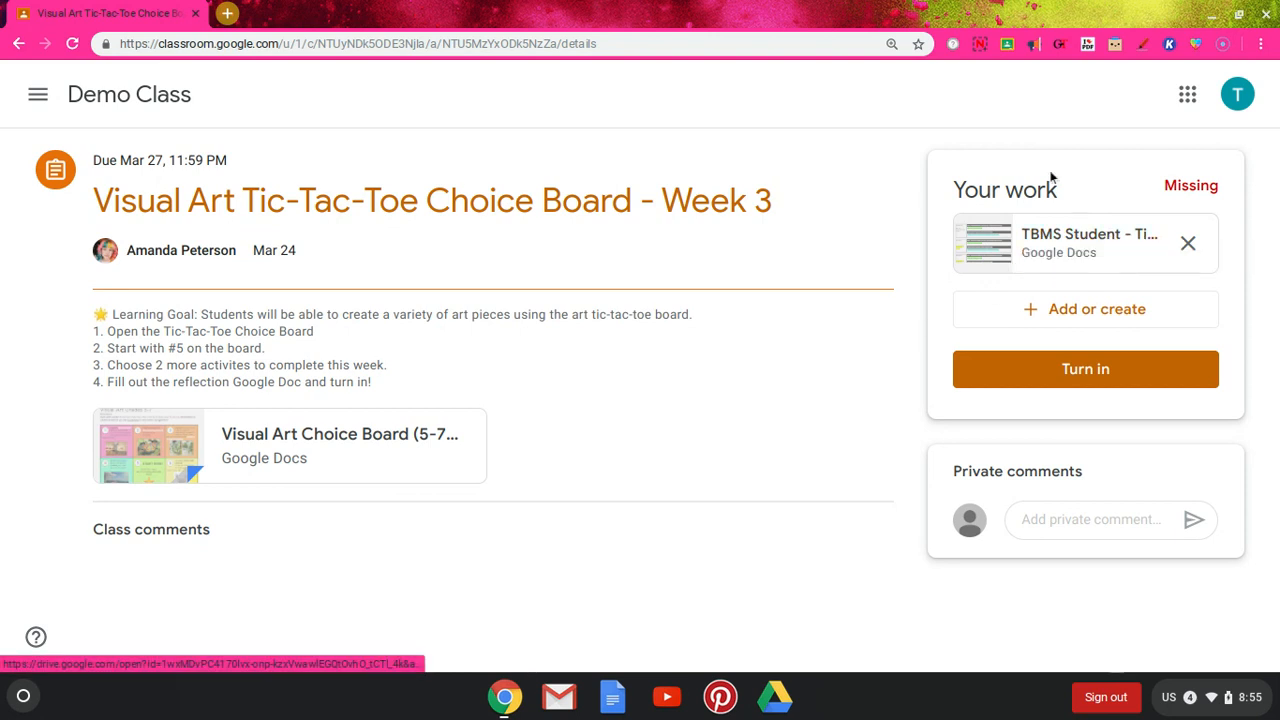
{"action": "mouse_move", "coordinate": [1085, 250]}
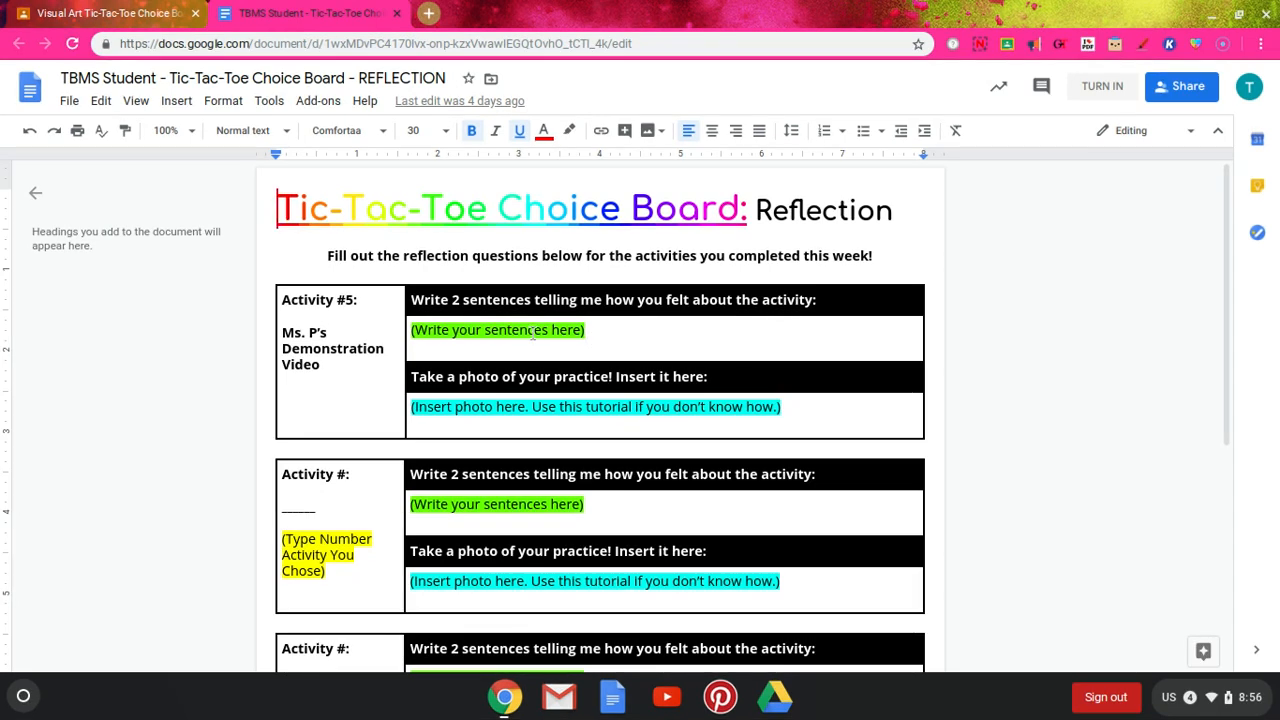
Step: Replace the '(Write your sentences here)' placeholder with typed response text
{"action": "triple_click", "coordinate": [497, 330]}
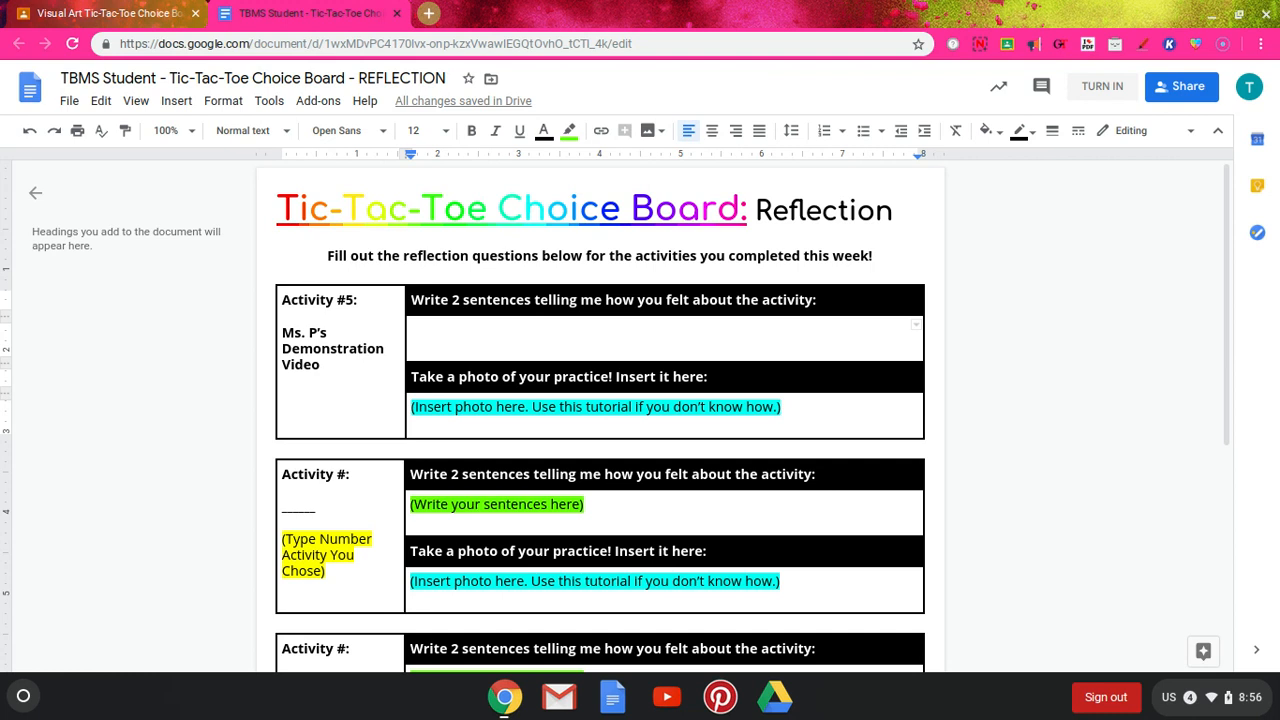
{"action": "type", "text": "asdlkgjasd;lgkja;dskgj"}
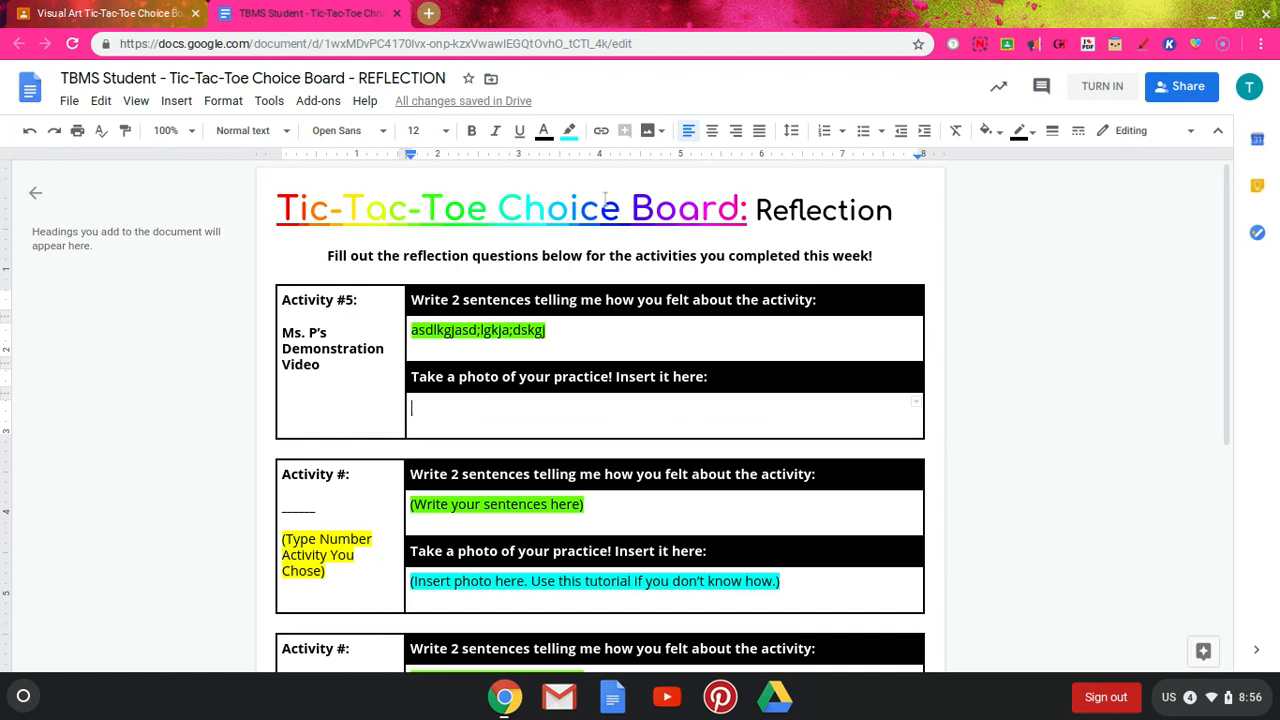
{"action": "mouse_move", "coordinate": [647, 130]}
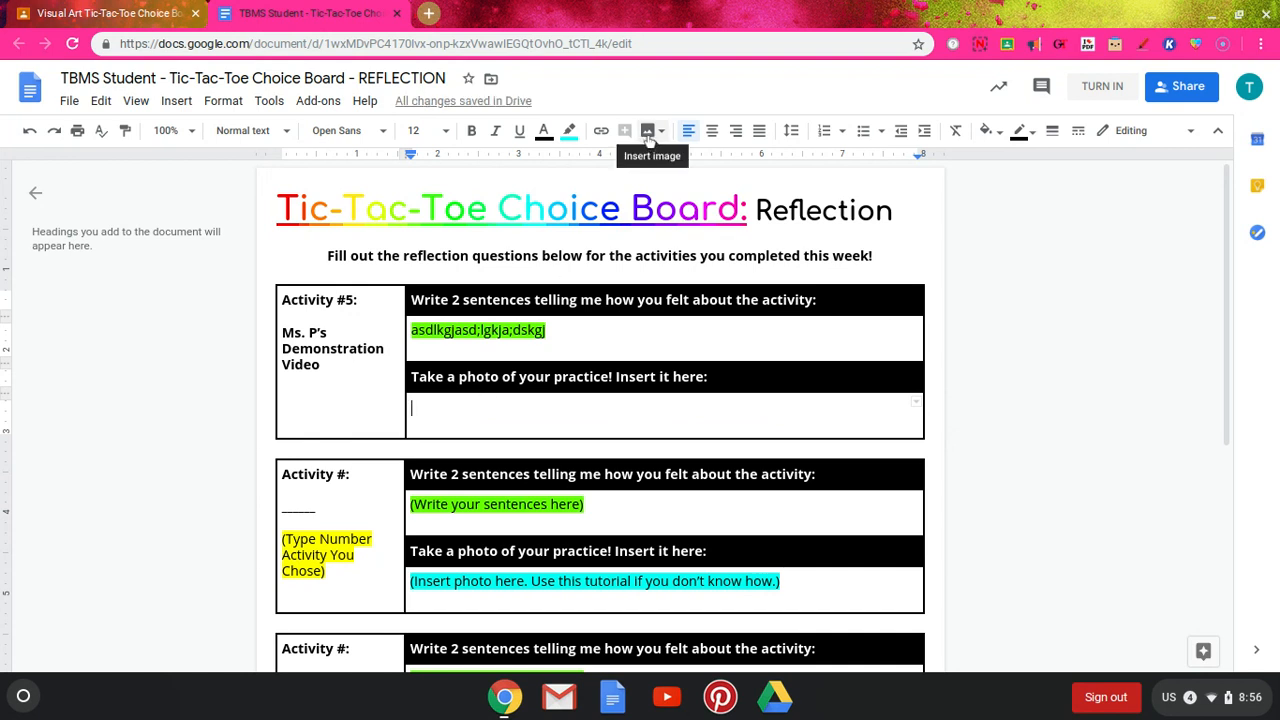
Step: Choose Camera from the Insert image dropdown in the toolbar
{"action": "left_click", "coordinate": [646, 130]}
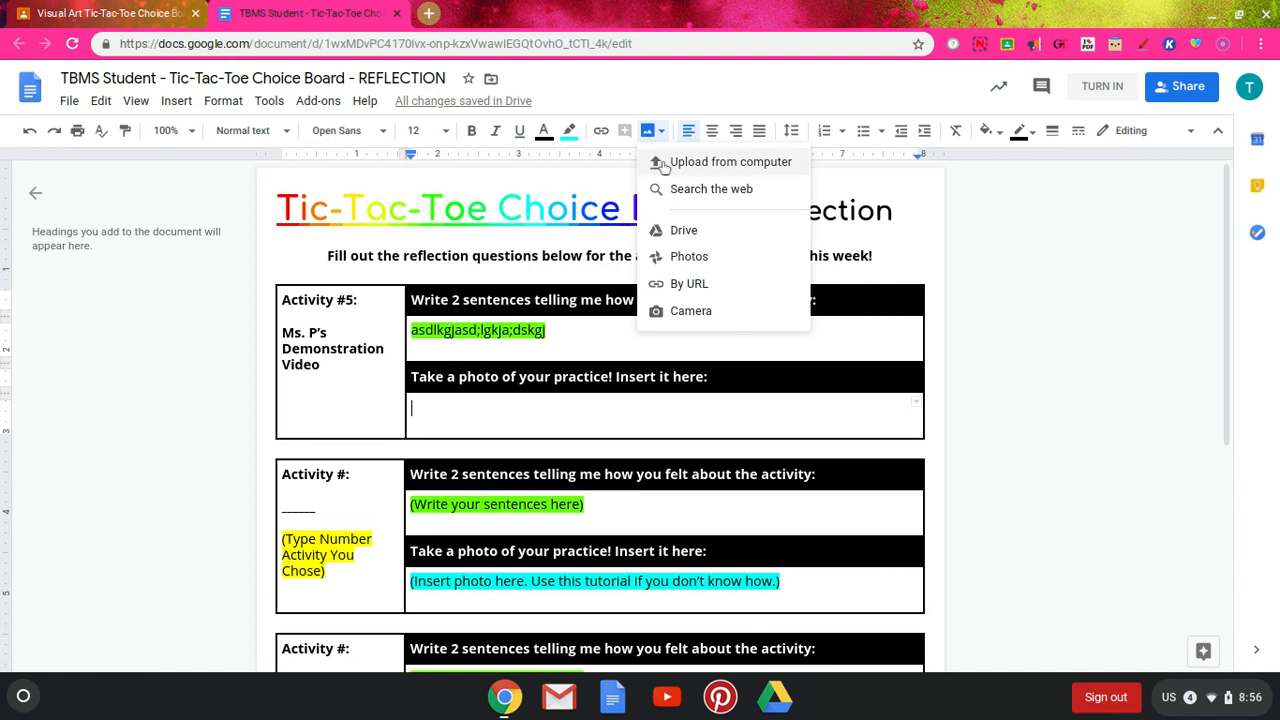
{"action": "mouse_move", "coordinate": [758, 167]}
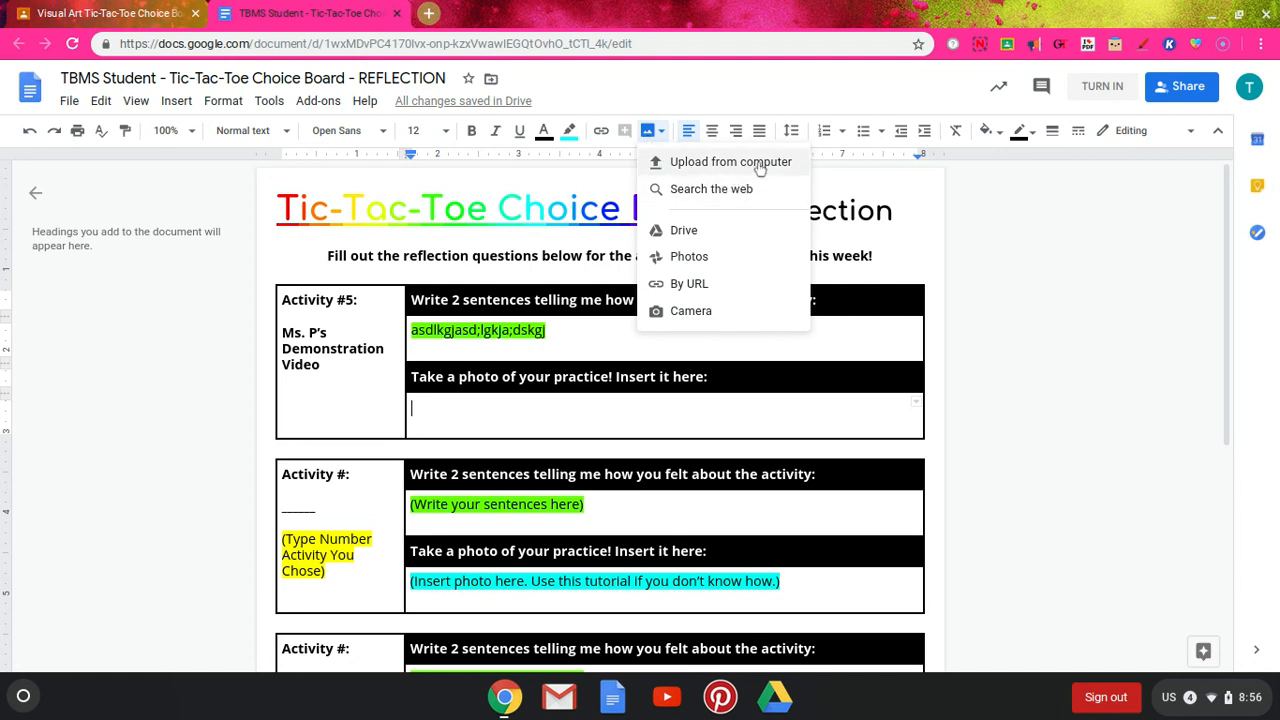
{"action": "mouse_move", "coordinate": [722, 225]}
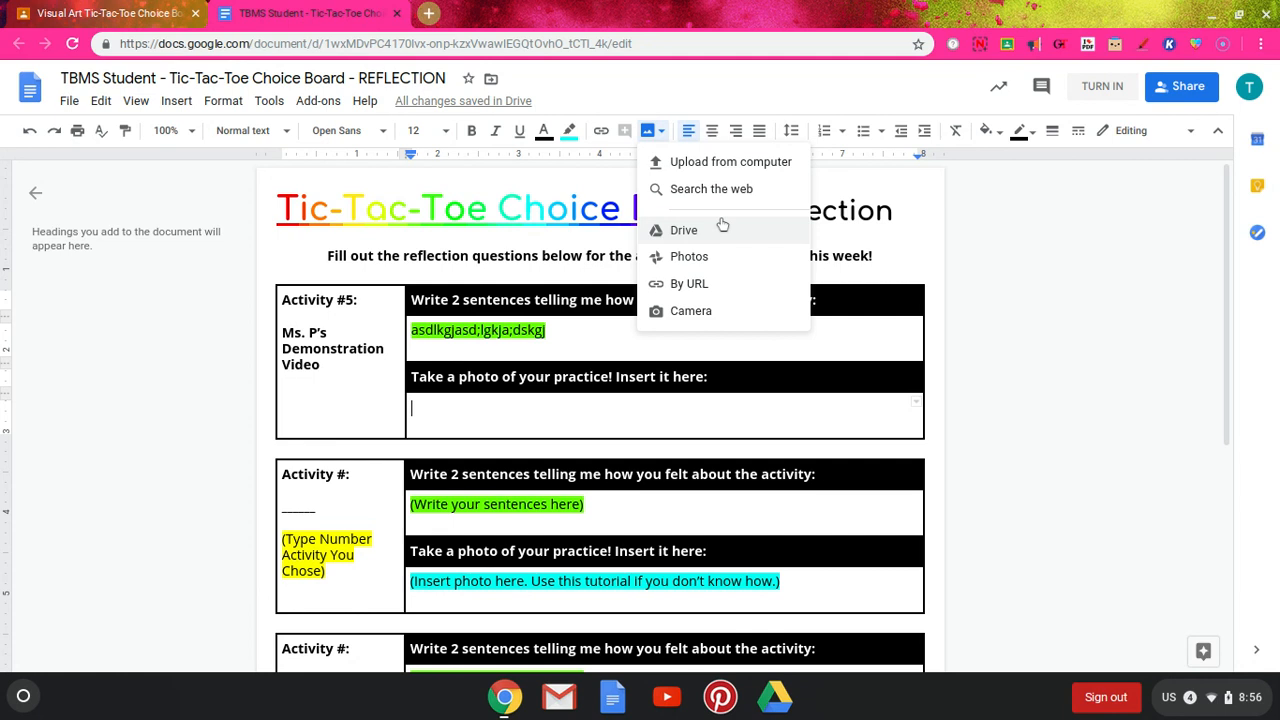
{"action": "mouse_move", "coordinate": [722, 232]}
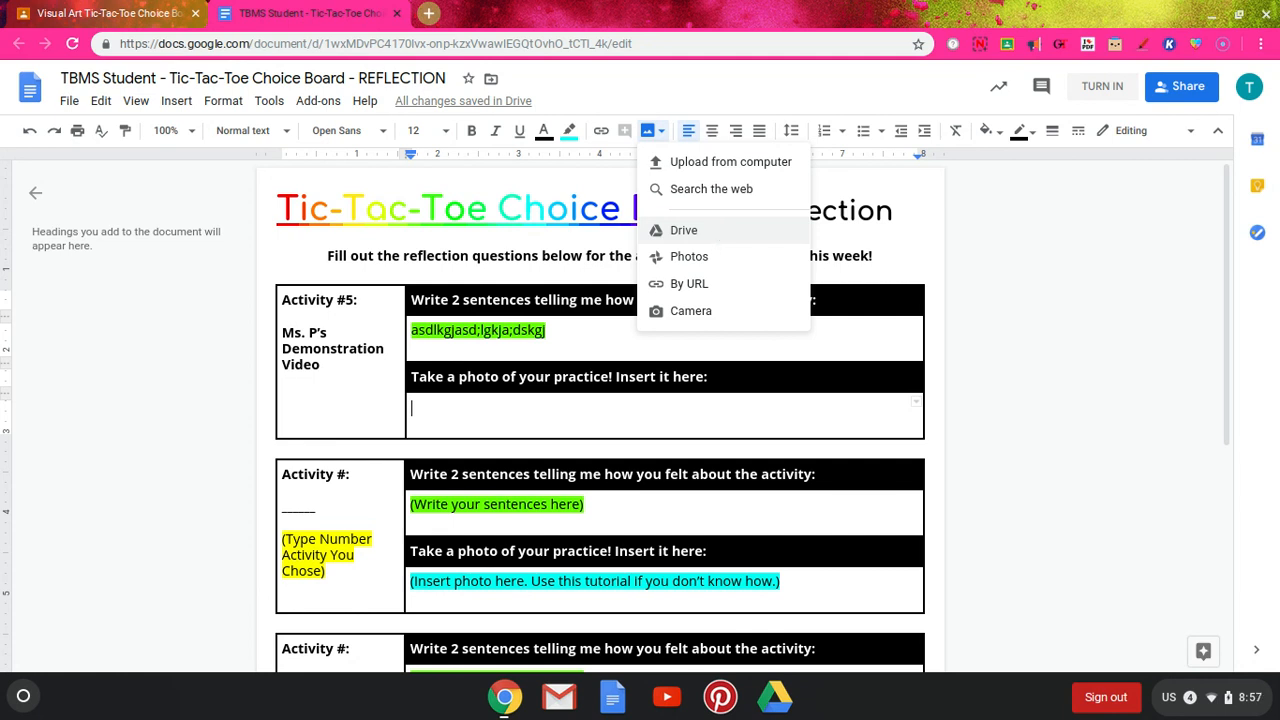
{"action": "mouse_move", "coordinate": [704, 257]}
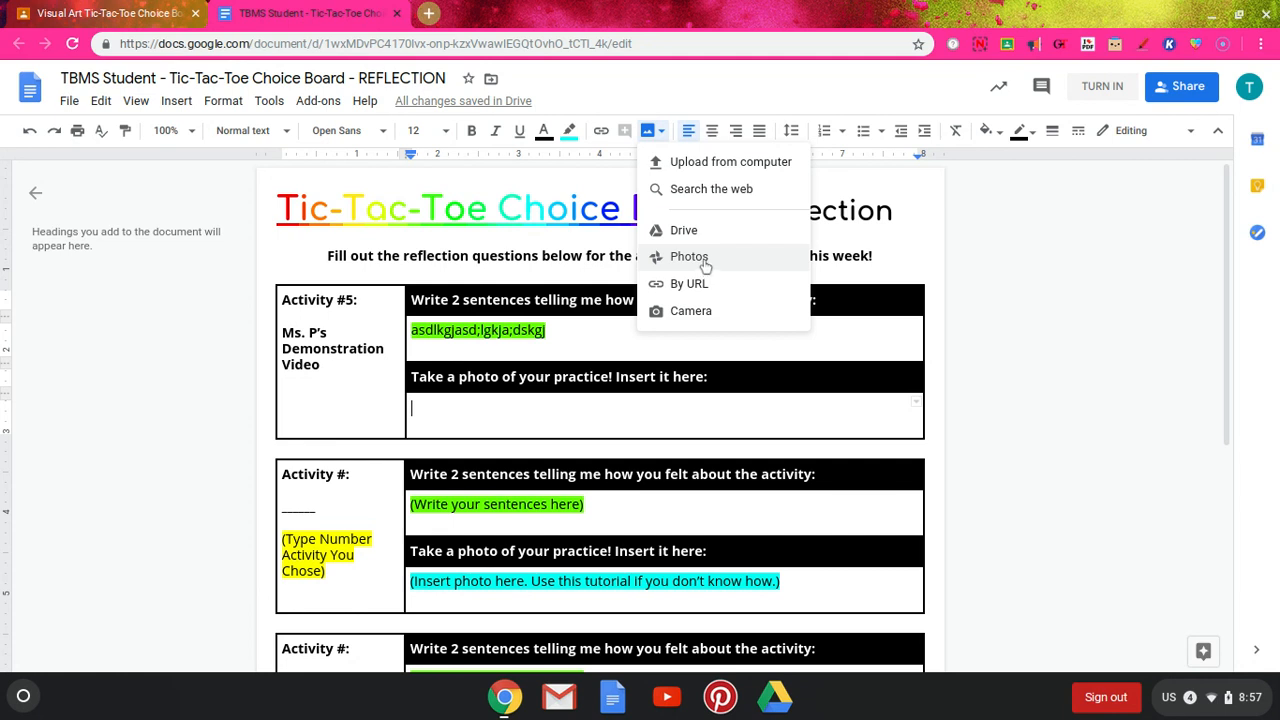
{"action": "mouse_move", "coordinate": [690, 283]}
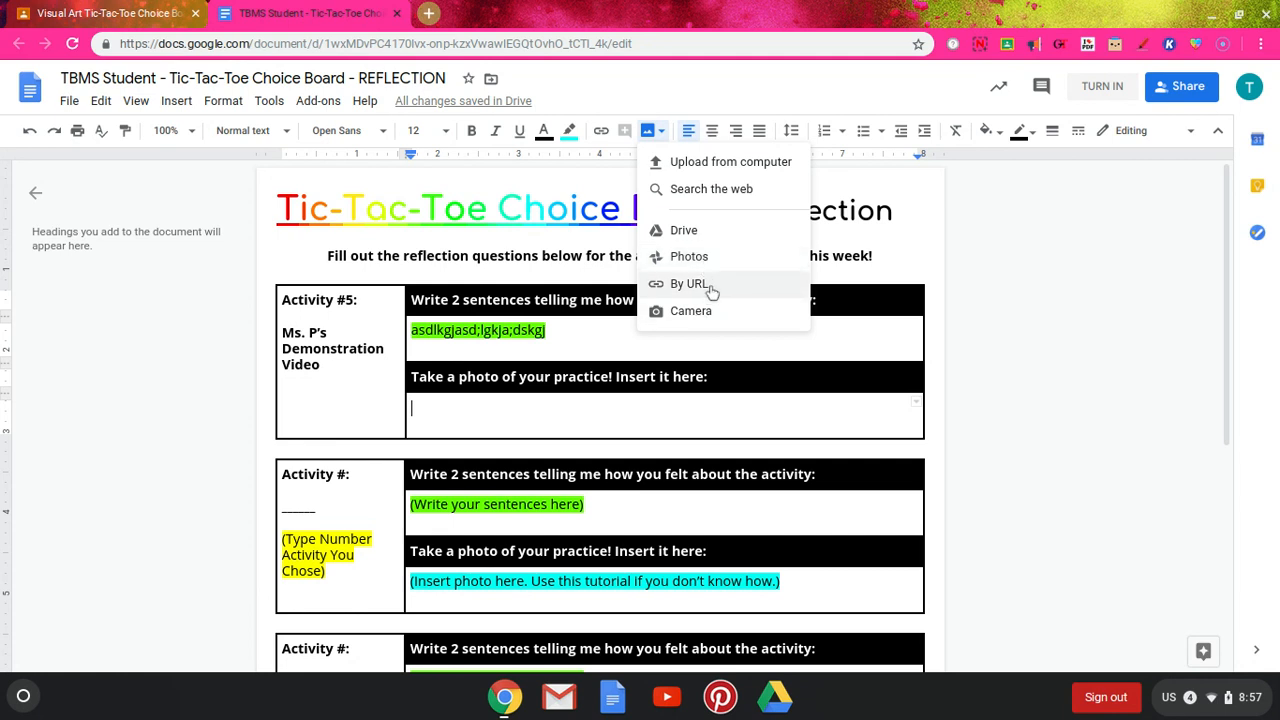
{"action": "mouse_move", "coordinate": [703, 311]}
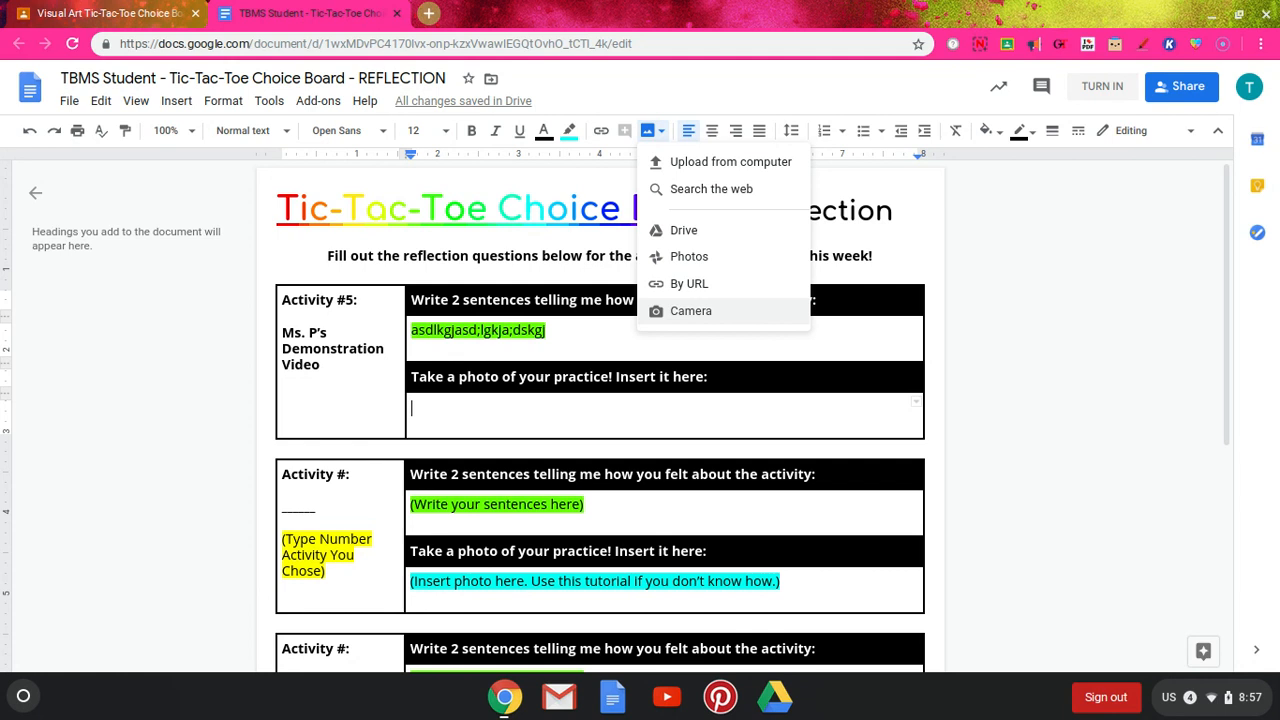
{"action": "mouse_move", "coordinate": [703, 323]}
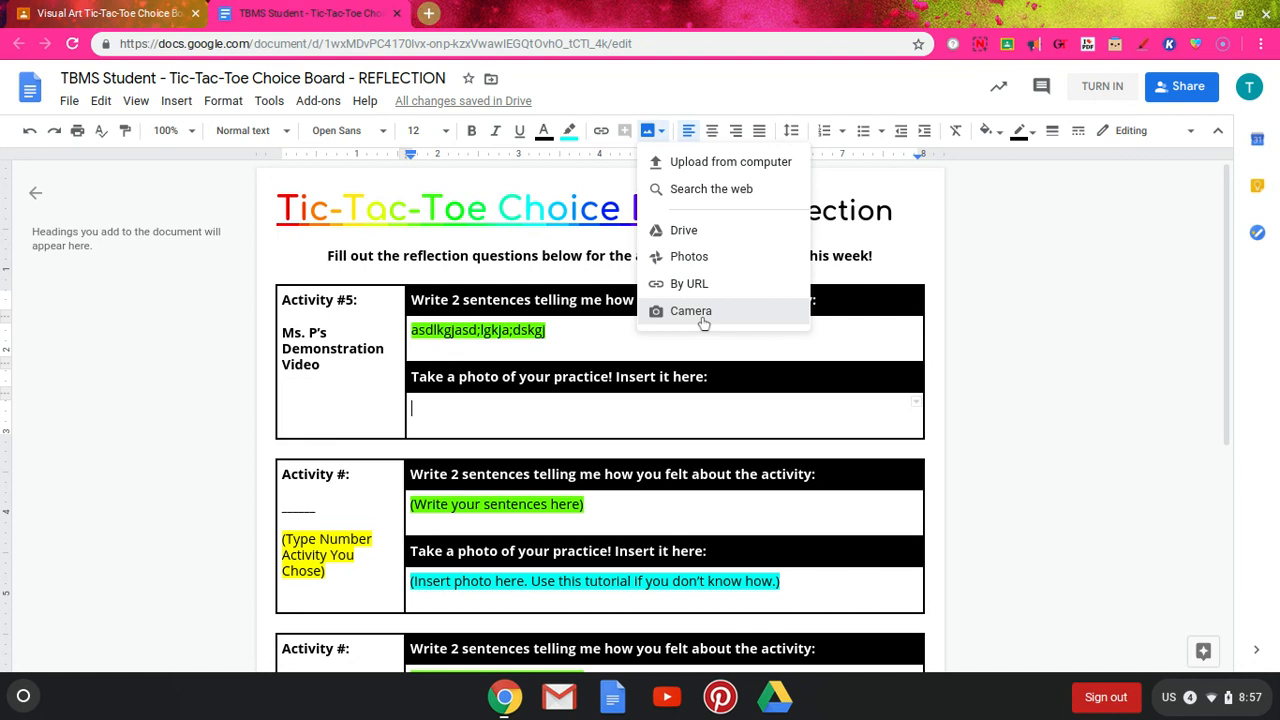
{"action": "left_click", "coordinate": [690, 311]}
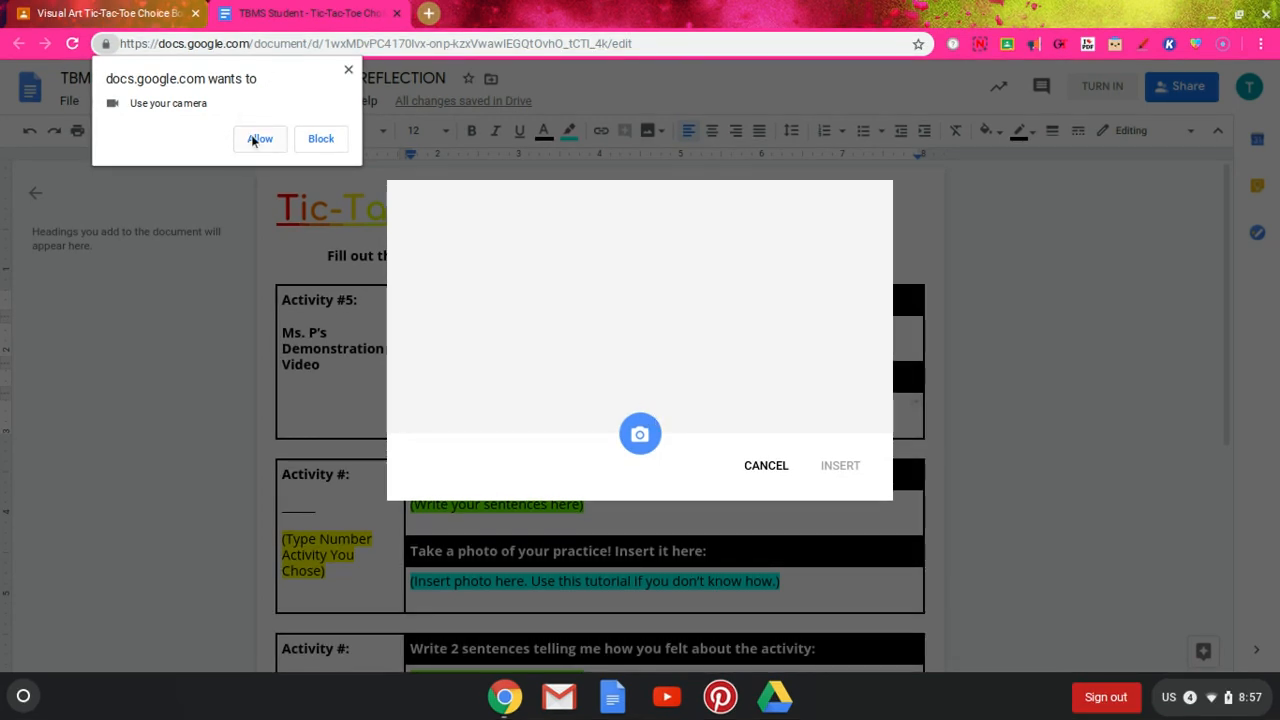
Step: Allow camera access, photograph the color wheel practice, and insert the photo
{"action": "left_click", "coordinate": [260, 138]}
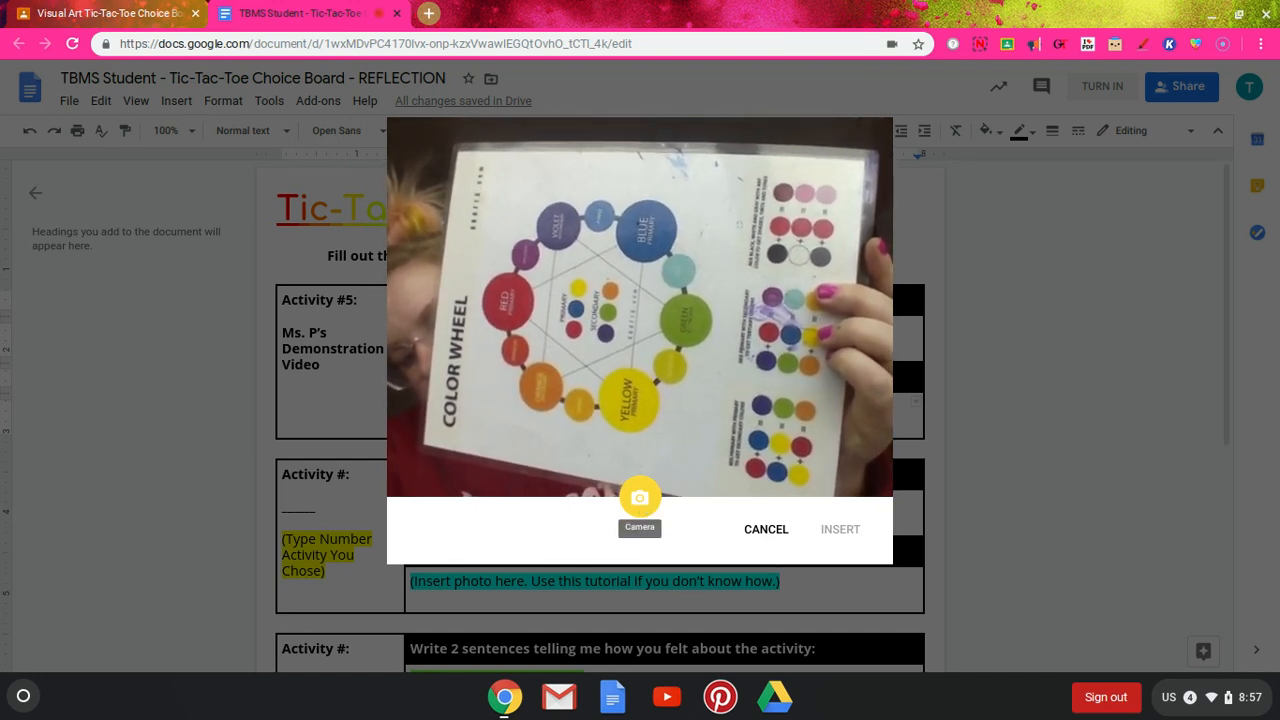
{"action": "left_click", "coordinate": [639, 497]}
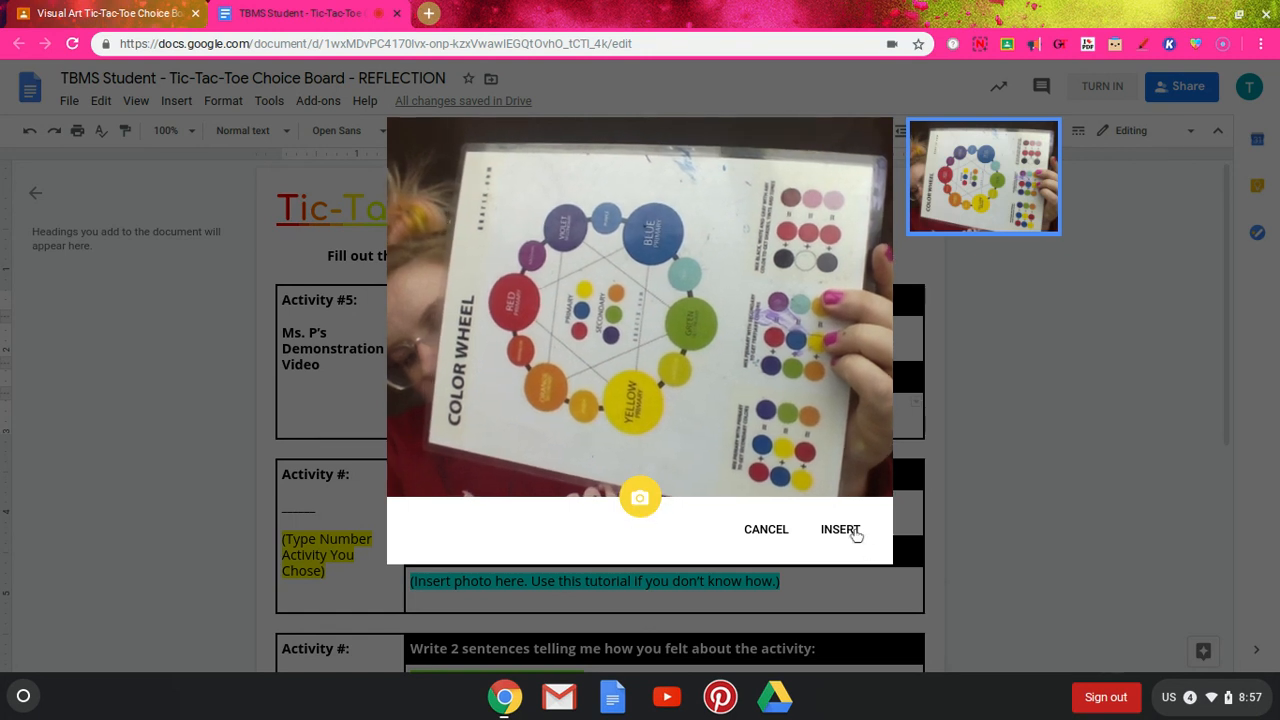
{"action": "left_click", "coordinate": [840, 529]}
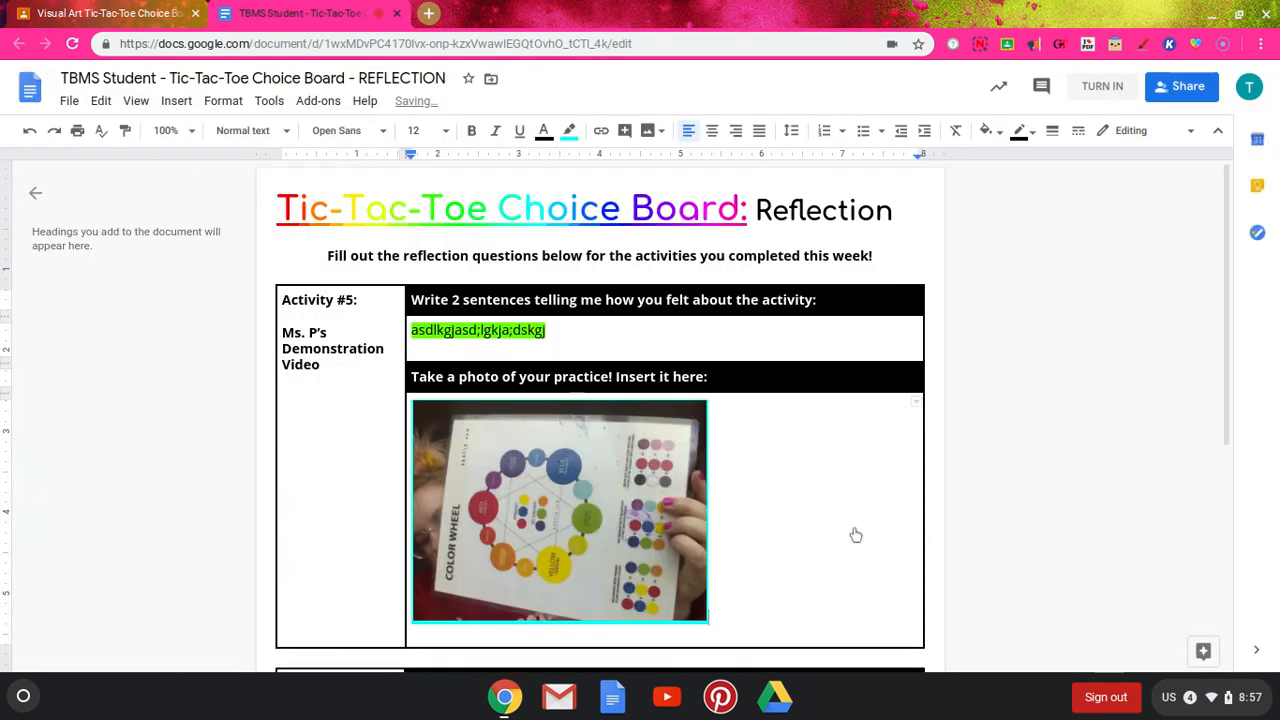
Step: Scroll through the reflection document and close its browser tab
{"action": "scroll", "scroll_direction": "down", "scroll_amount": 3}
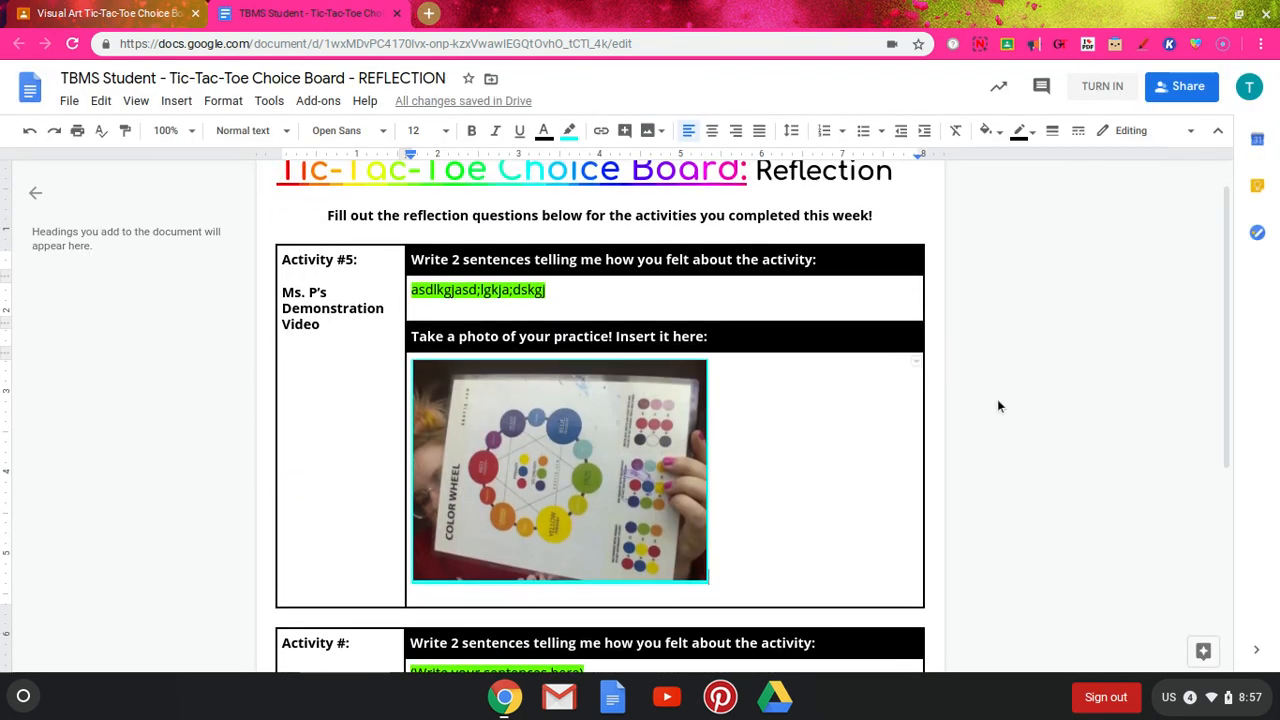
{"action": "scroll", "scroll_direction": "down", "scroll_amount": 3}
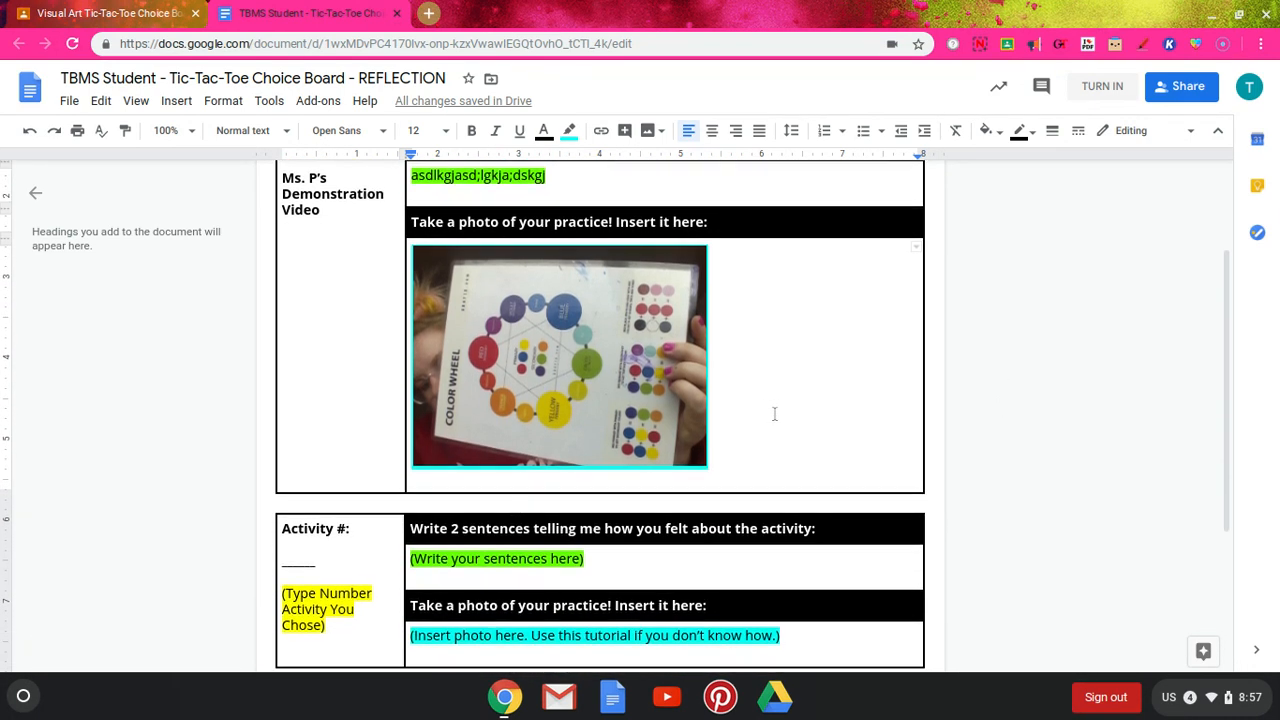
{"action": "scroll", "scroll_direction": "down", "scroll_amount": 3}
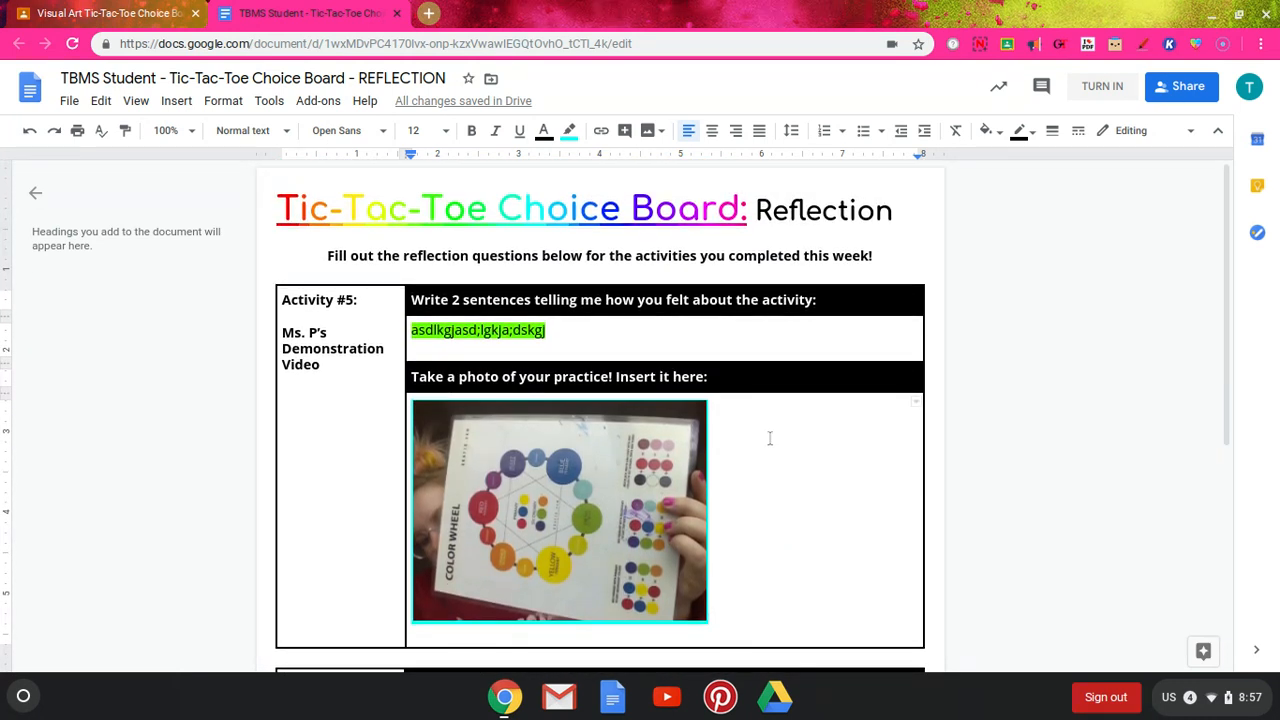
{"action": "mouse_move", "coordinate": [775, 370]}
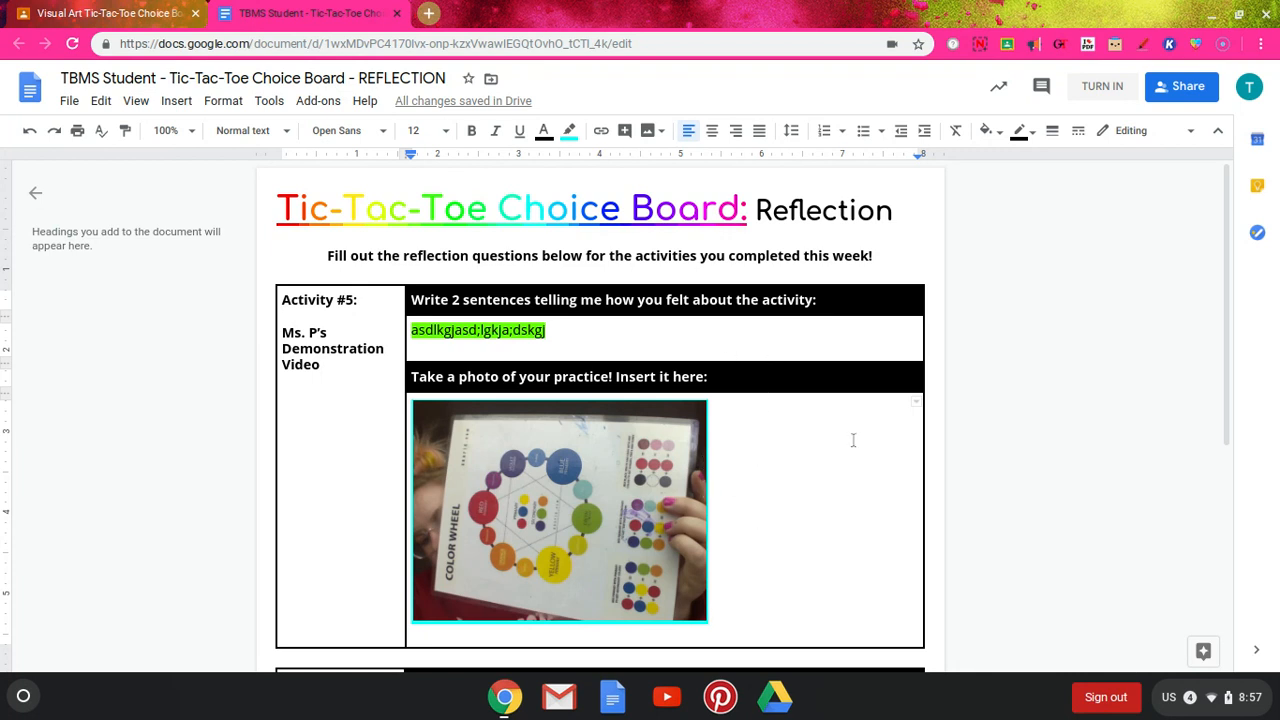
{"action": "scroll", "scroll_direction": "down", "scroll_amount": 3}
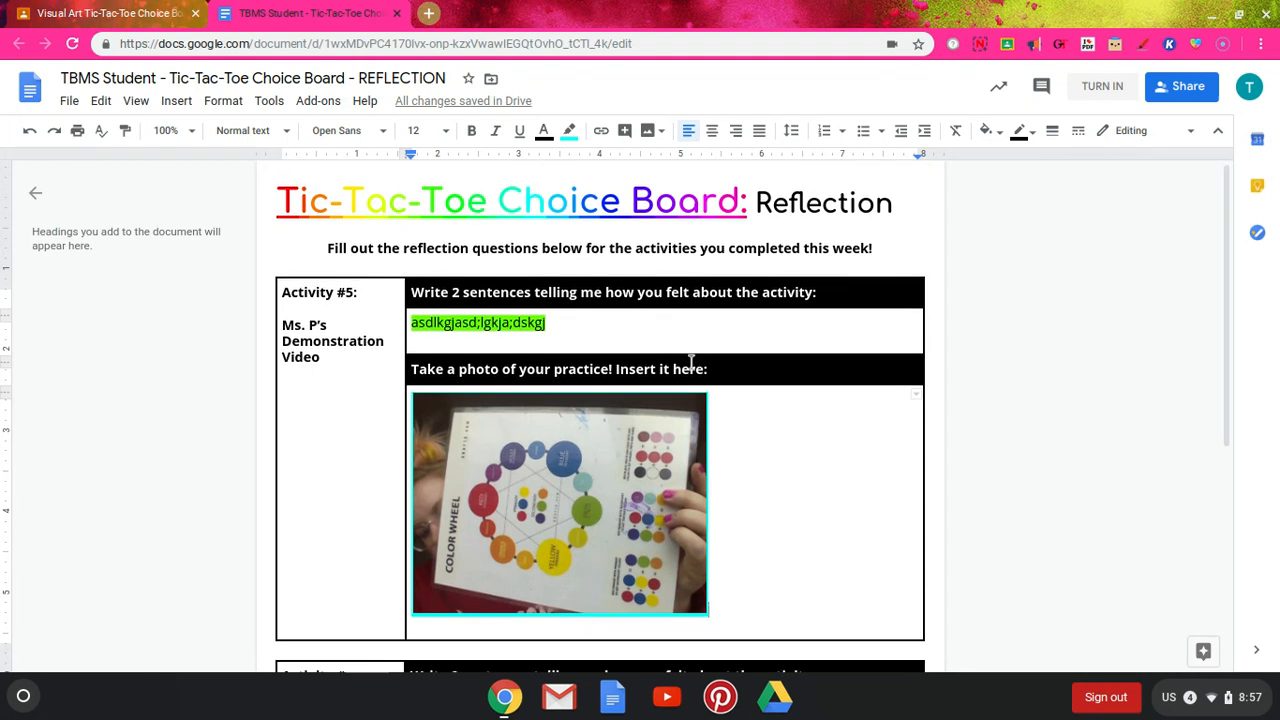
{"action": "scroll", "scroll_direction": "down", "scroll_amount": 3}
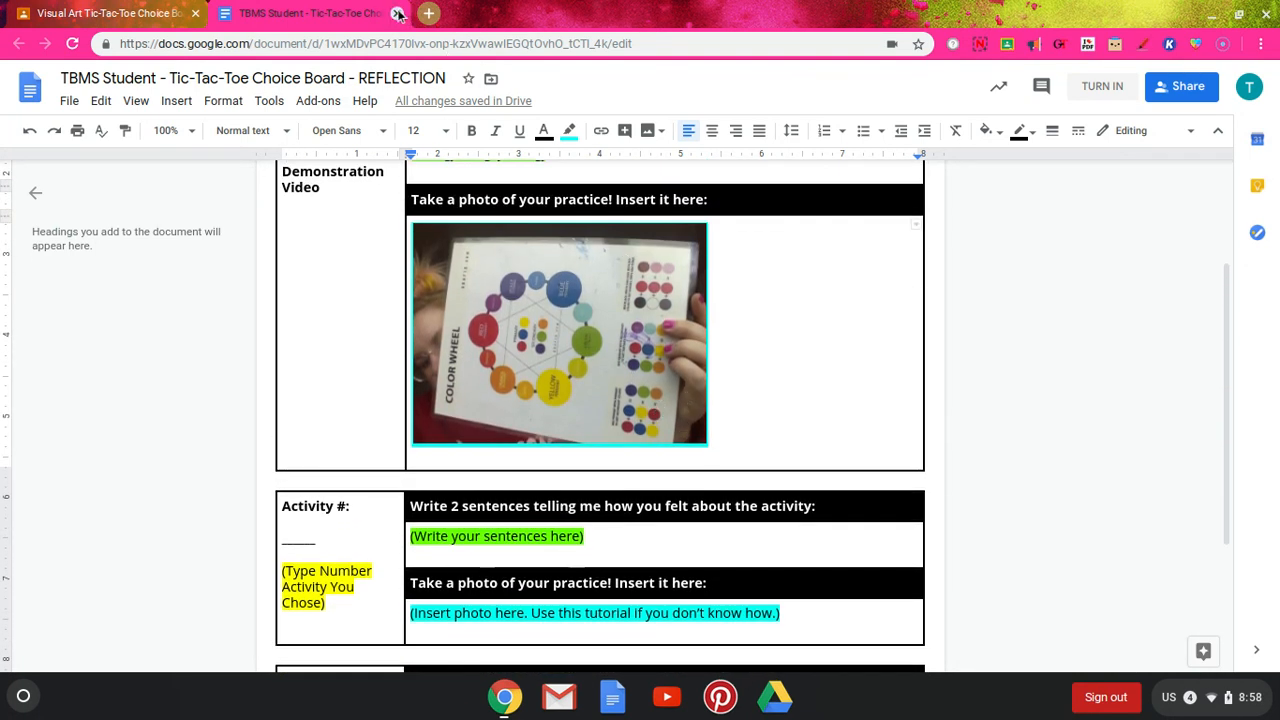
{"action": "left_click", "coordinate": [100, 13]}
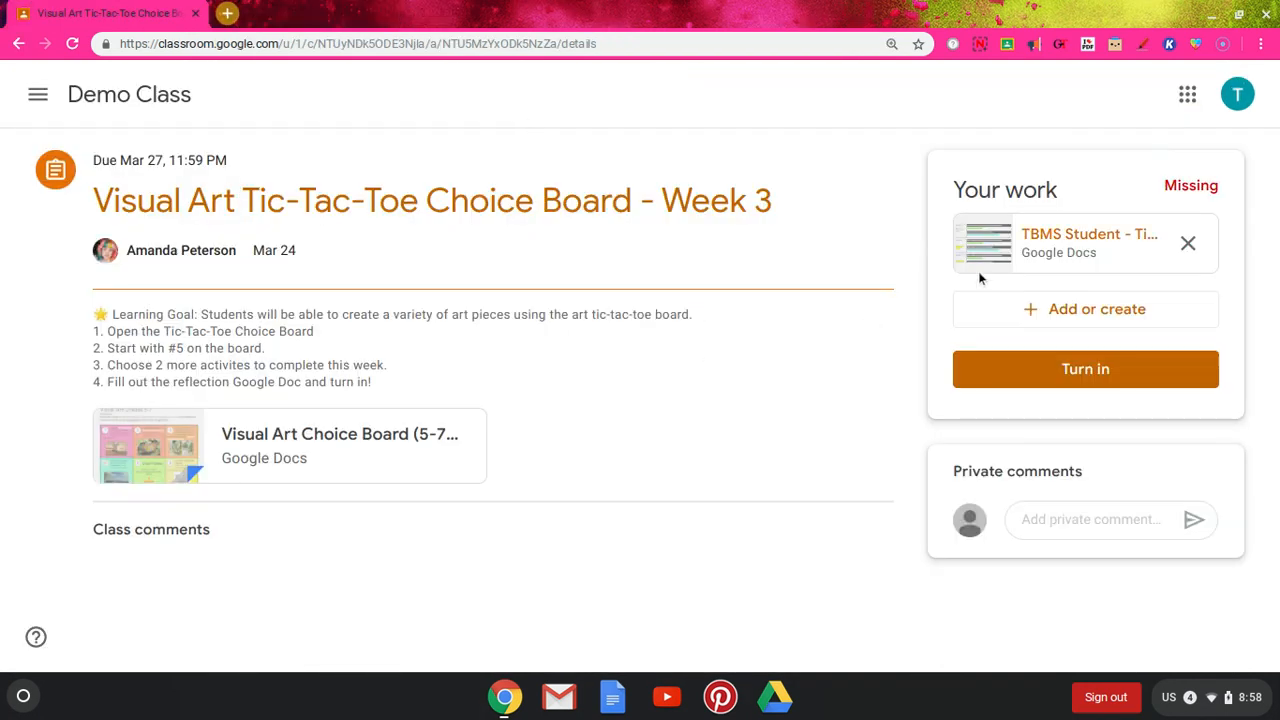
{"action": "mouse_move", "coordinate": [1085, 243]}
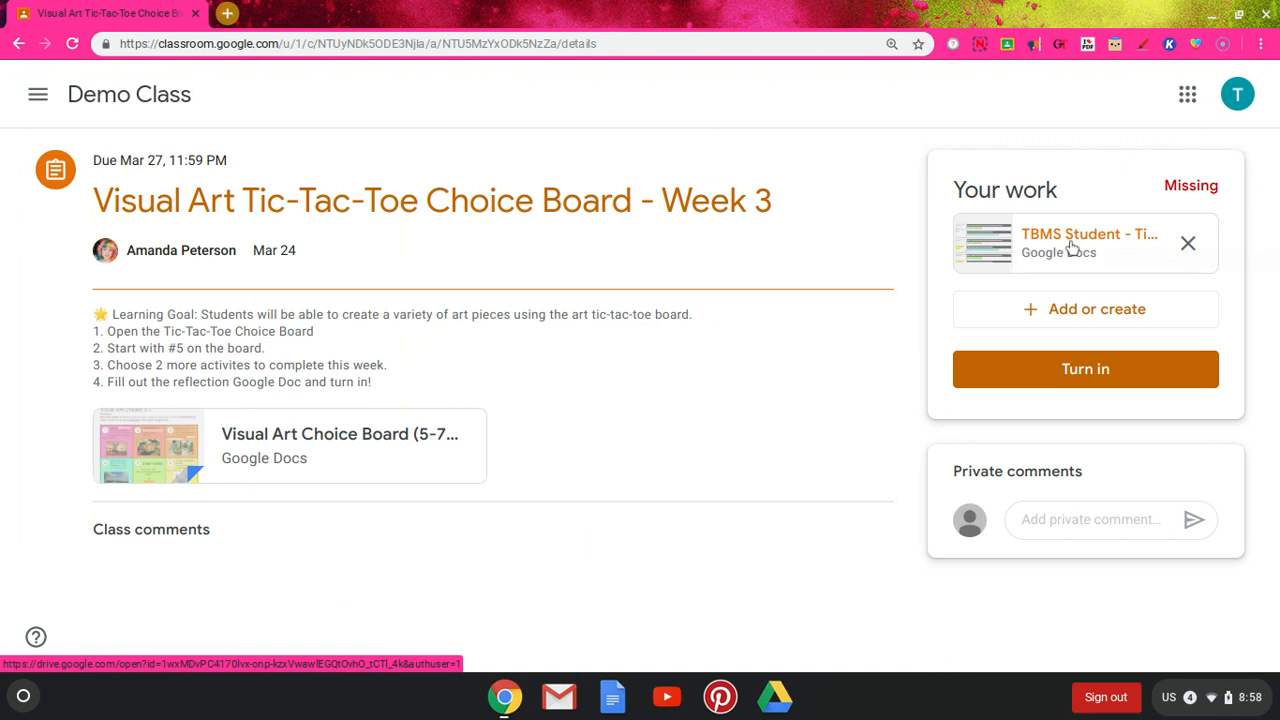
Step: Open the attached TBMS Student Google Doc under Your work
{"action": "left_click", "coordinate": [1085, 243]}
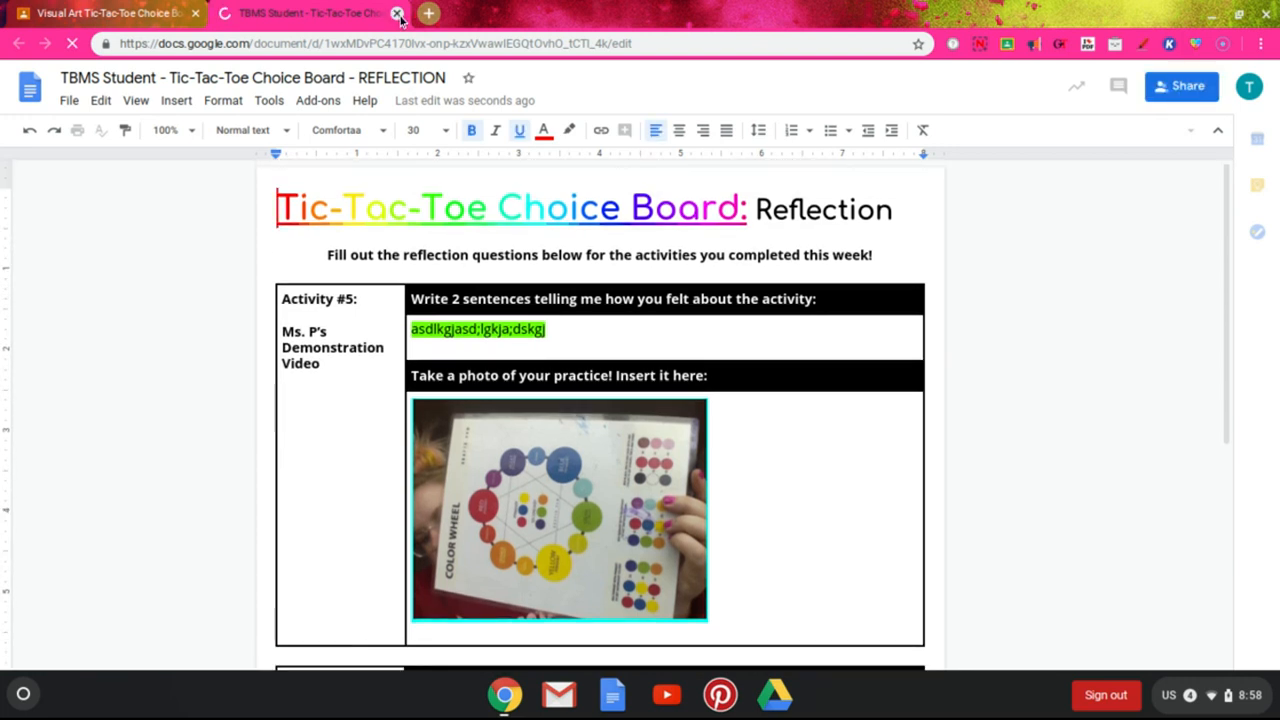
Step: Close the reopened reflection document's Google Docs tab
{"action": "left_click", "coordinate": [105, 13]}
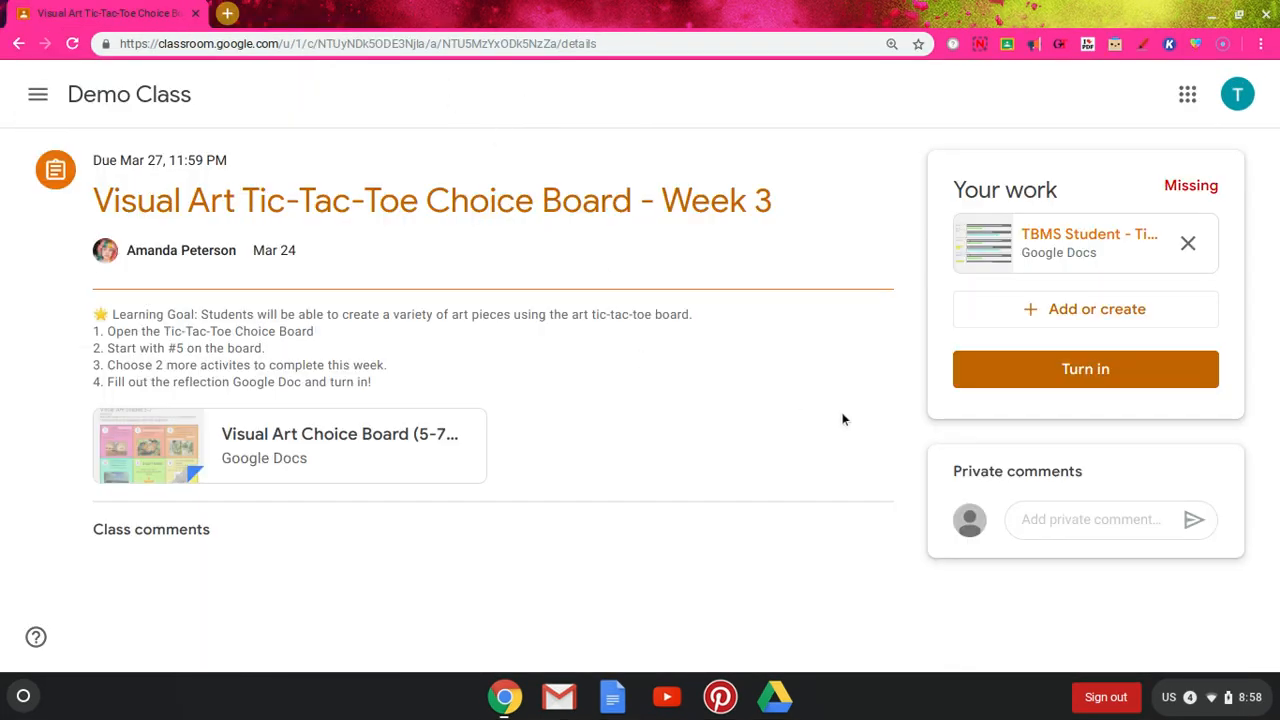
{"action": "mouse_move", "coordinate": [1085, 369]}
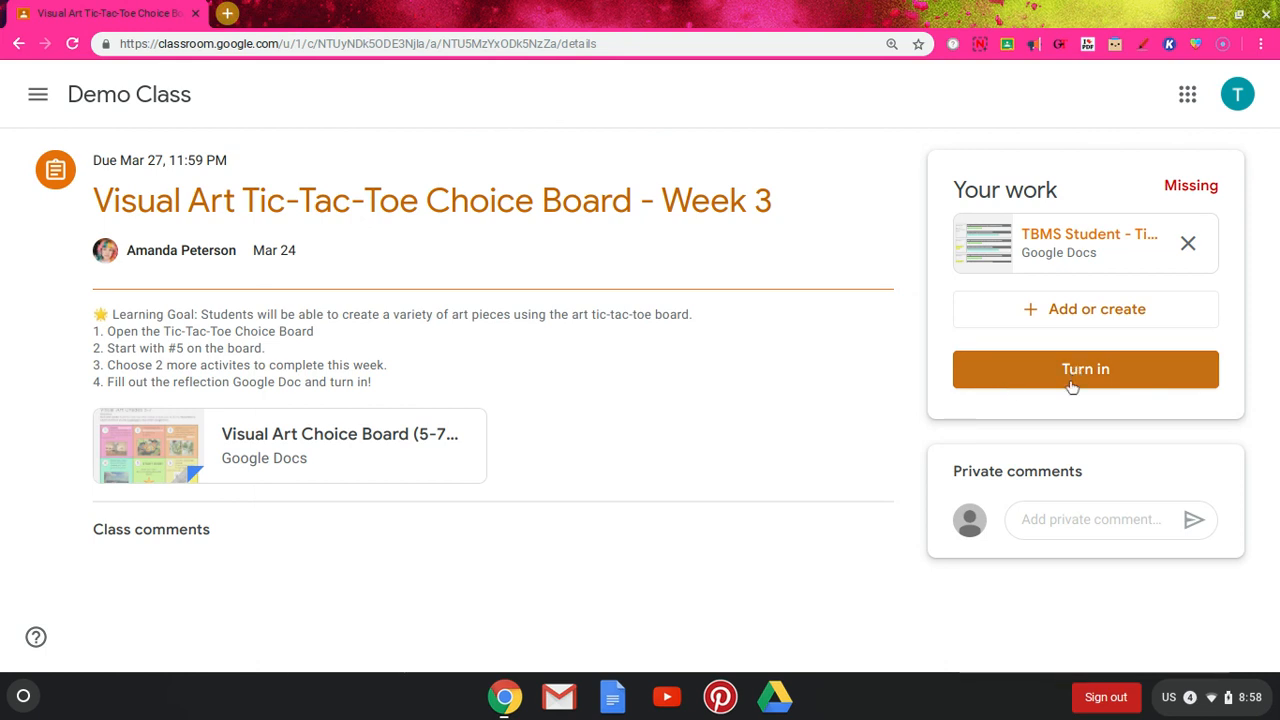
{"action": "mouse_move", "coordinate": [1085, 309]}
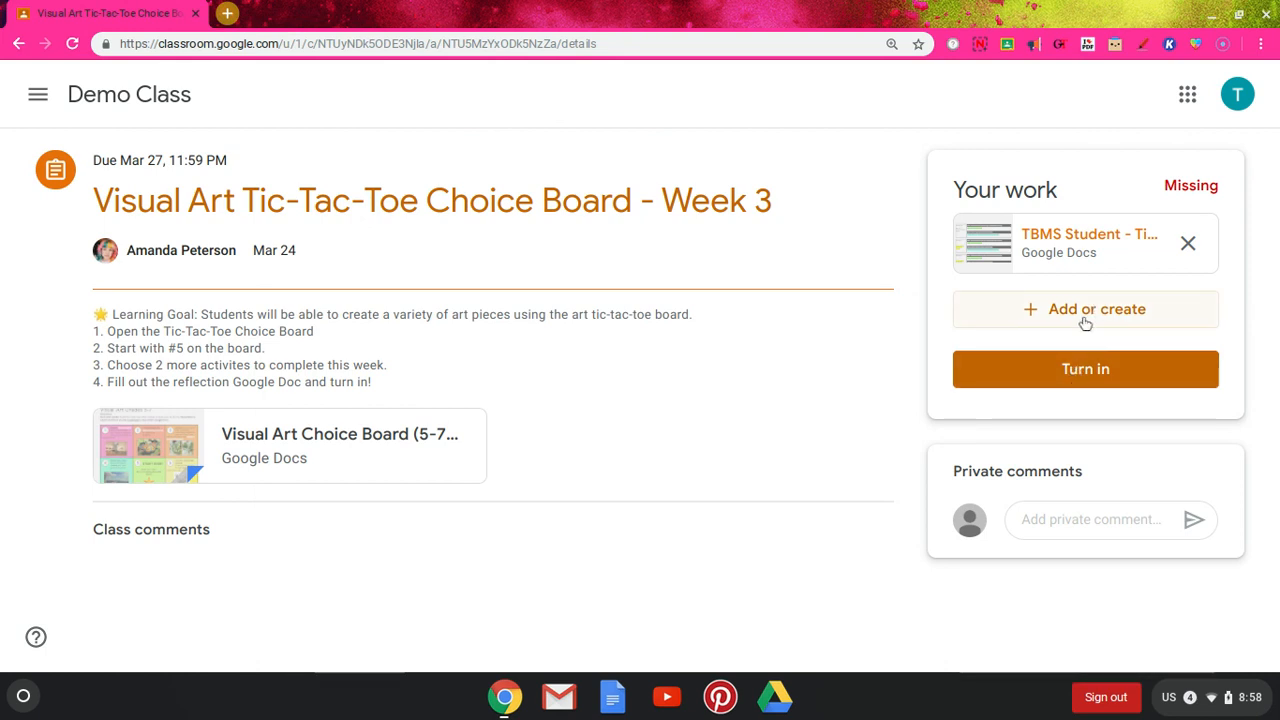
{"action": "mouse_move", "coordinate": [1086, 323]}
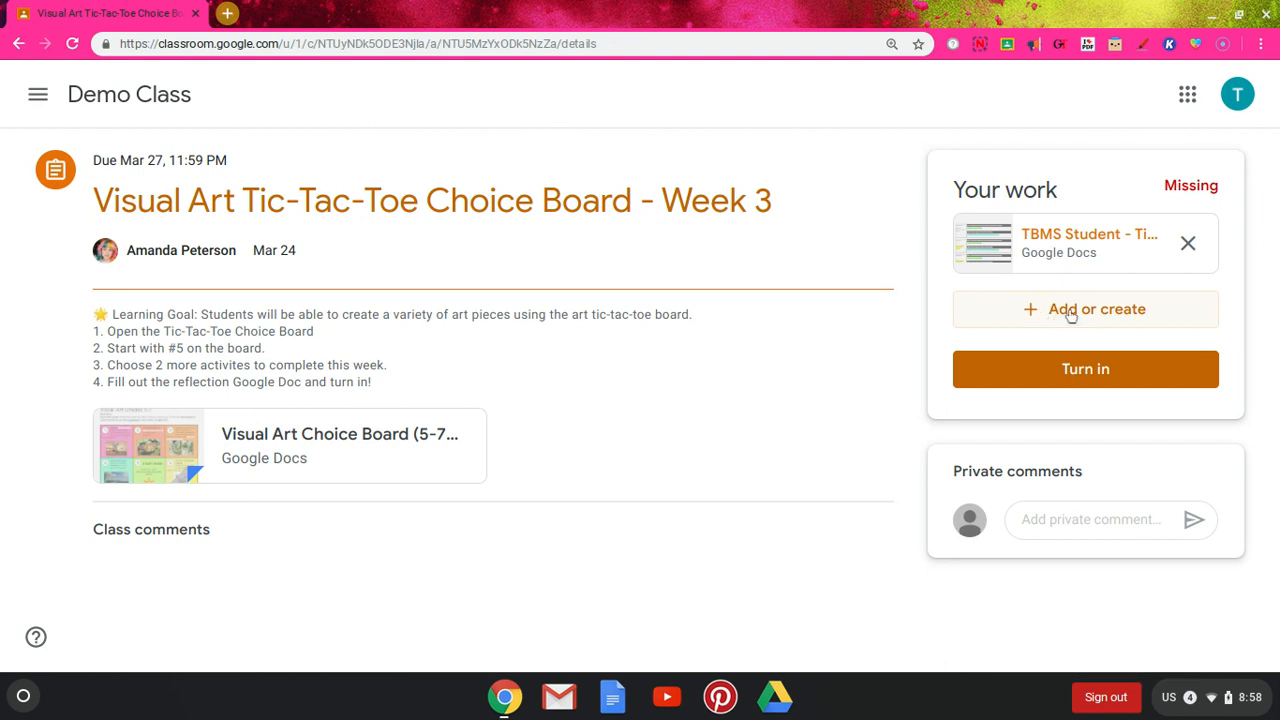
{"action": "left_click", "coordinate": [1085, 309]}
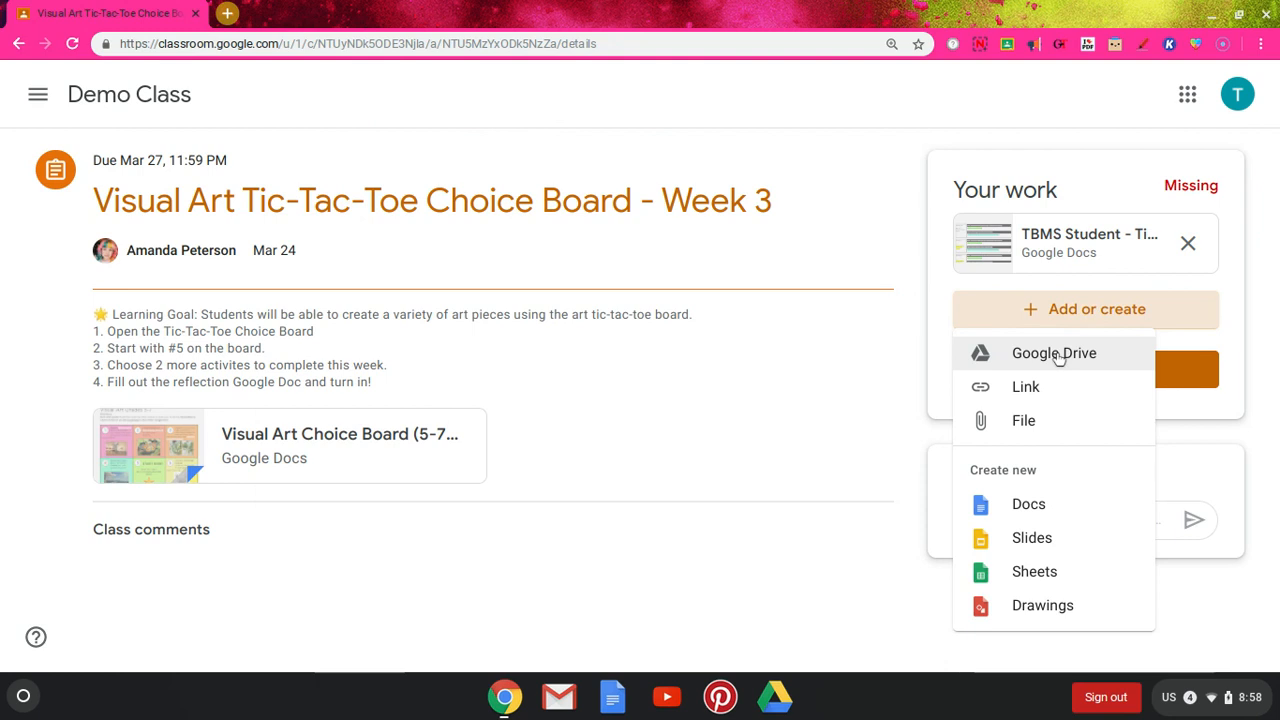
{"action": "mouse_move", "coordinate": [1080, 365]}
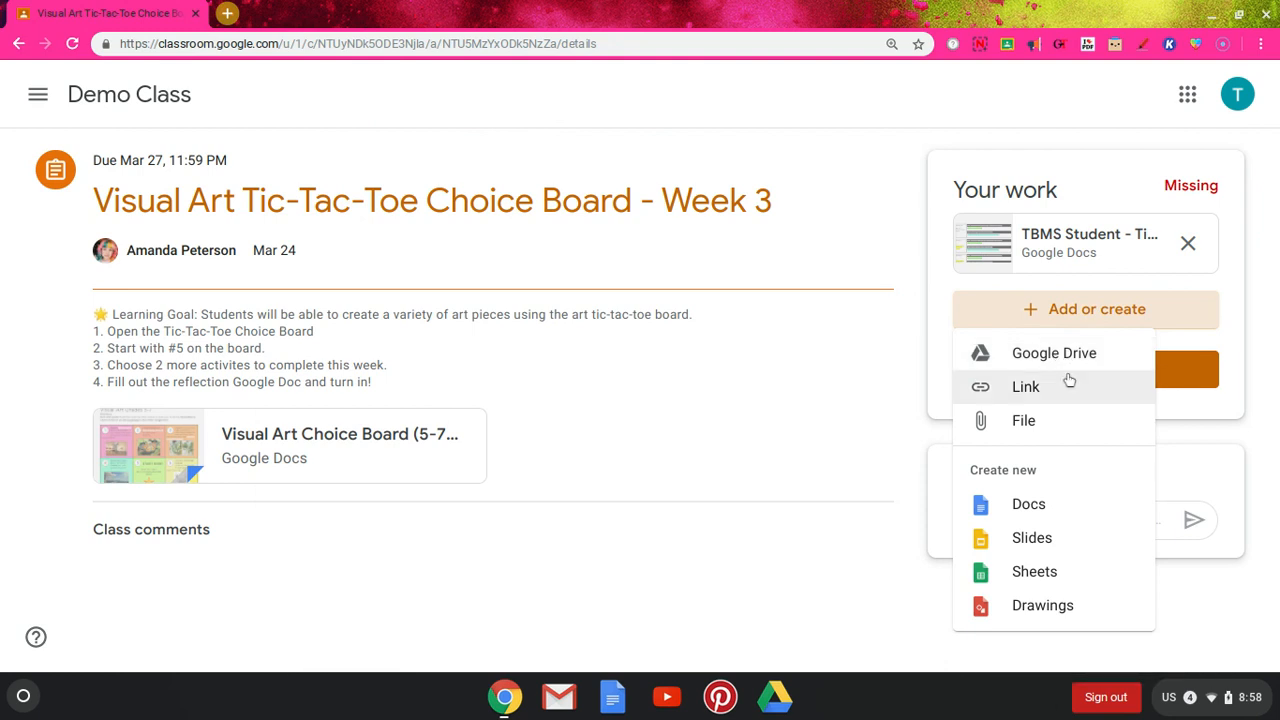
{"action": "mouse_move", "coordinate": [1051, 399]}
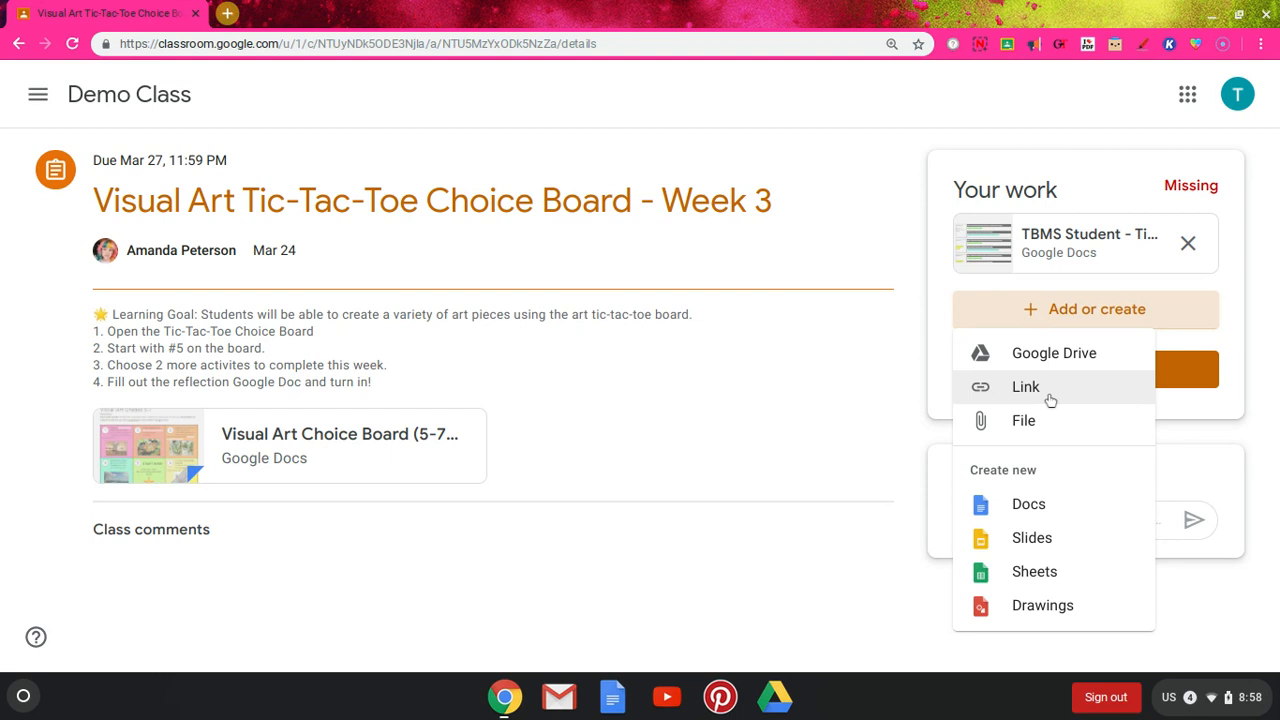
{"action": "mouse_move", "coordinate": [1050, 400]}
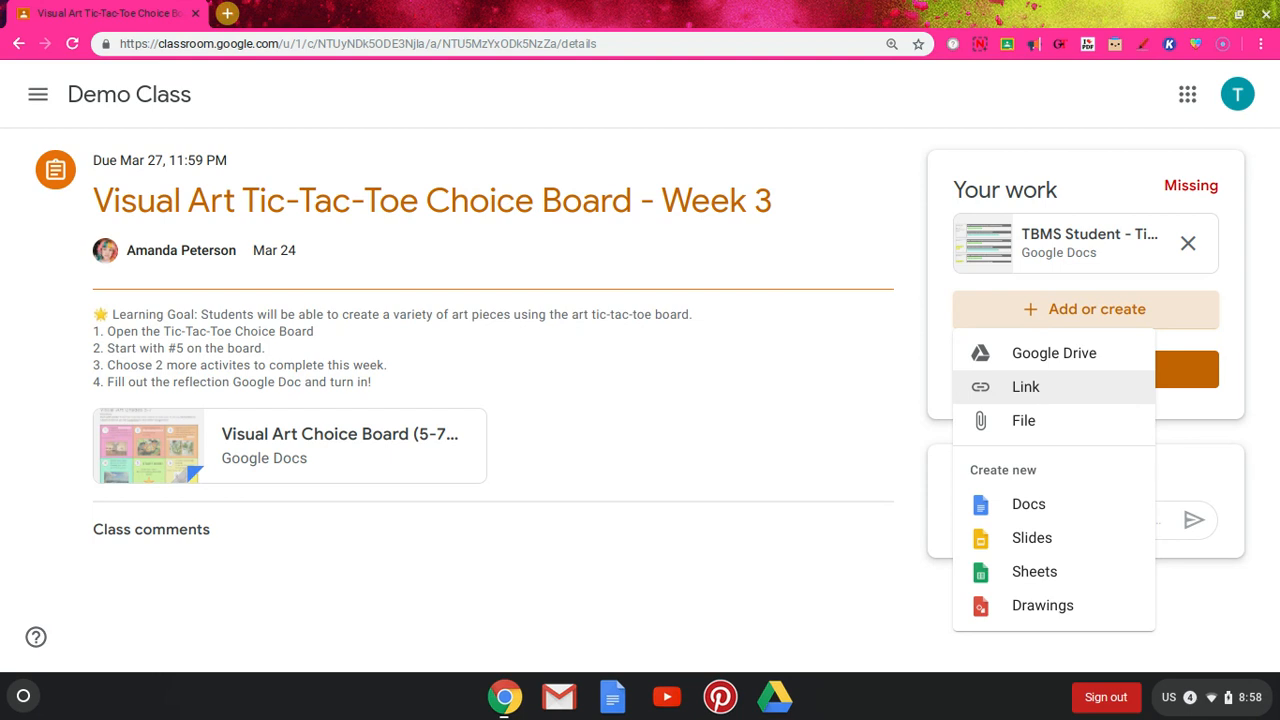
{"action": "mouse_move", "coordinate": [1037, 427]}
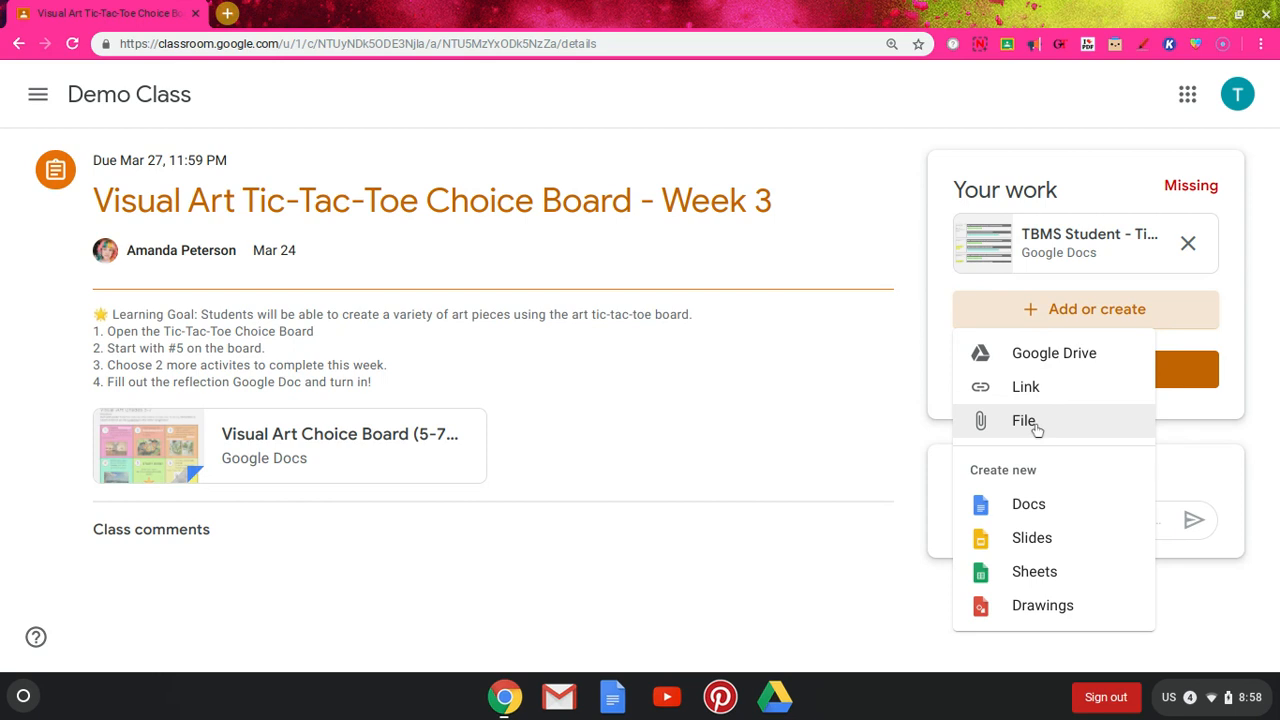
{"action": "mouse_move", "coordinate": [1065, 523]}
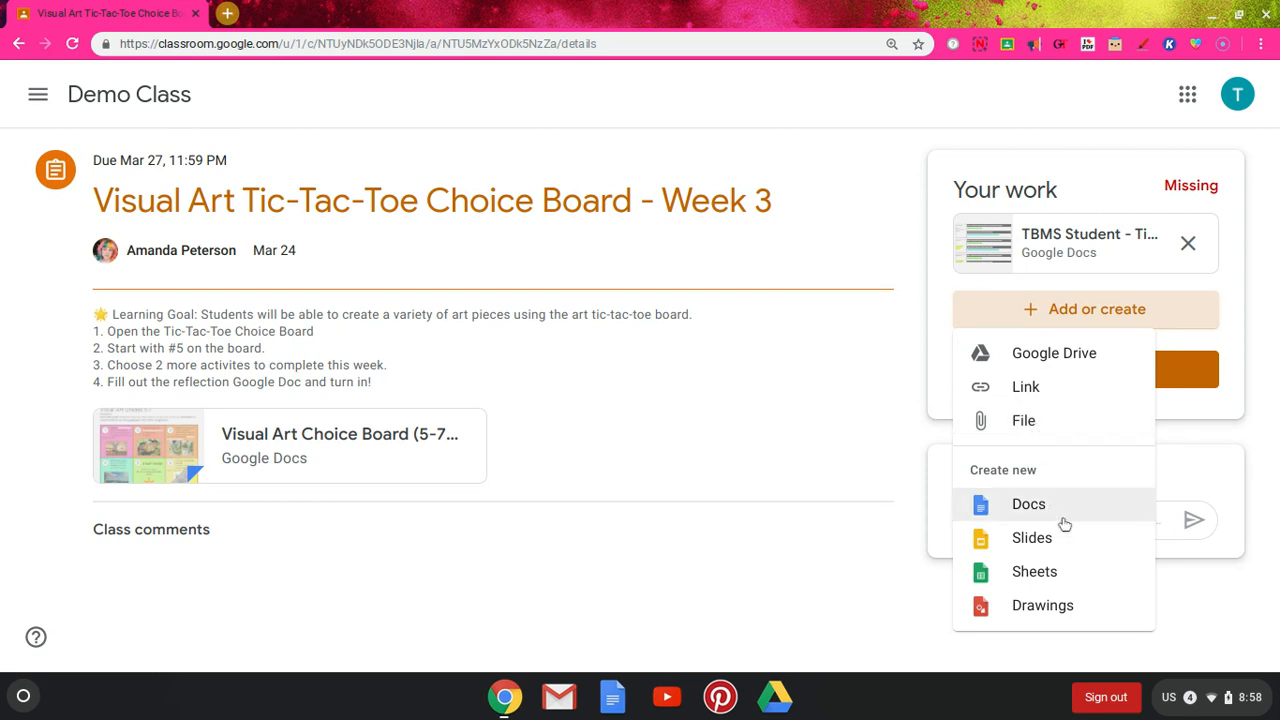
{"action": "mouse_move", "coordinate": [1070, 508]}
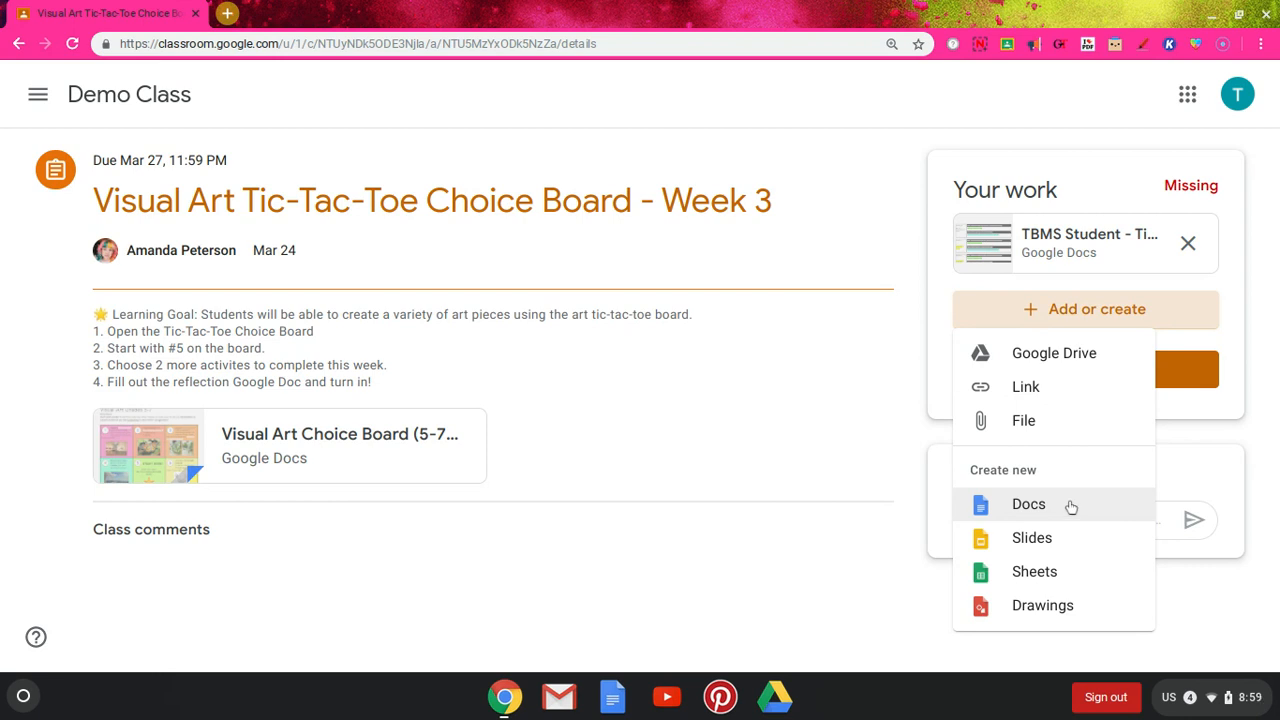
{"action": "mouse_move", "coordinate": [1058, 589]}
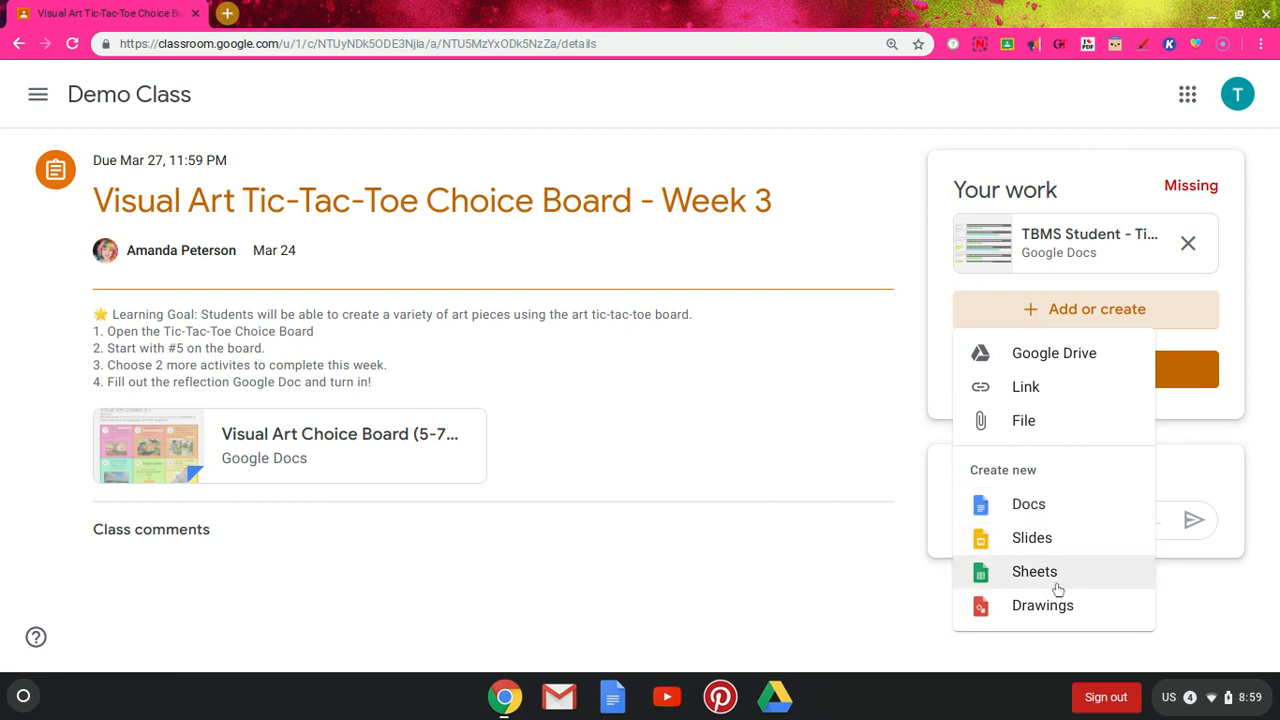
{"action": "mouse_move", "coordinate": [1028, 504]}
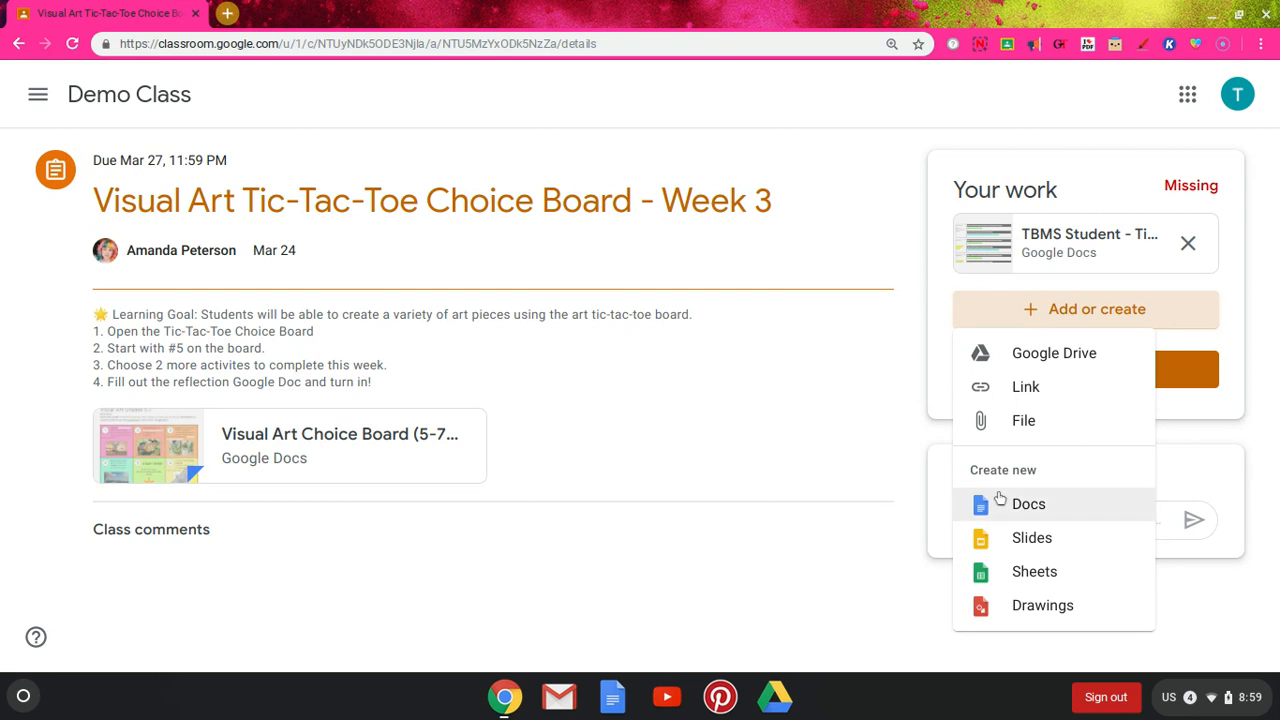
{"action": "mouse_move", "coordinate": [1072, 512]}
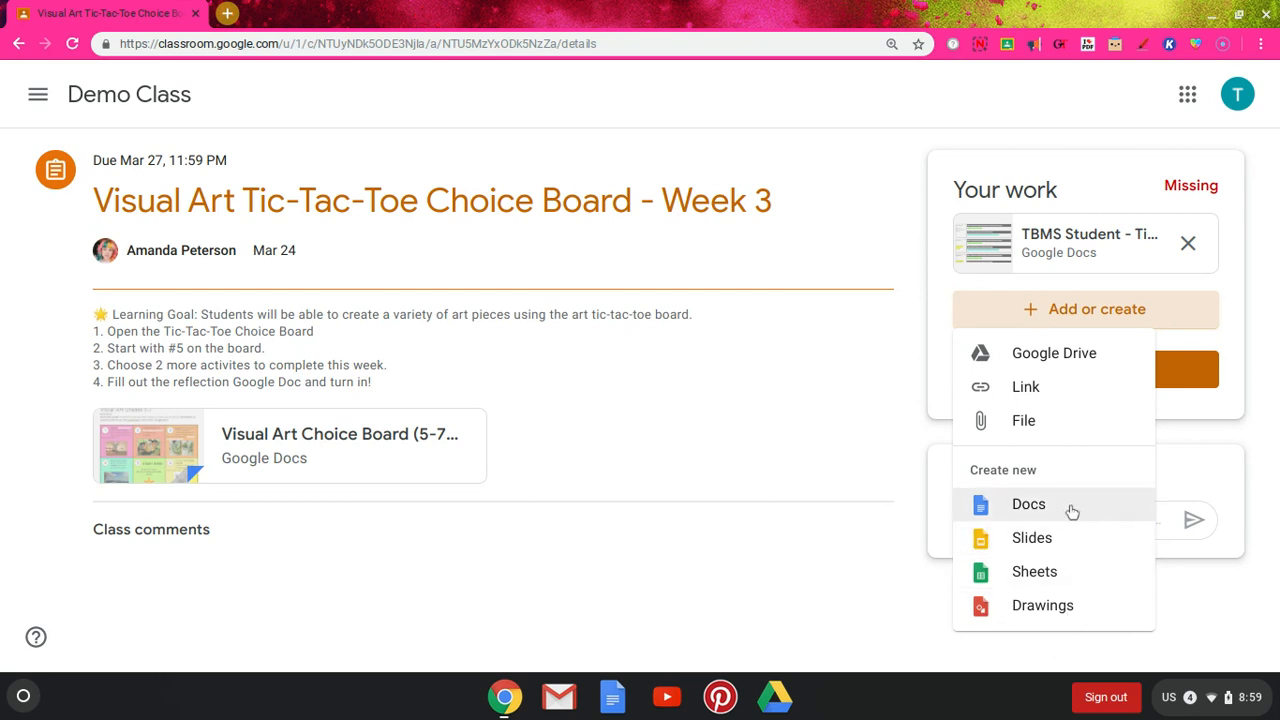
{"action": "mouse_move", "coordinate": [992, 295]}
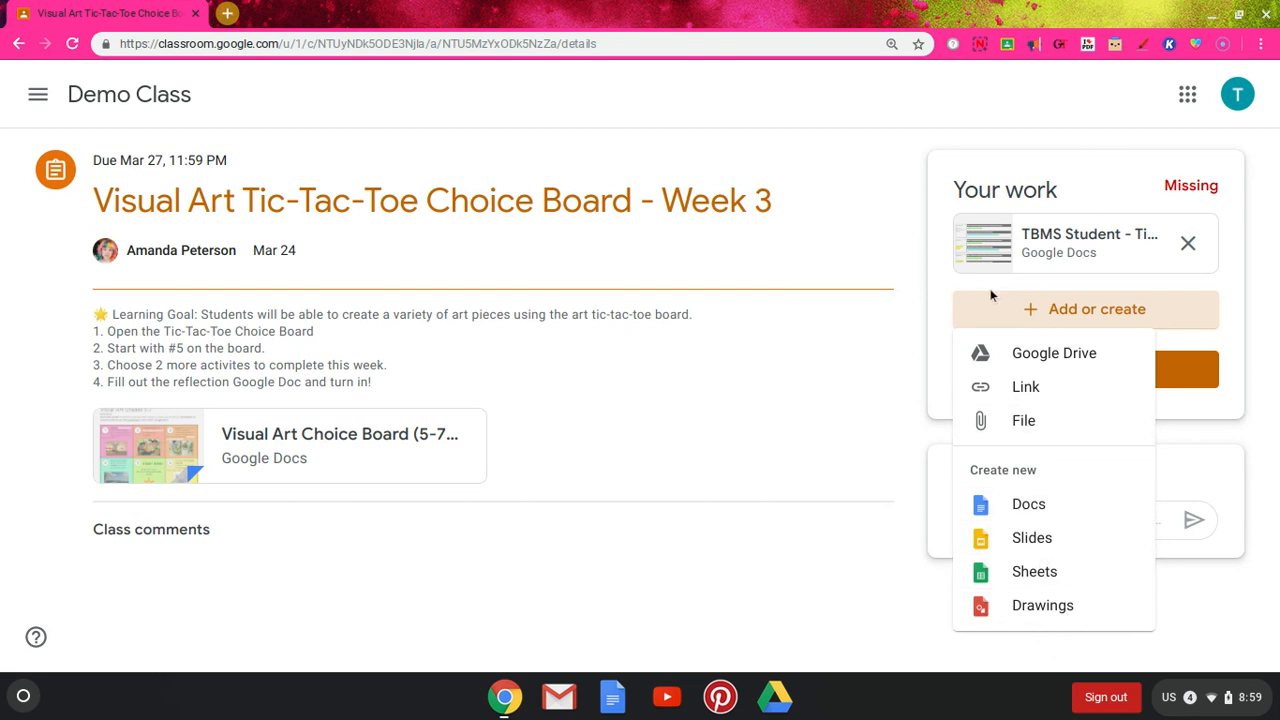
{"action": "mouse_move", "coordinate": [818, 203]}
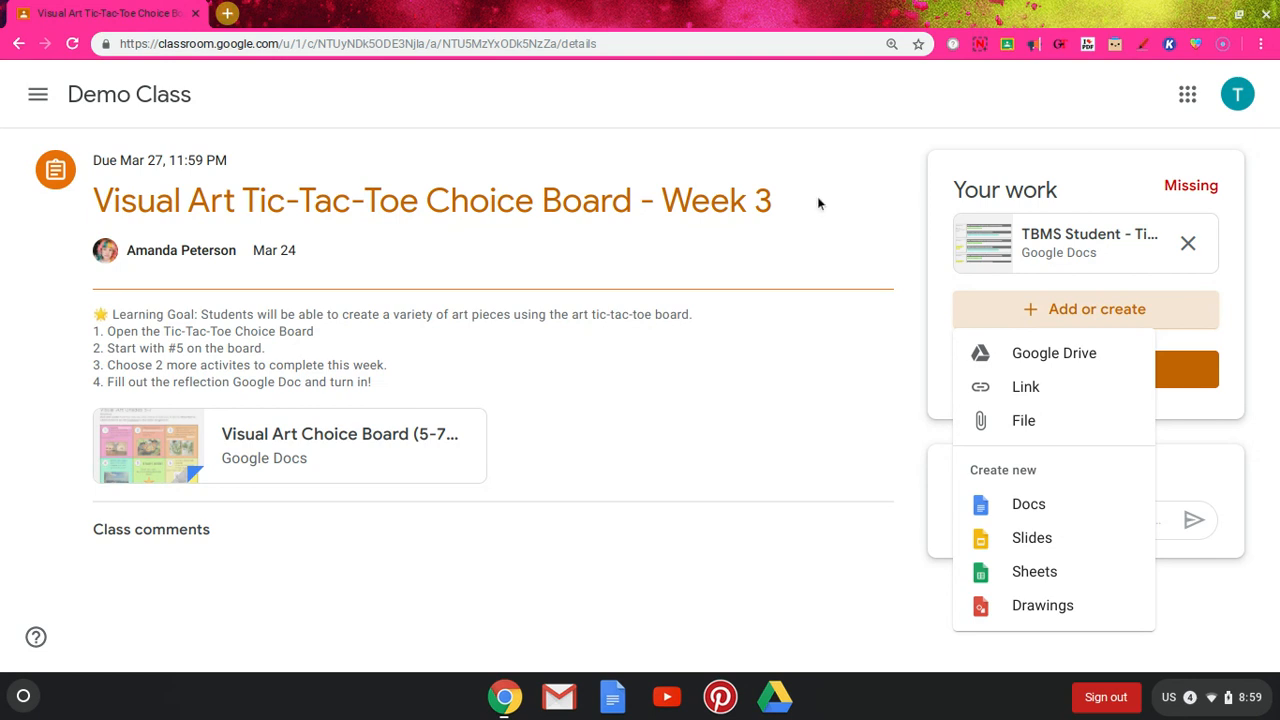
{"action": "mouse_move", "coordinate": [758, 210]}
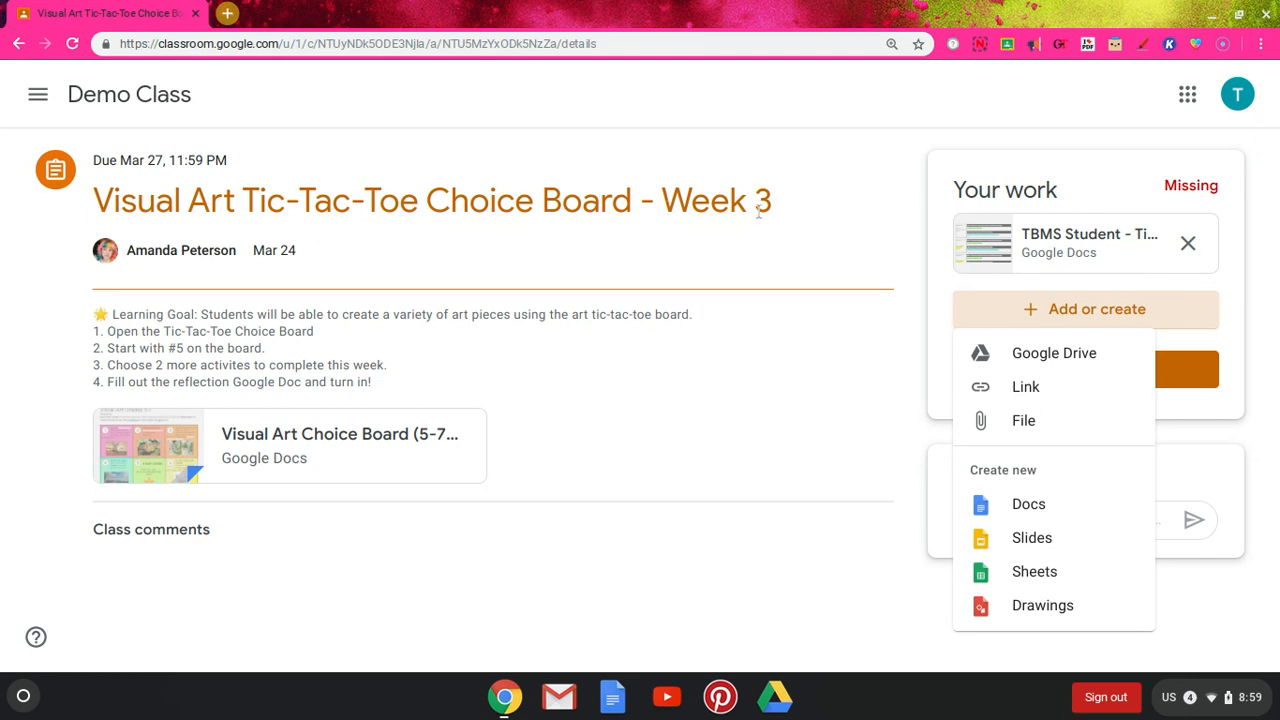
{"action": "mouse_move", "coordinate": [1034, 571]}
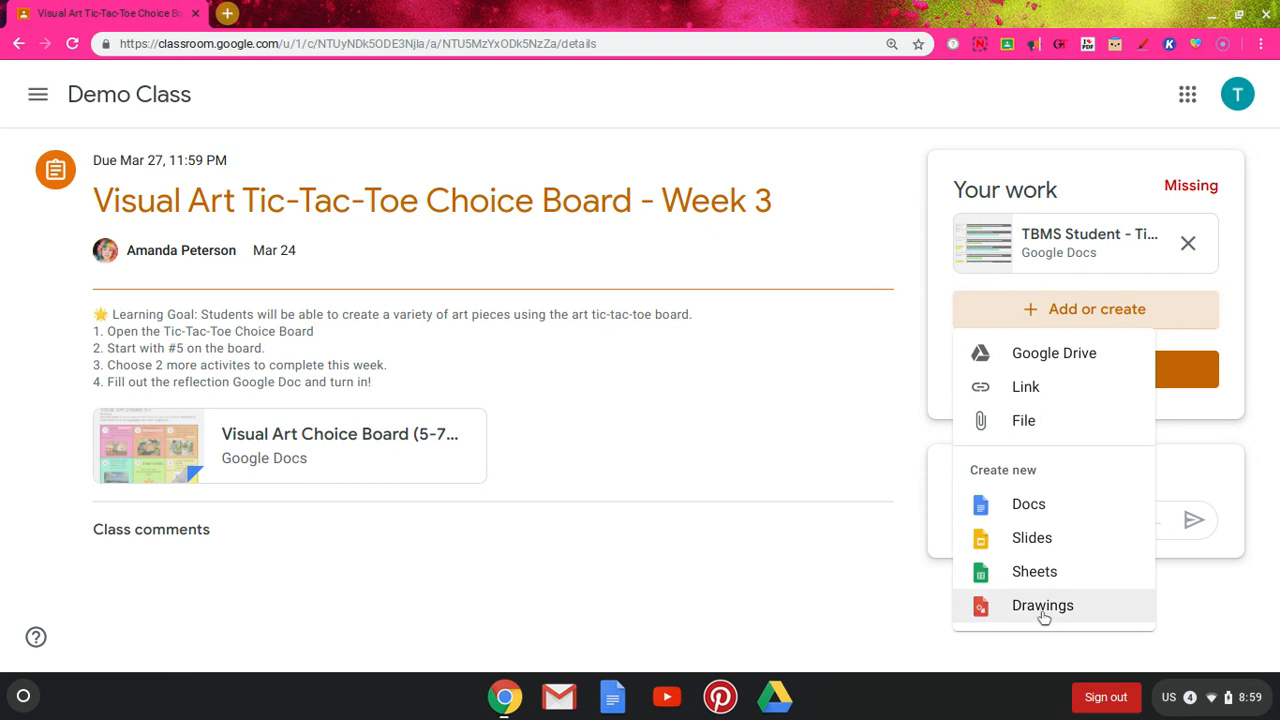
{"action": "mouse_move", "coordinate": [937, 340]}
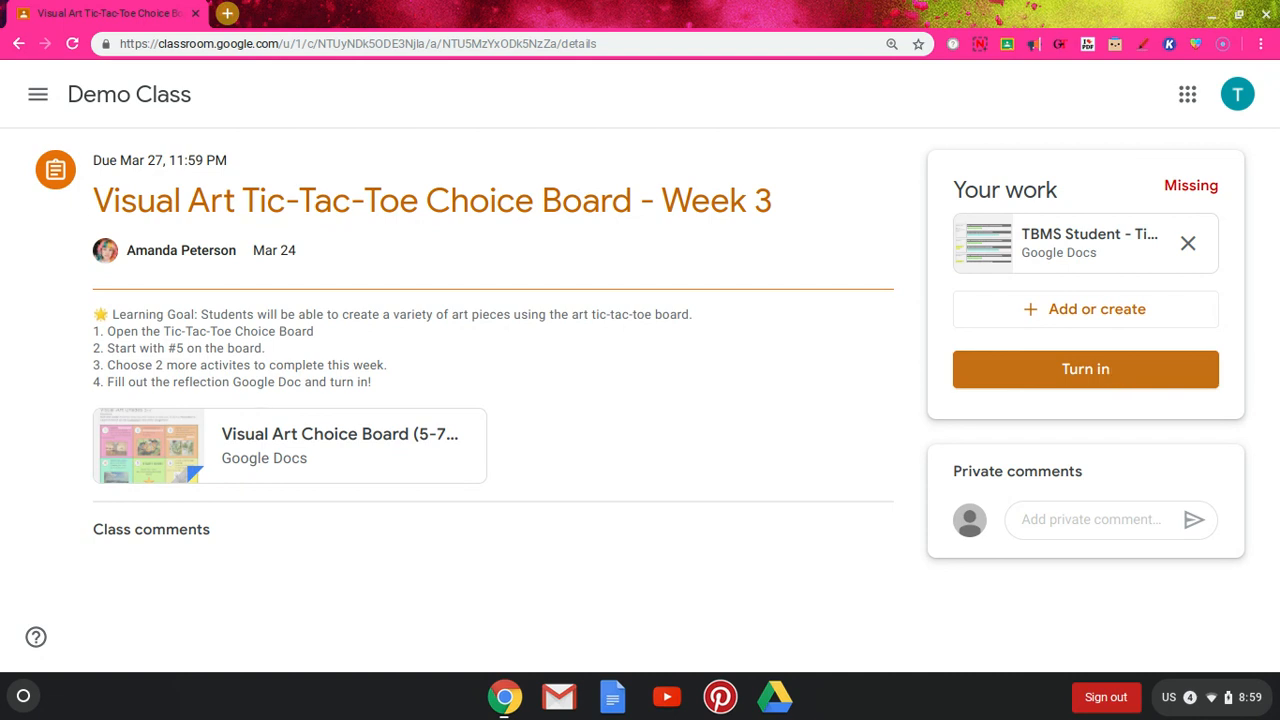
{"action": "left_click", "coordinate": [1085, 369]}
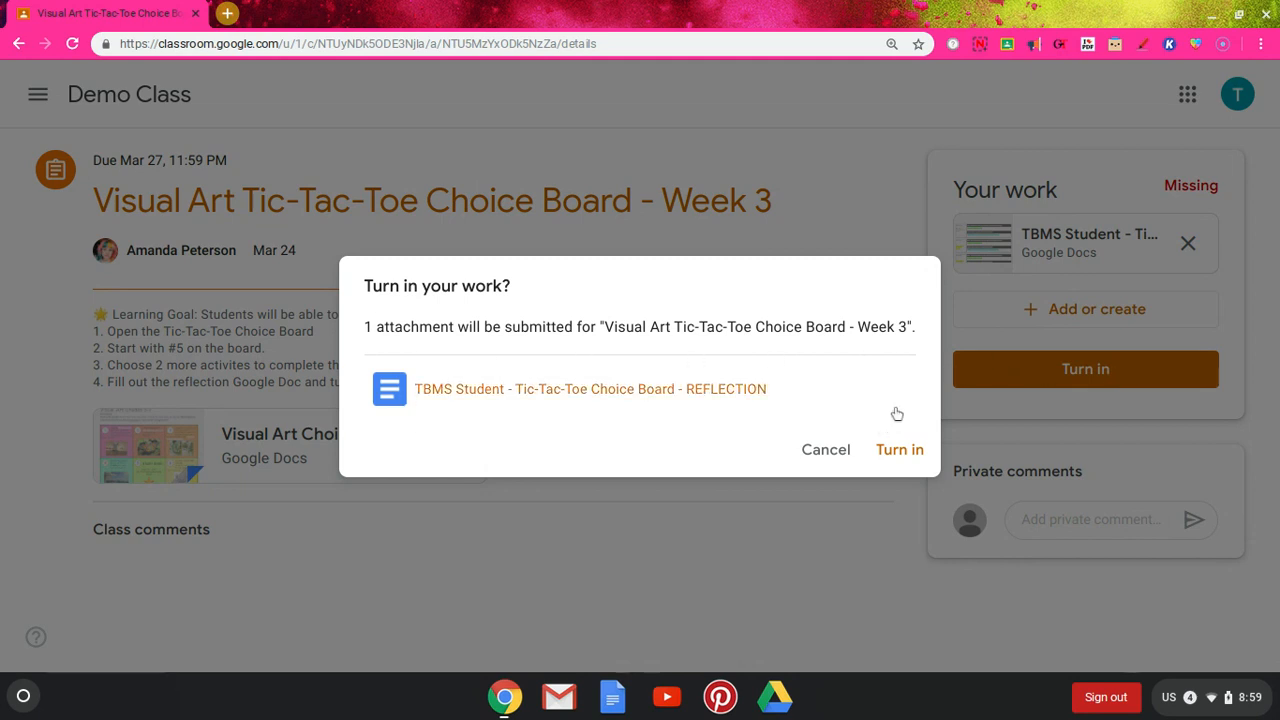
{"action": "mouse_move", "coordinate": [511, 353]}
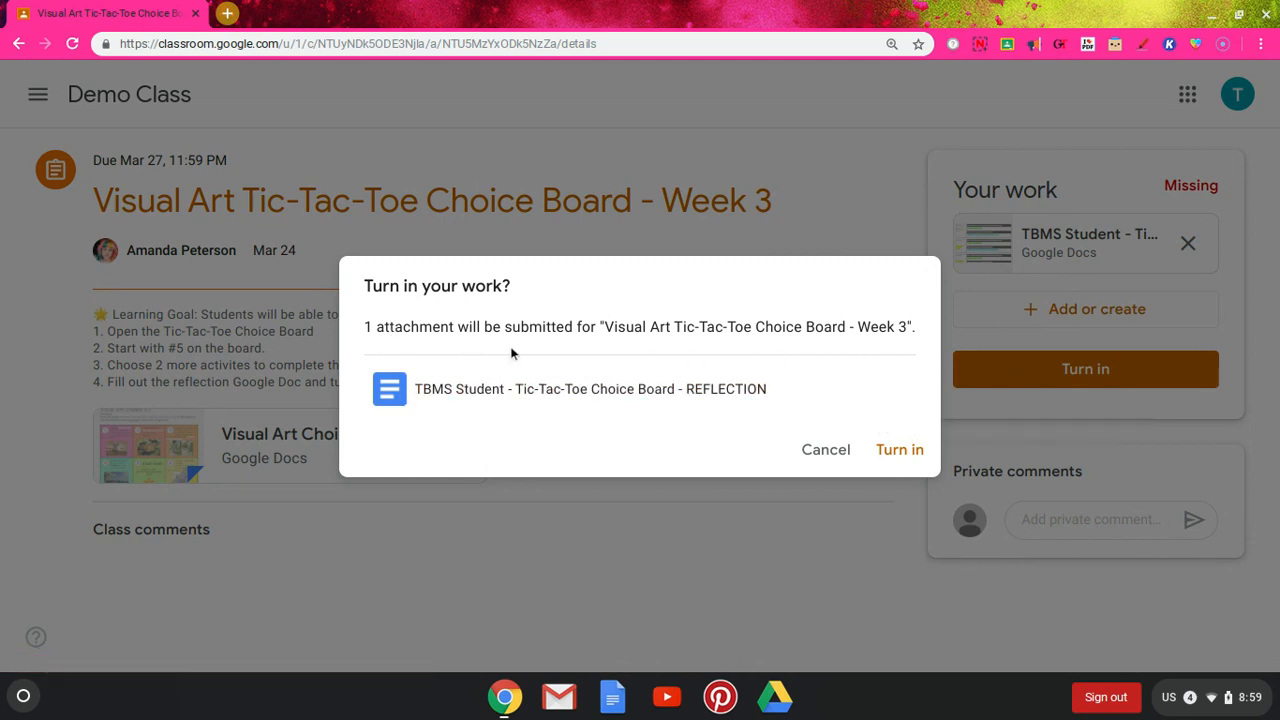
{"action": "mouse_move", "coordinate": [864, 429]}
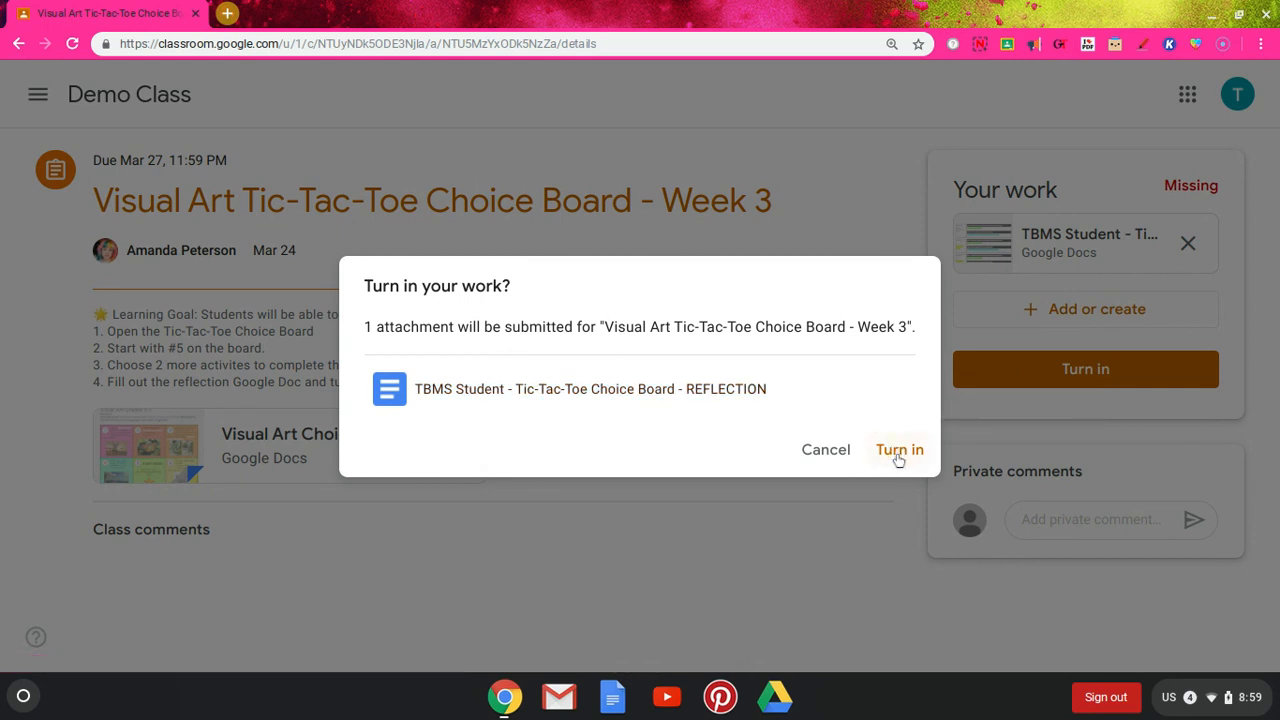
{"action": "left_click", "coordinate": [898, 449]}
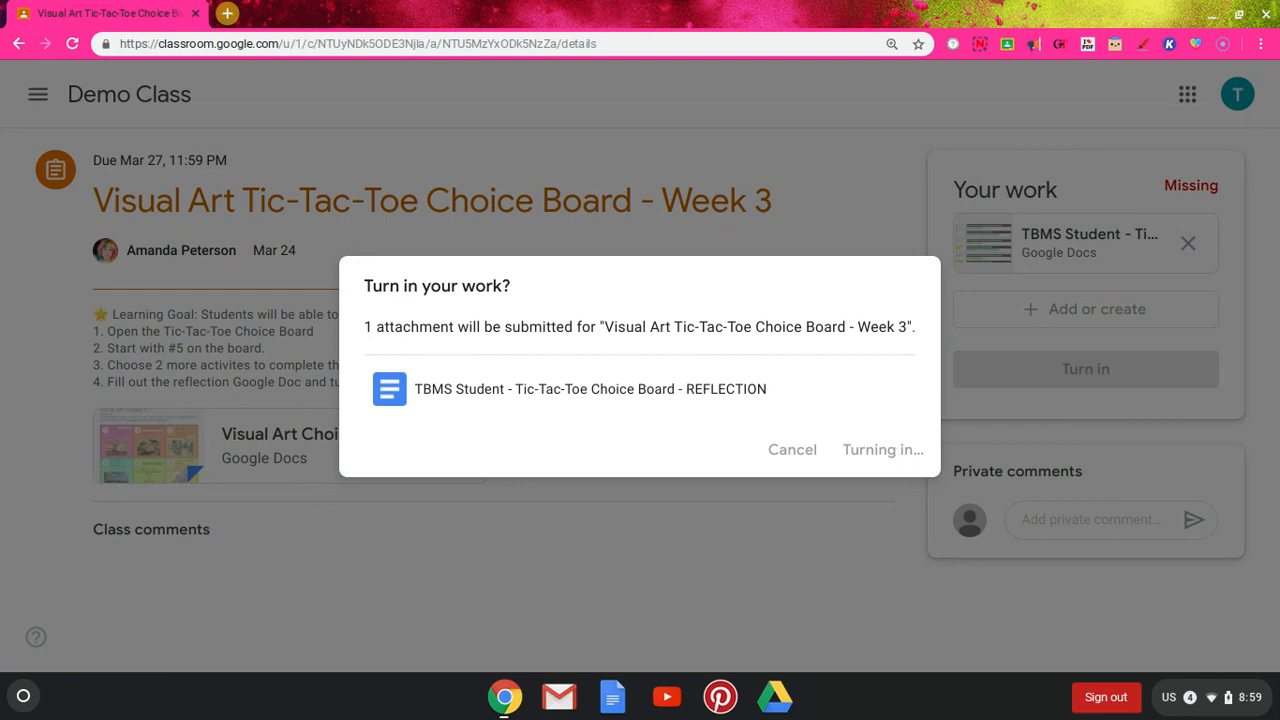
{"action": "left_click", "coordinate": [882, 449]}
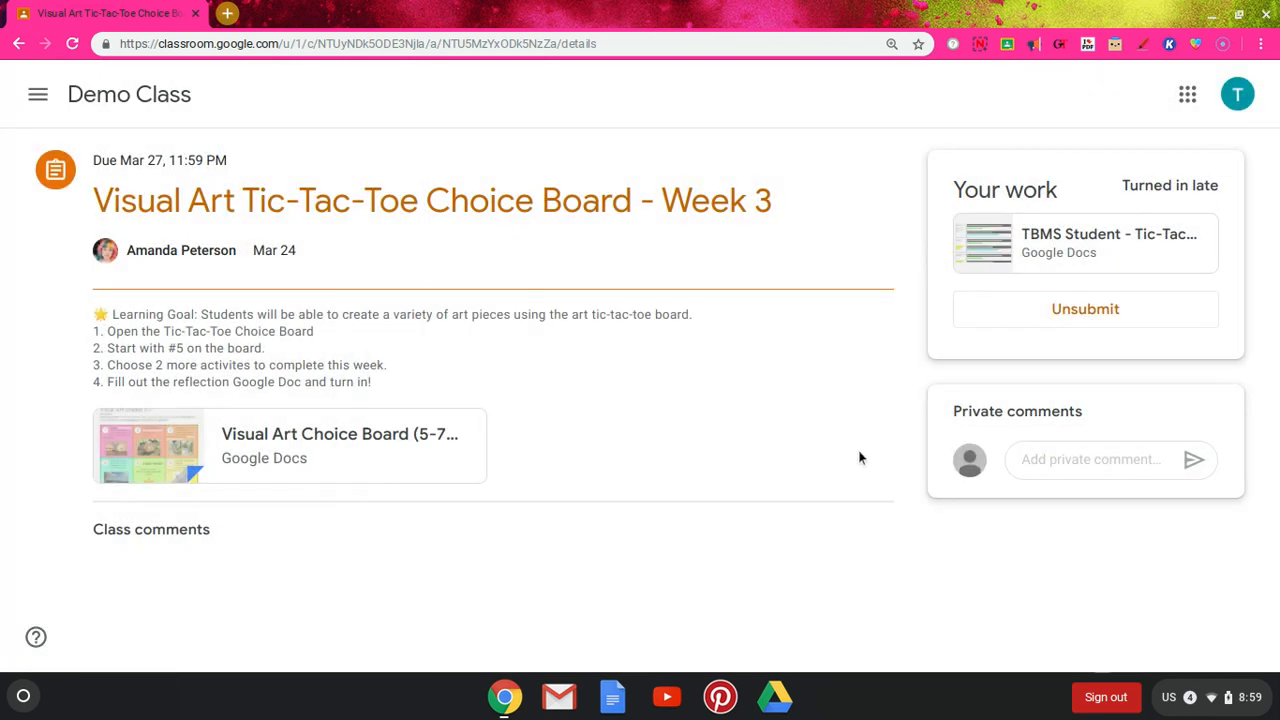
{"action": "mouse_move", "coordinate": [820, 419]}
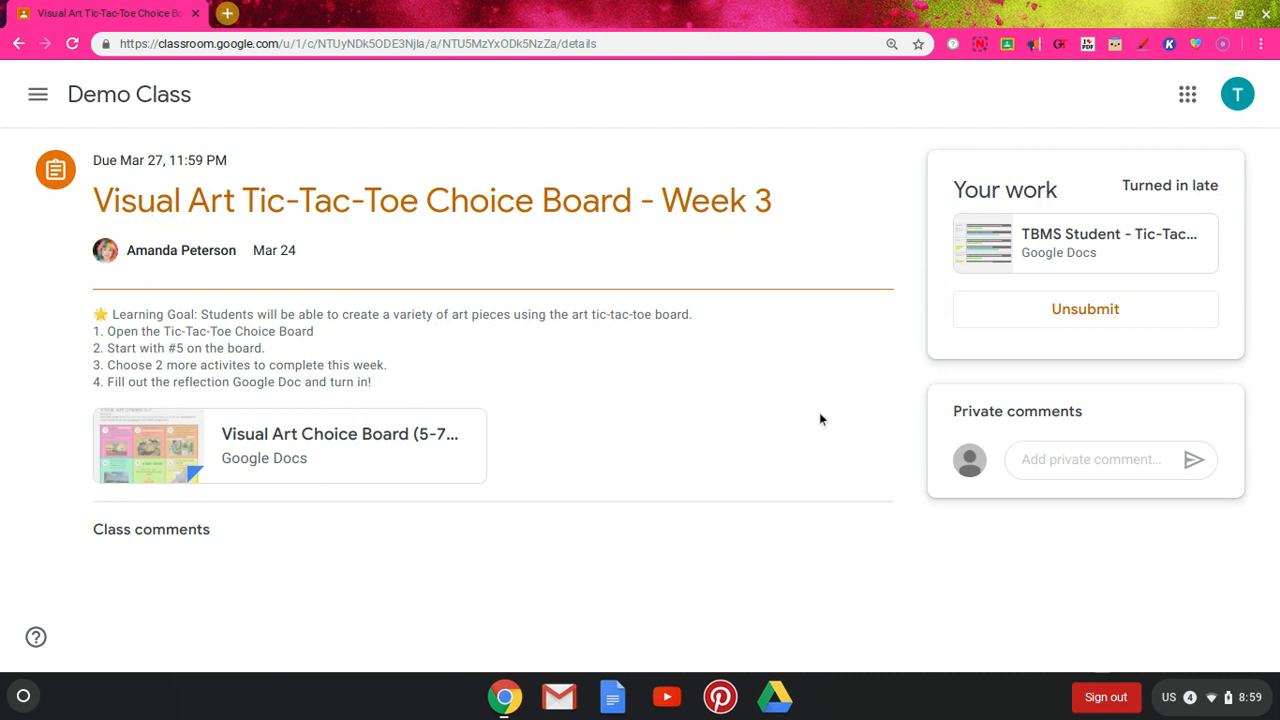
{"action": "mouse_move", "coordinate": [797, 408]}
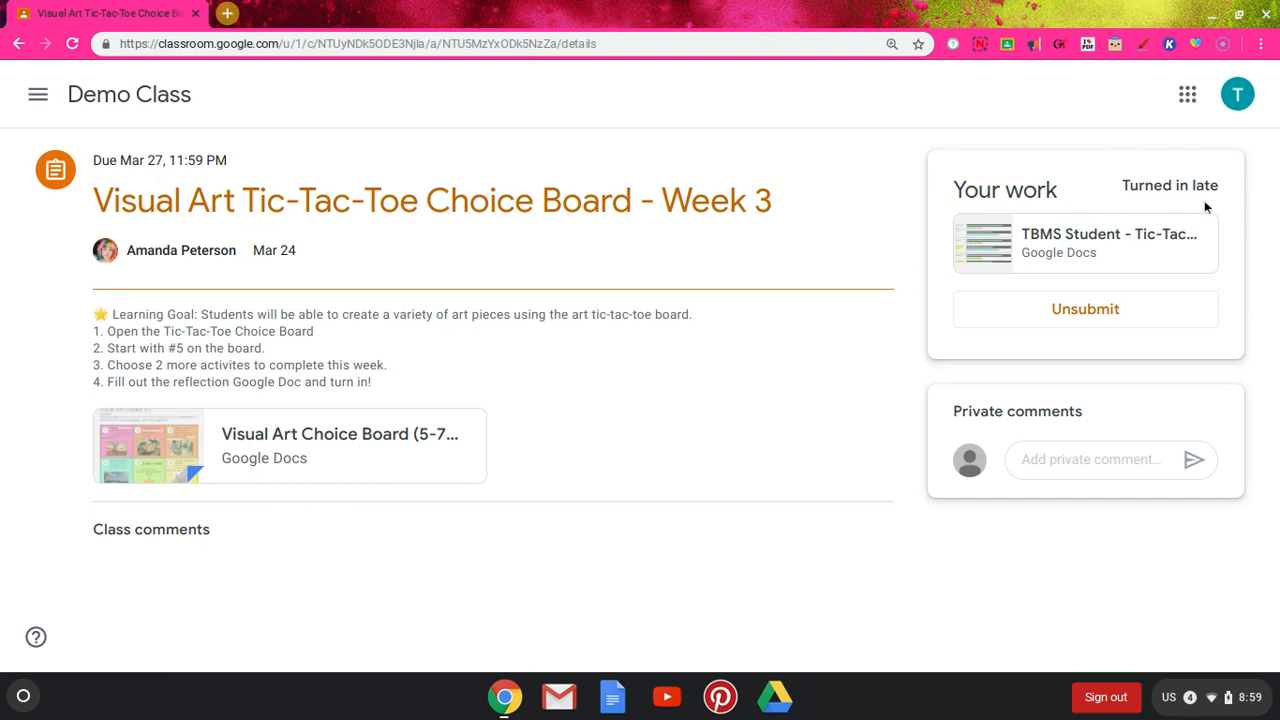
{"action": "mouse_move", "coordinate": [1227, 191]}
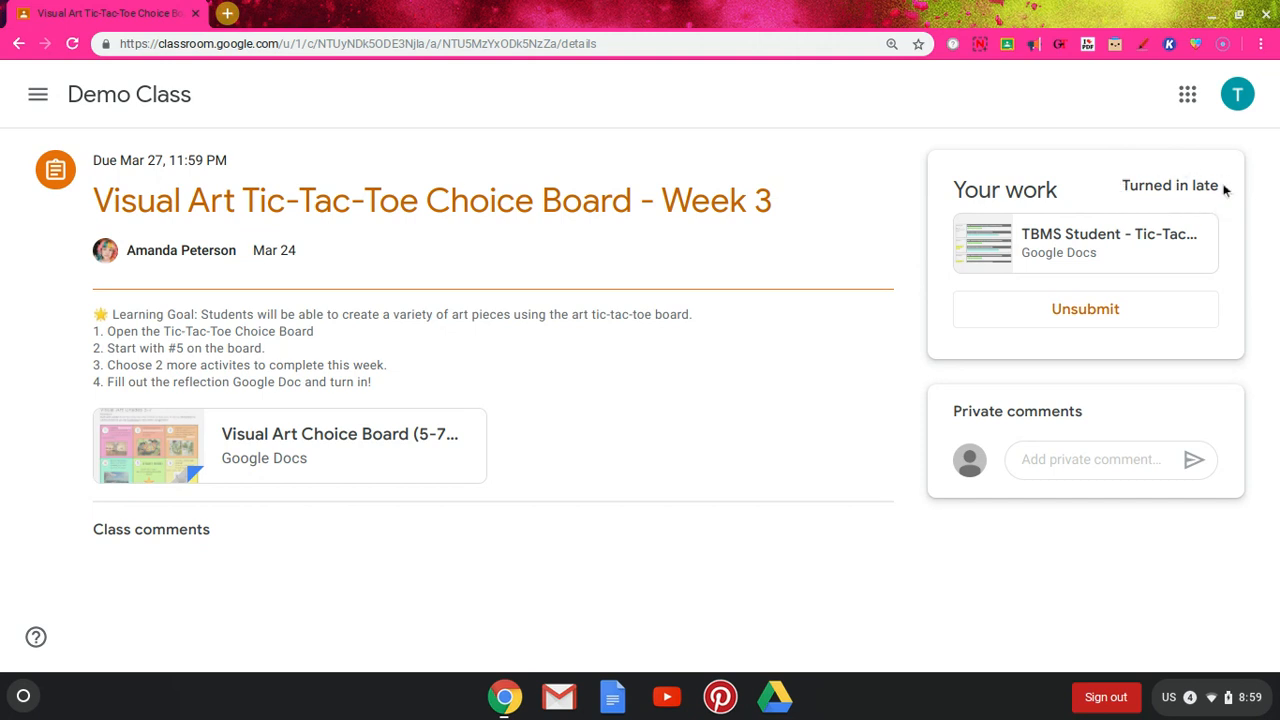
{"action": "mouse_move", "coordinate": [1107, 188]}
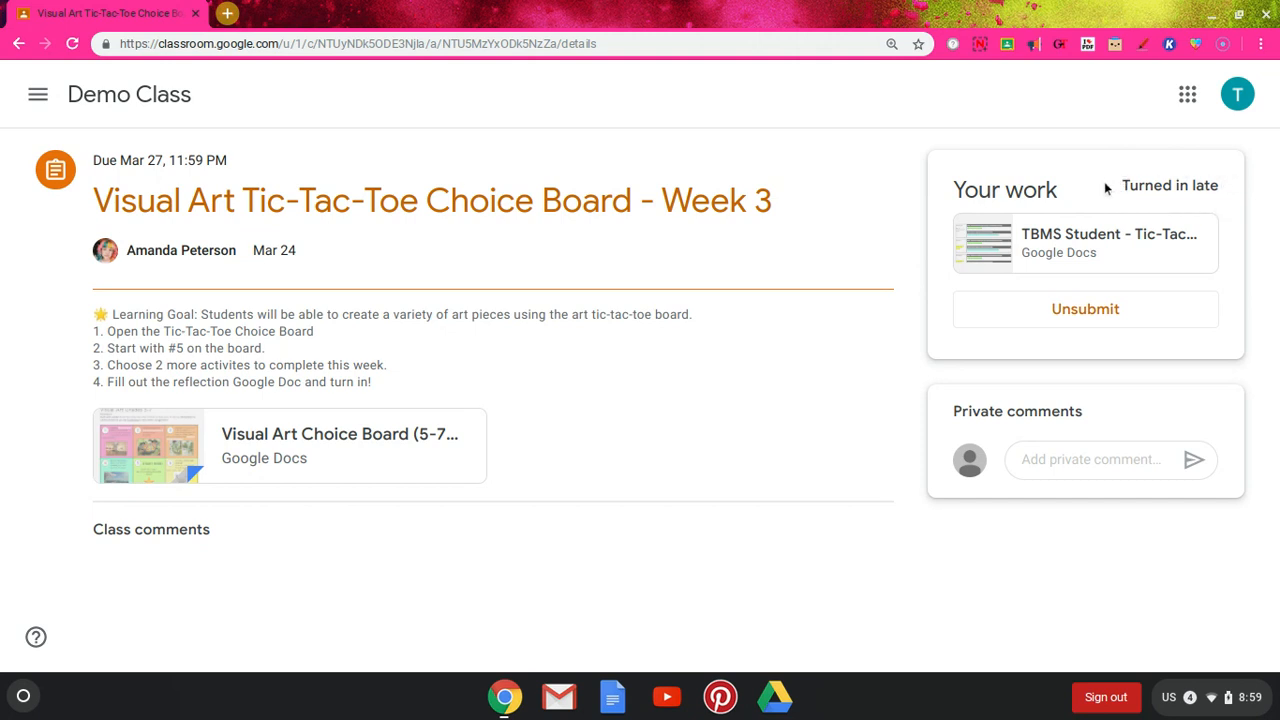
{"action": "mouse_move", "coordinate": [1109, 234]}
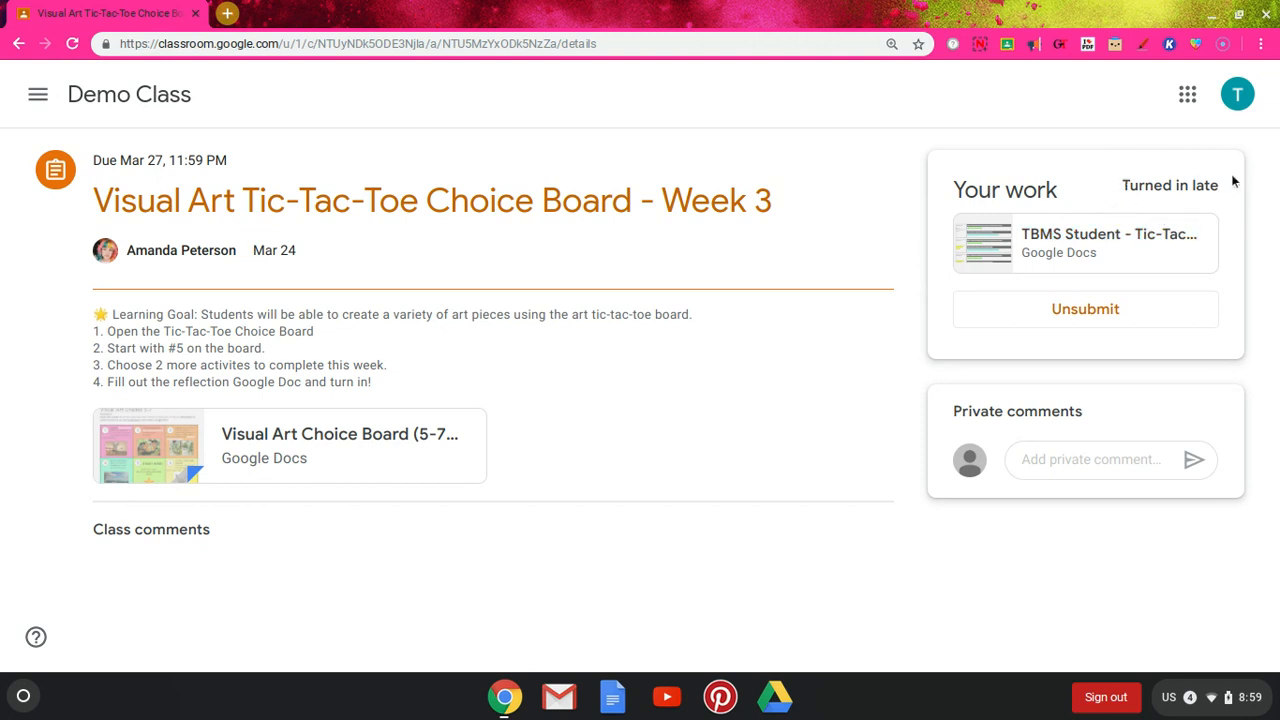
{"action": "mouse_move", "coordinate": [1113, 185]}
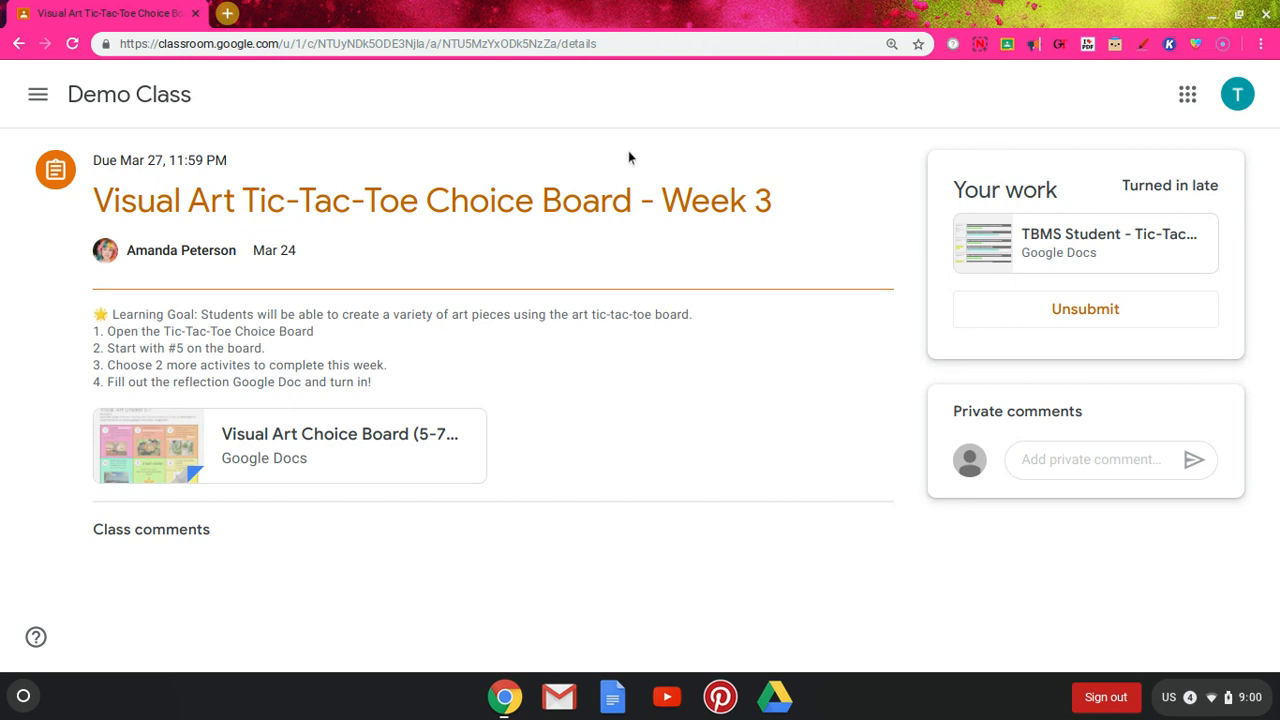
{"action": "mouse_move", "coordinate": [115, 95]}
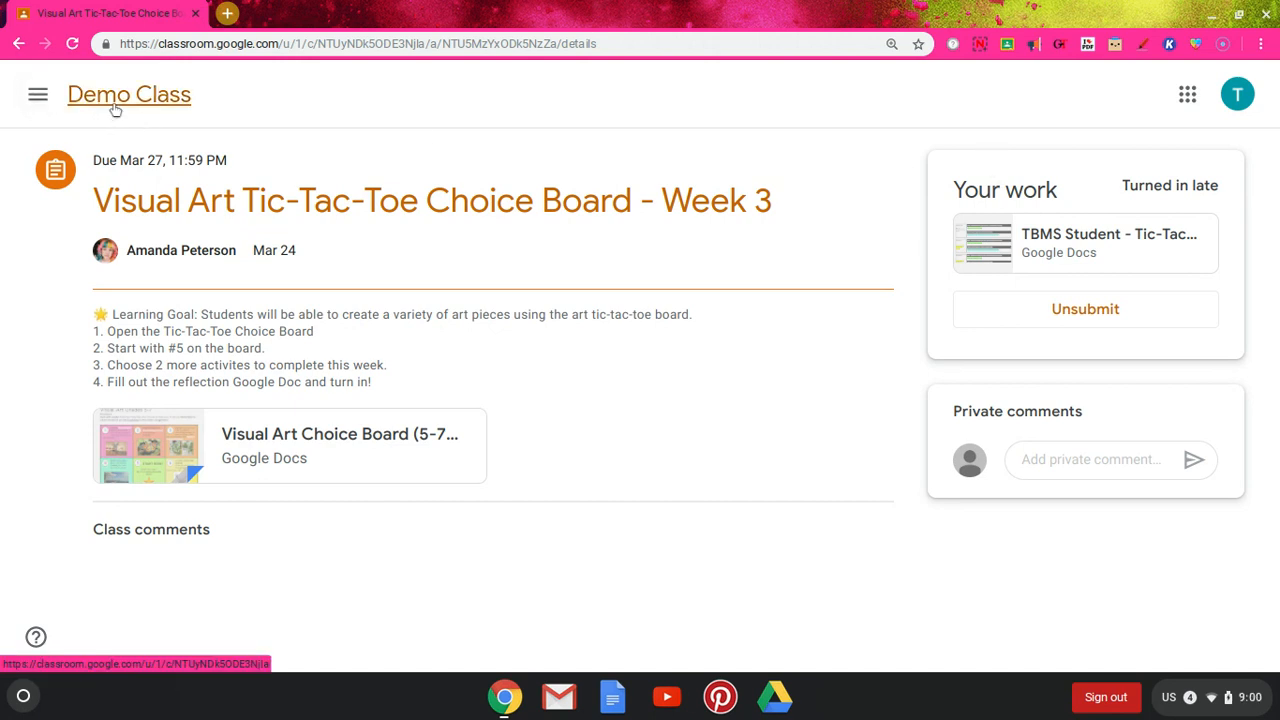
Step: Return to Demo Class Classwork and expand the art movement question to show its four choices
{"action": "left_click", "coordinate": [128, 94]}
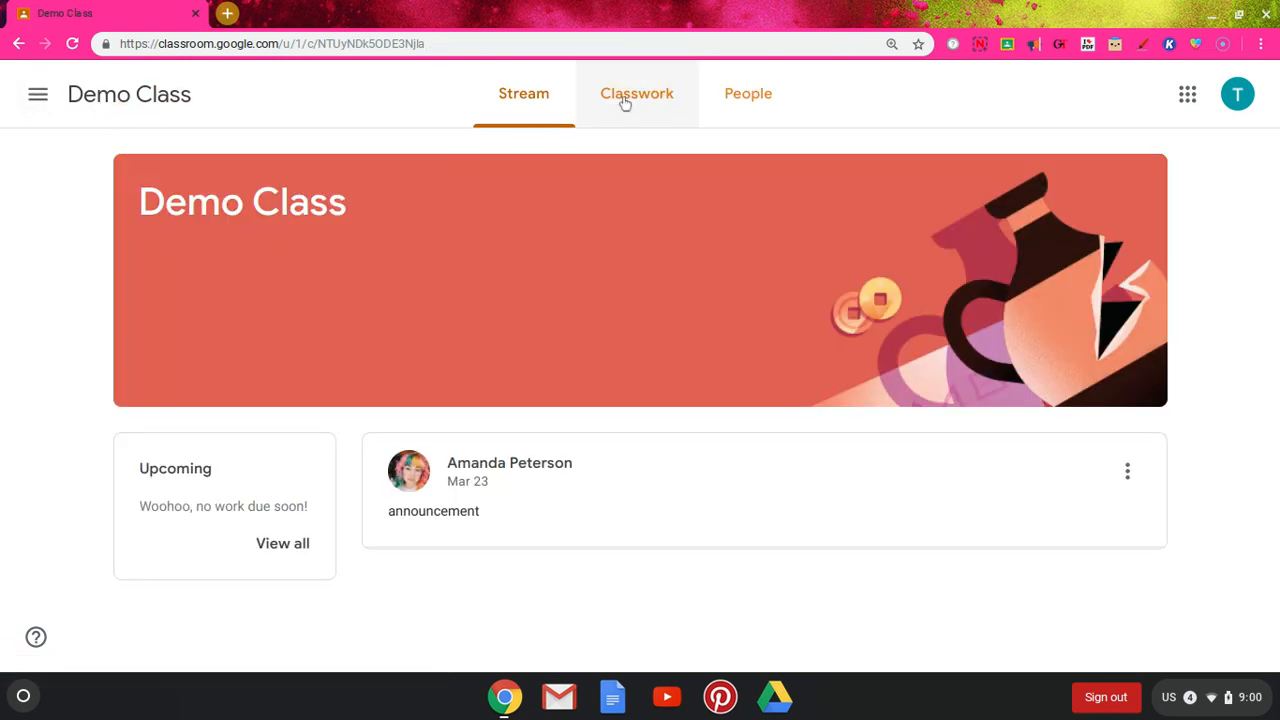
{"action": "left_click", "coordinate": [637, 93]}
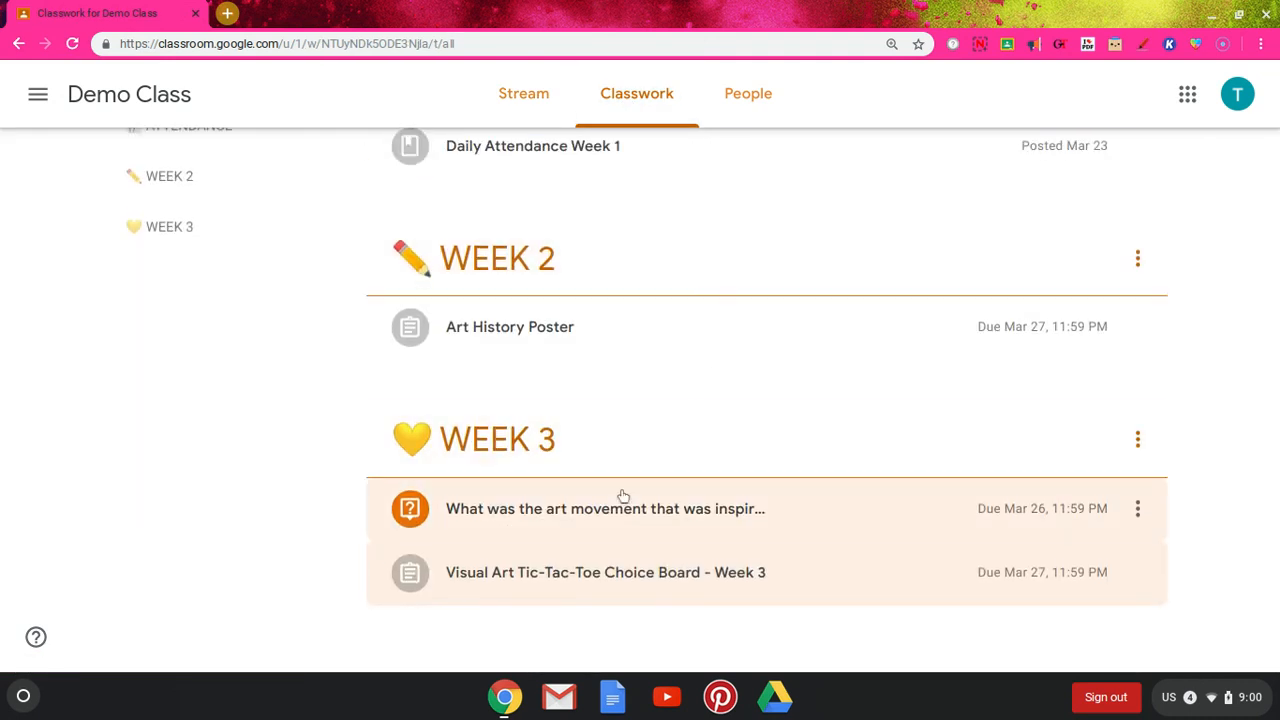
{"action": "mouse_move", "coordinate": [614, 519]}
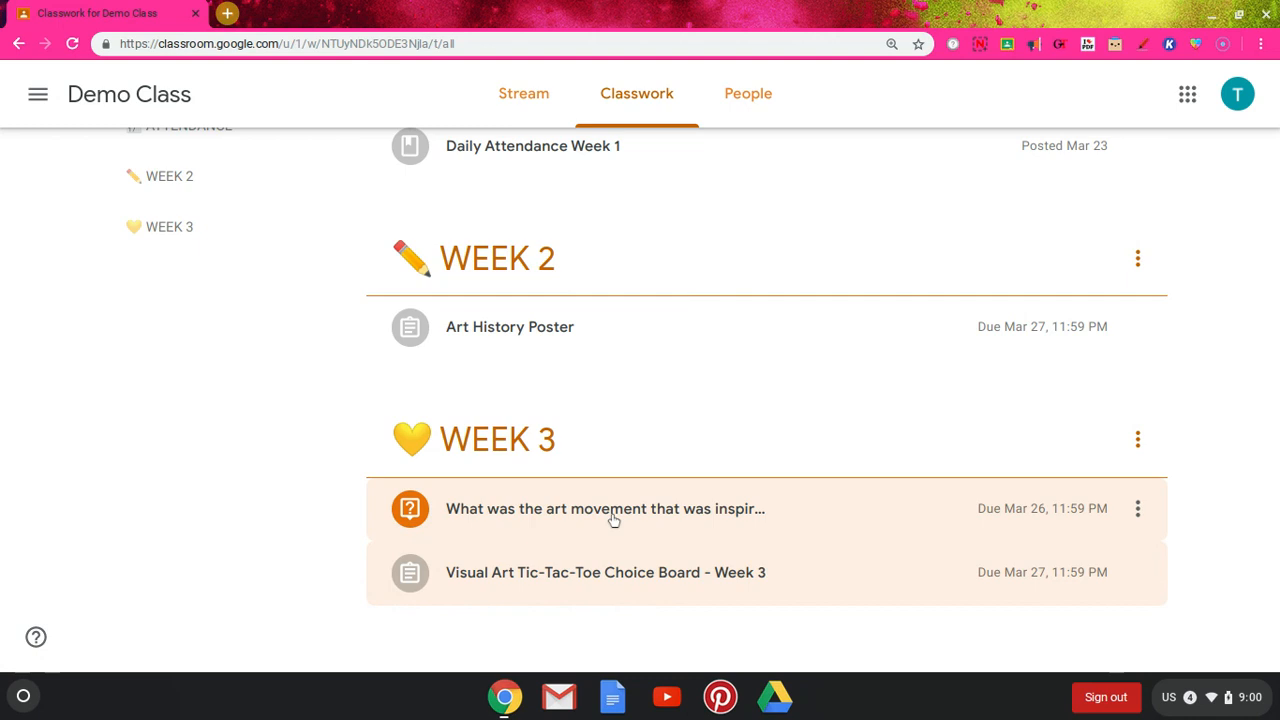
{"action": "mouse_move", "coordinate": [614, 520]}
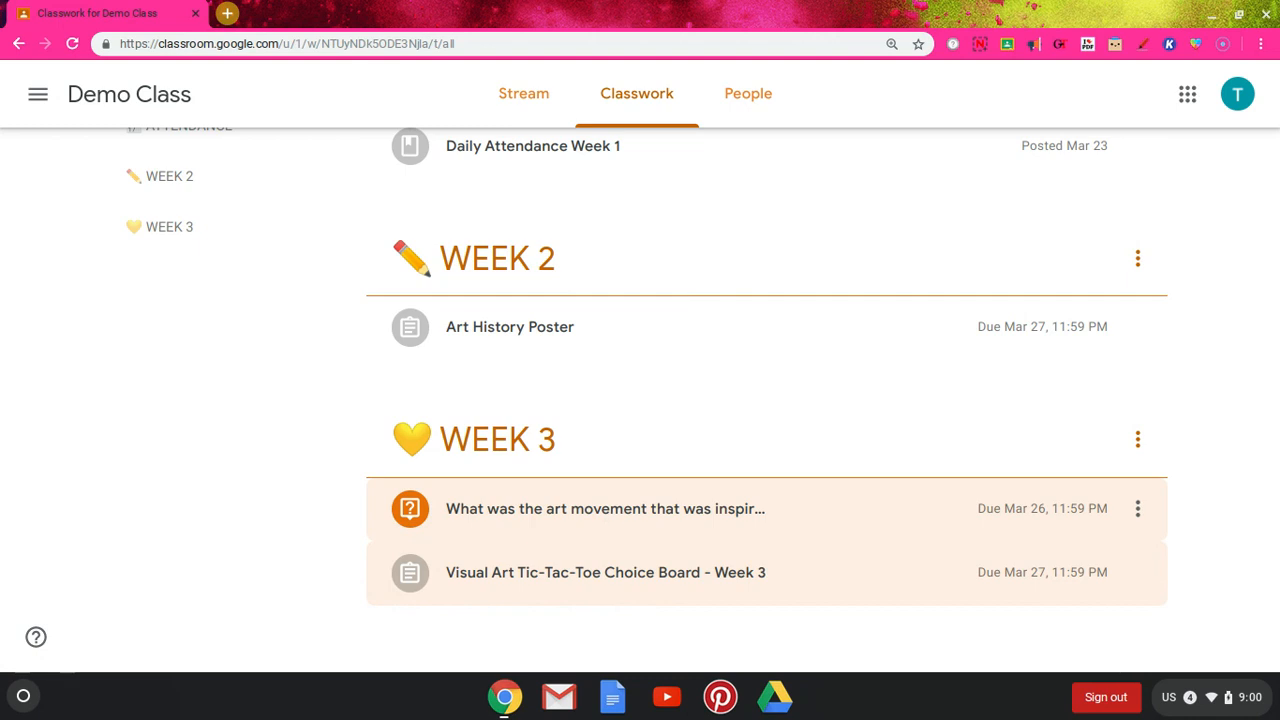
{"action": "left_click", "coordinate": [605, 508]}
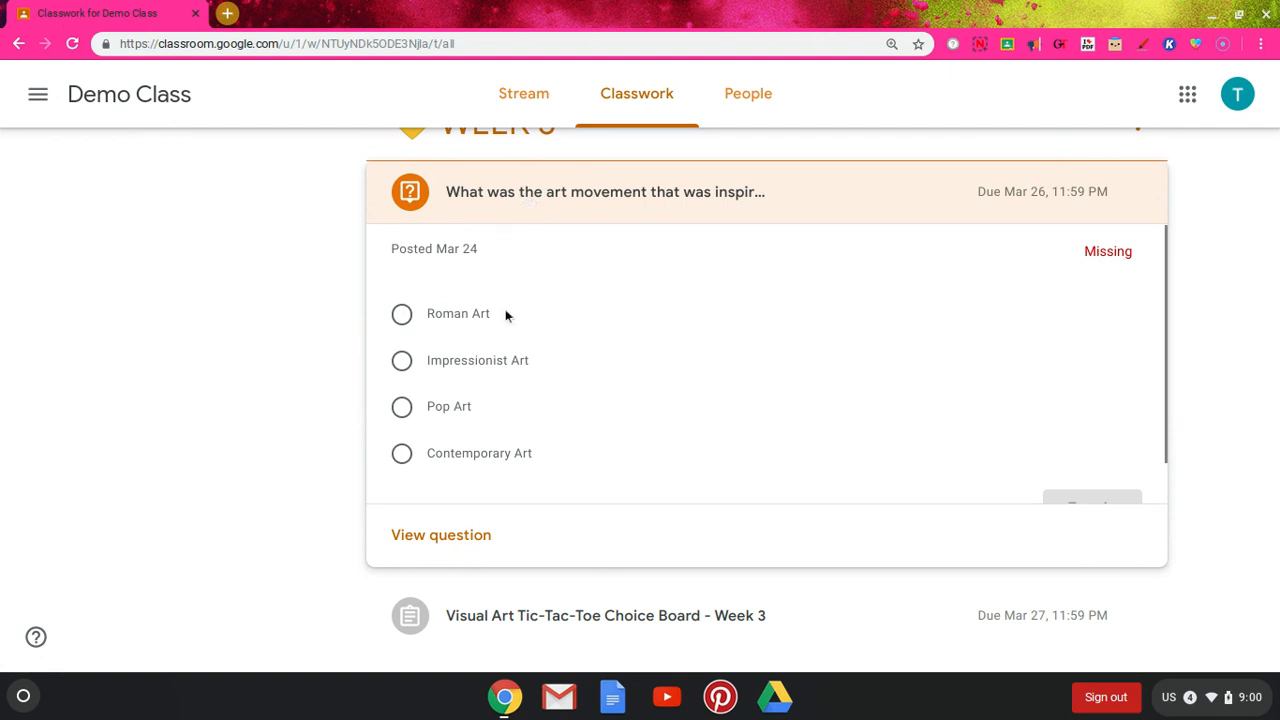
{"action": "mouse_move", "coordinate": [589, 303]}
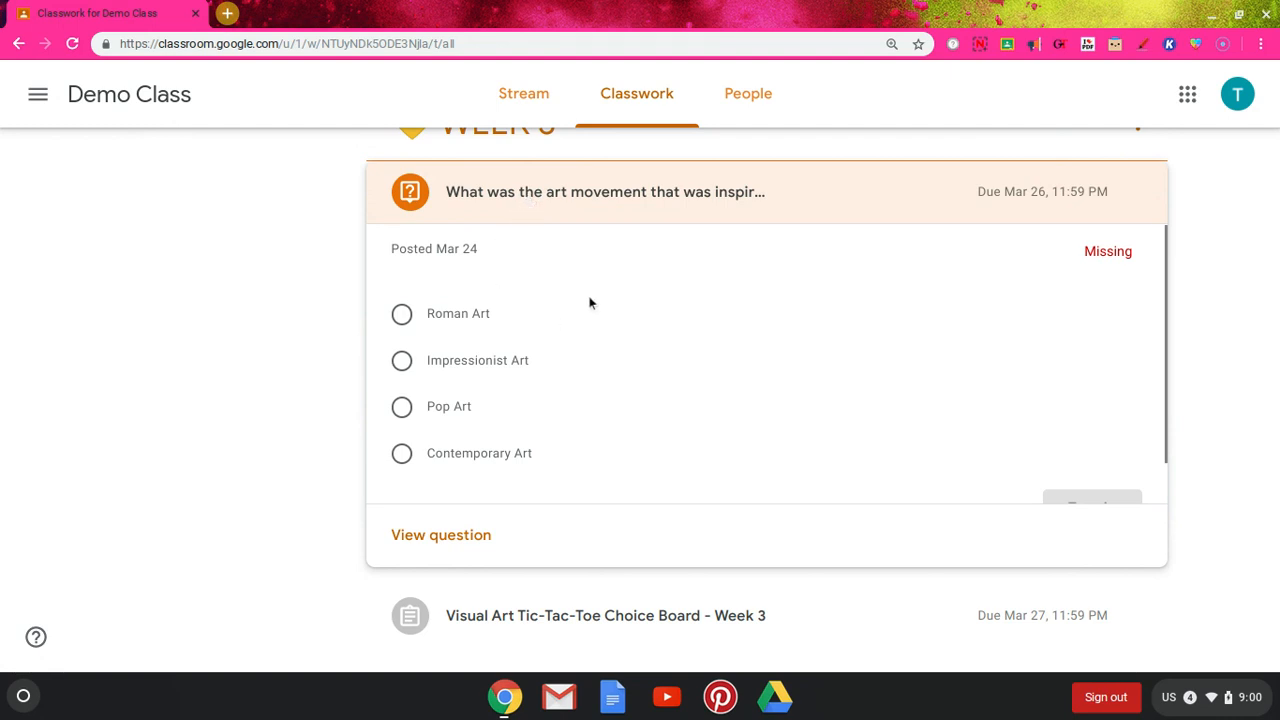
{"action": "mouse_move", "coordinate": [463, 330]}
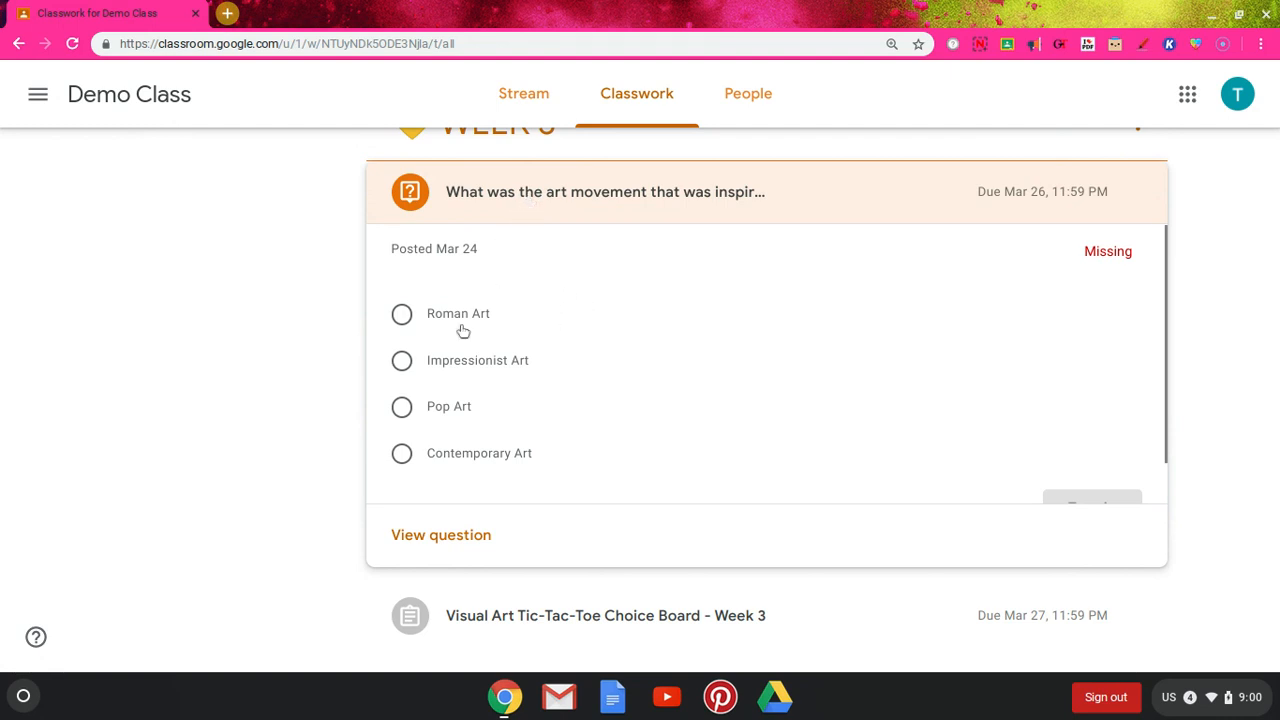
{"action": "mouse_move", "coordinate": [450, 412]}
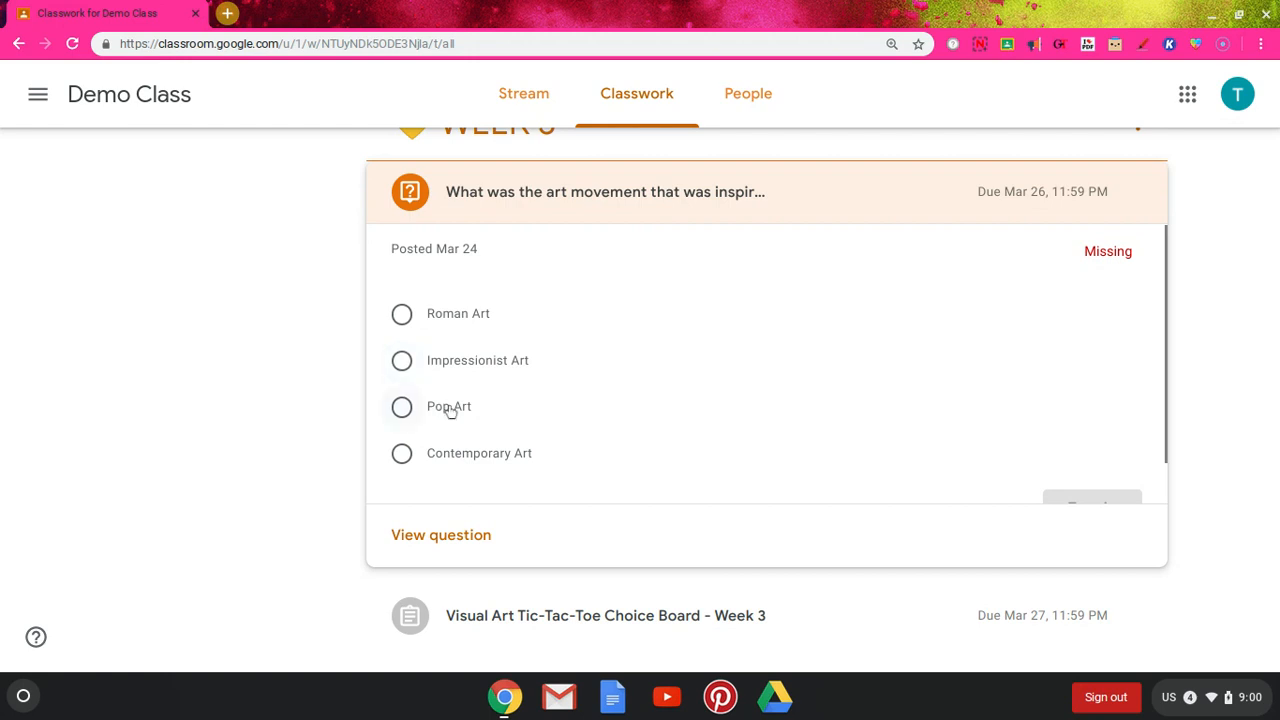
{"action": "mouse_move", "coordinate": [450, 410]}
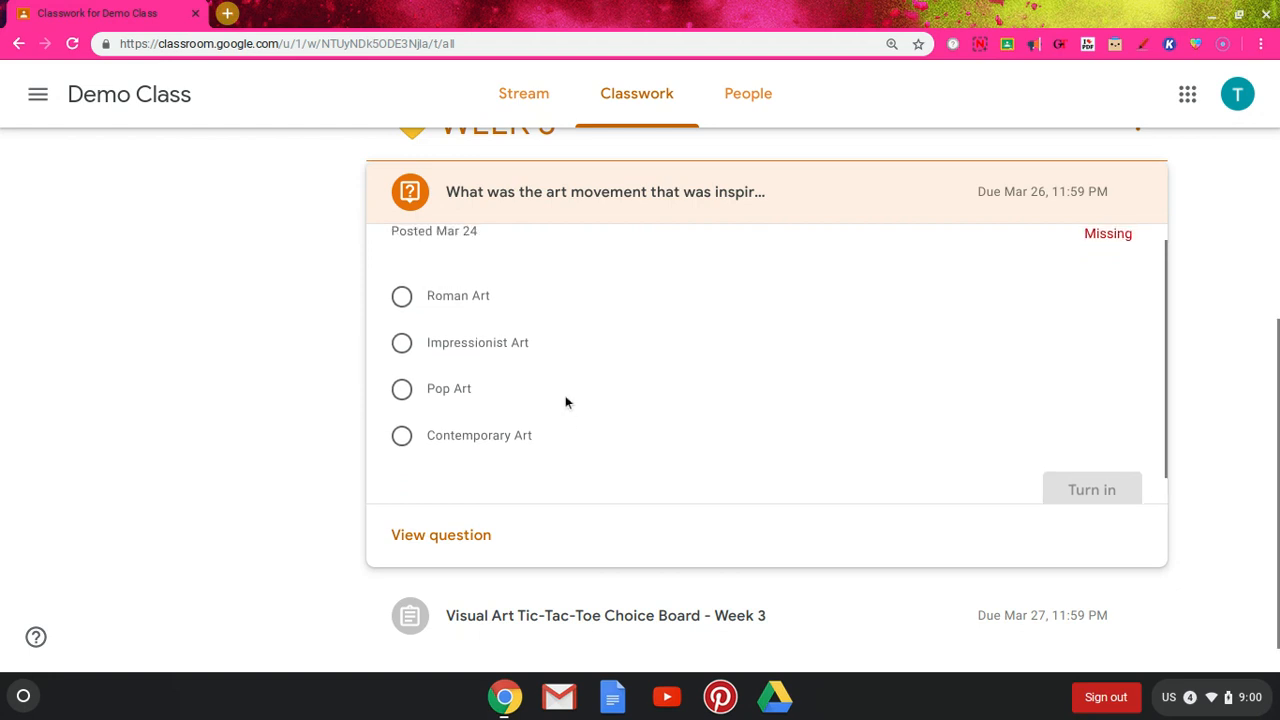
Step: Choose Pop Art as the art movement answer and confirm turning it in
{"action": "left_click", "coordinate": [401, 389]}
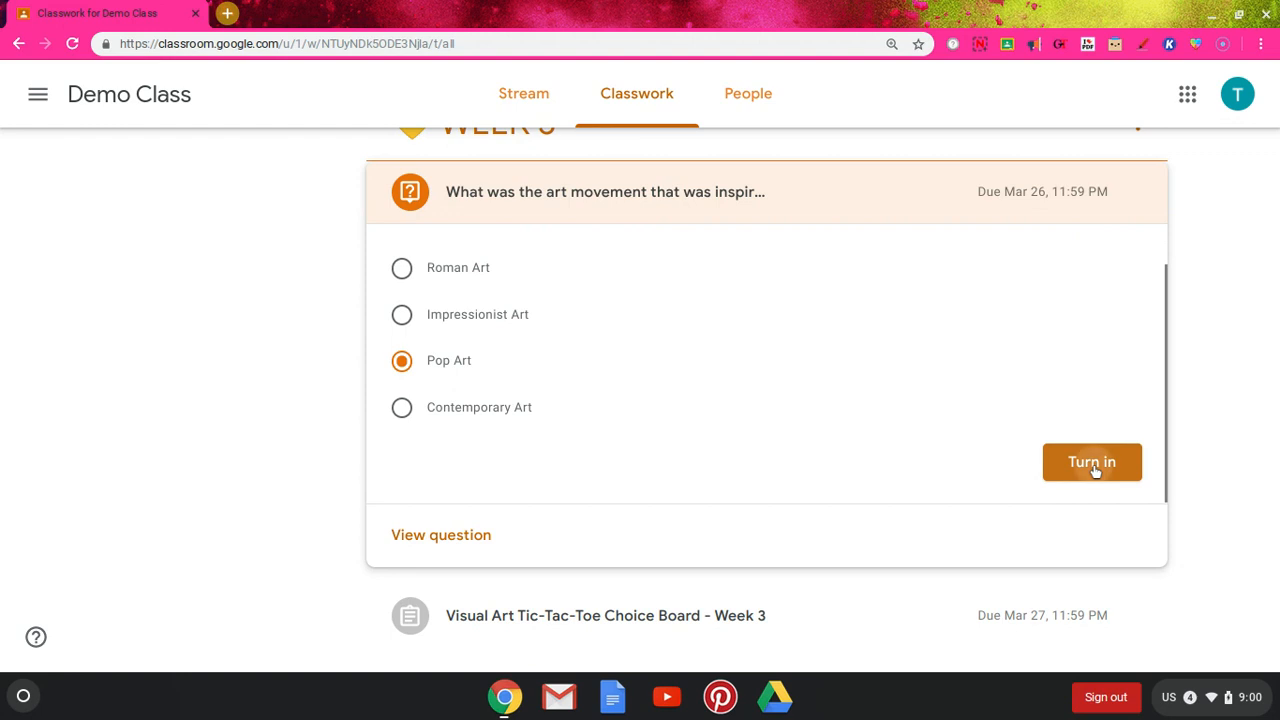
{"action": "left_click", "coordinate": [1092, 462]}
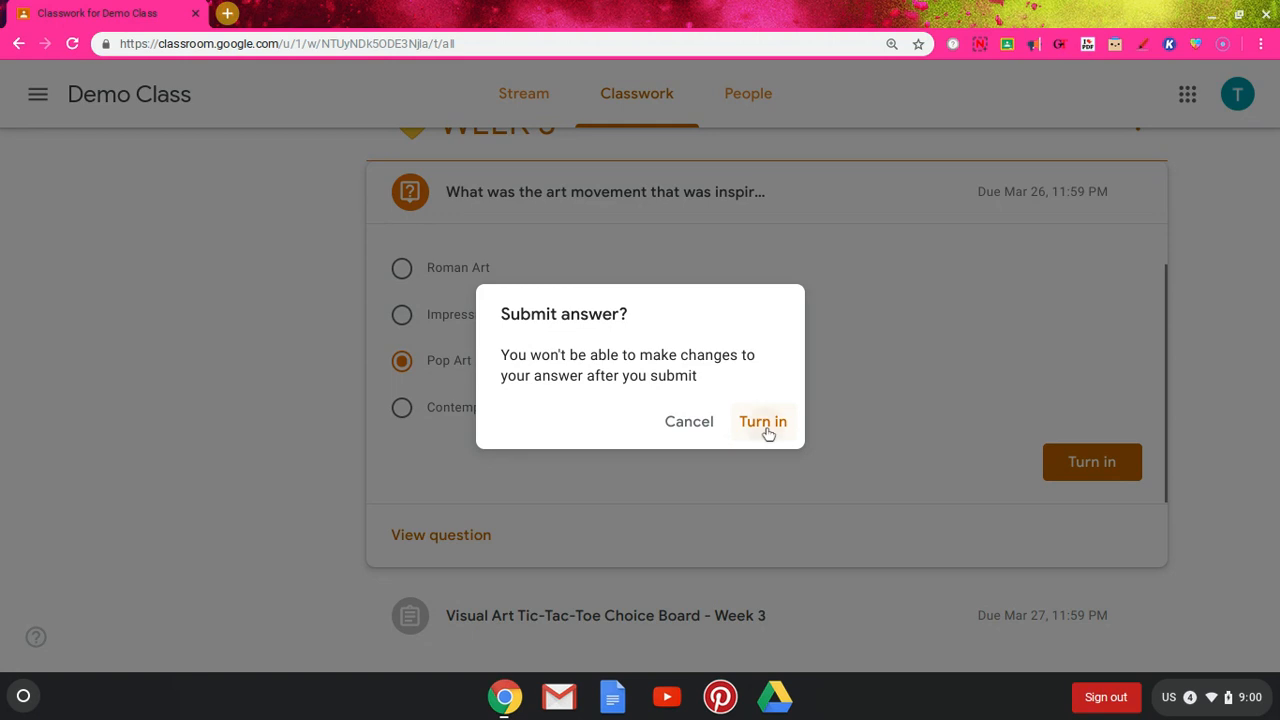
{"action": "left_click", "coordinate": [762, 421]}
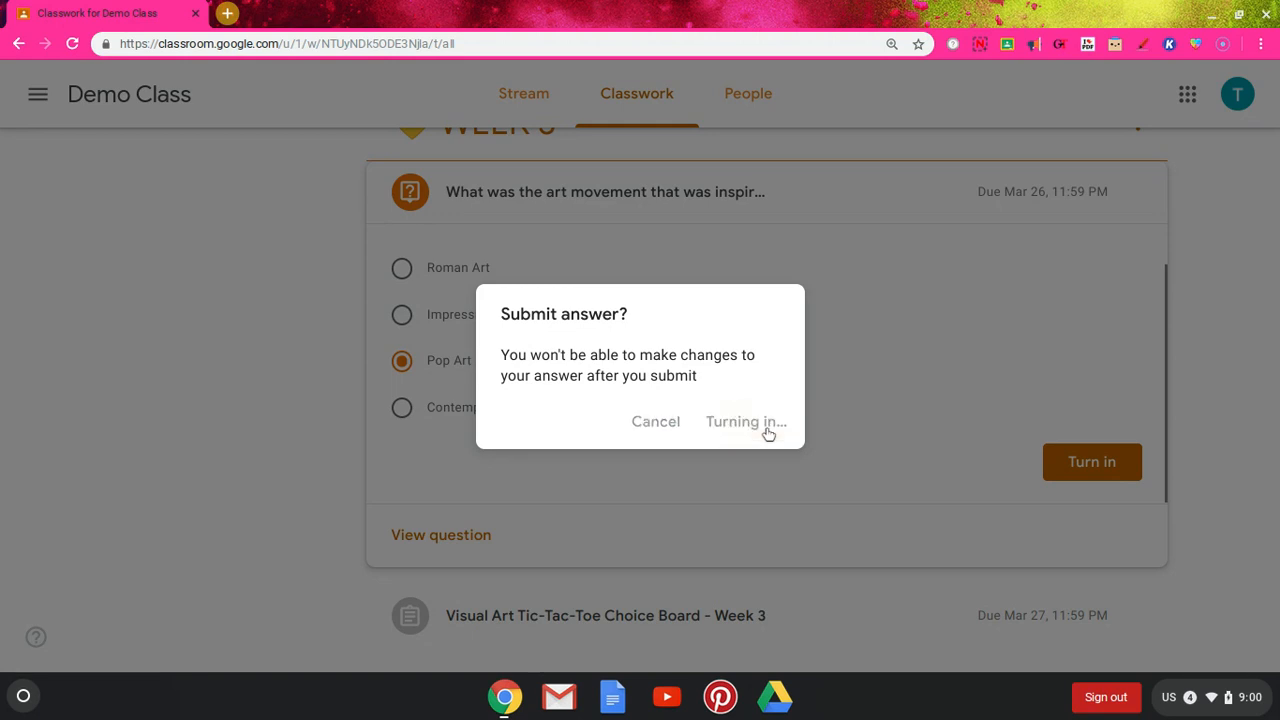
{"action": "left_click", "coordinate": [745, 421]}
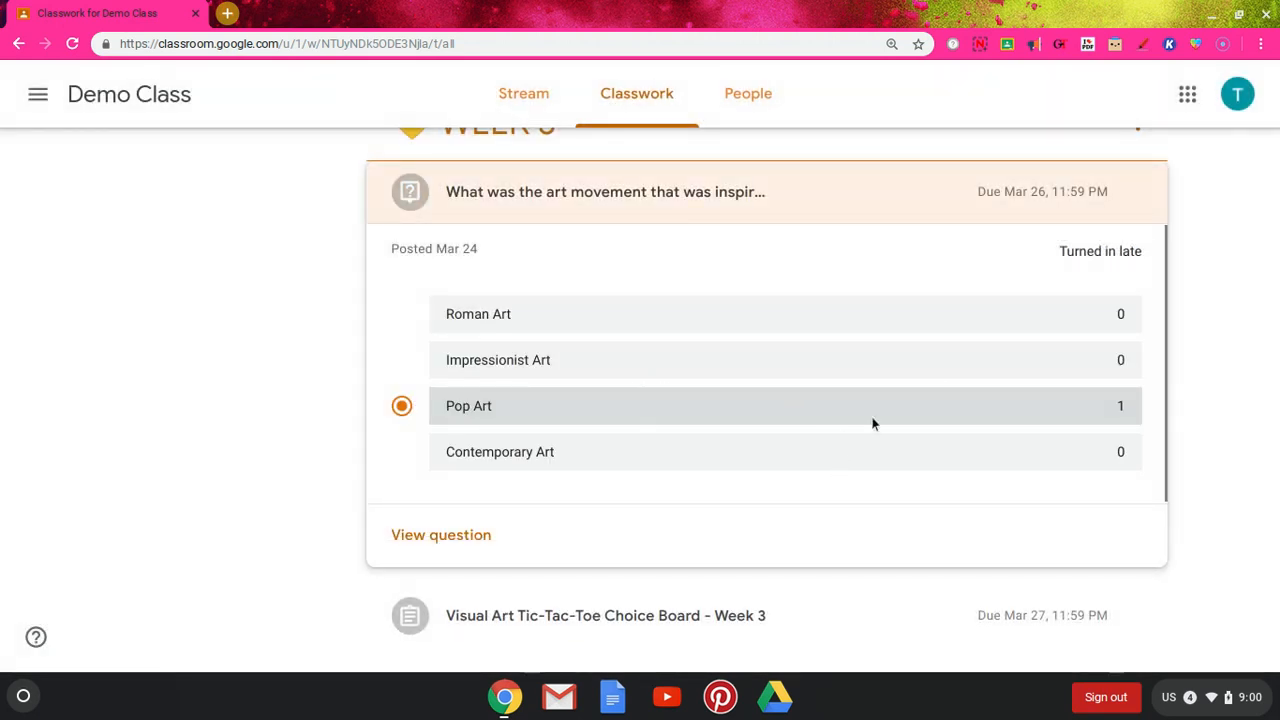
{"action": "mouse_move", "coordinate": [414, 450]}
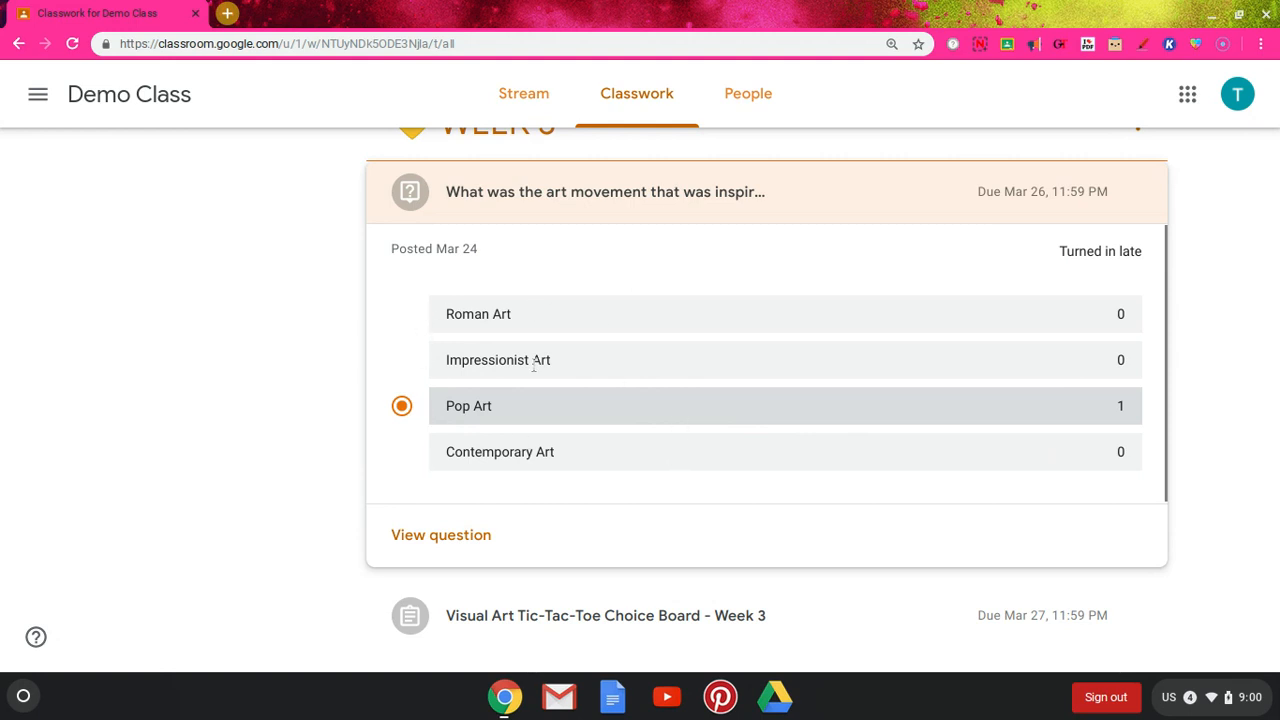
{"action": "mouse_move", "coordinate": [536, 471]}
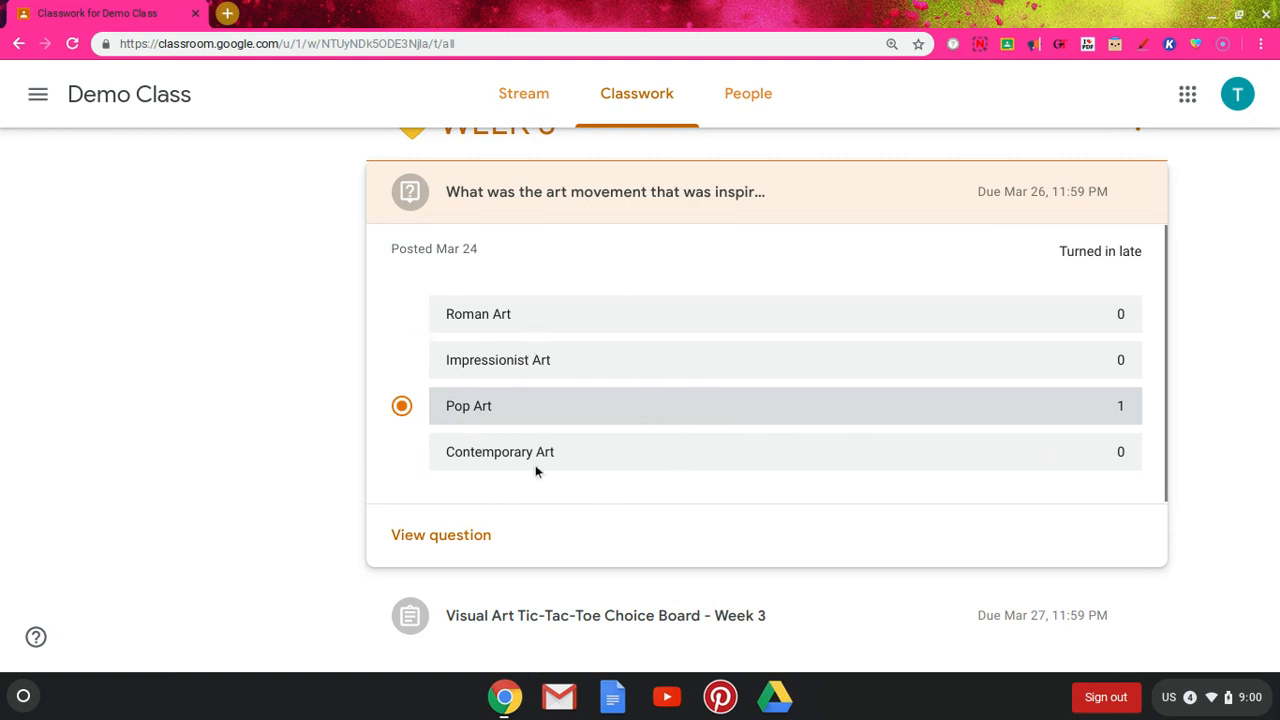
{"action": "mouse_move", "coordinate": [672, 441]}
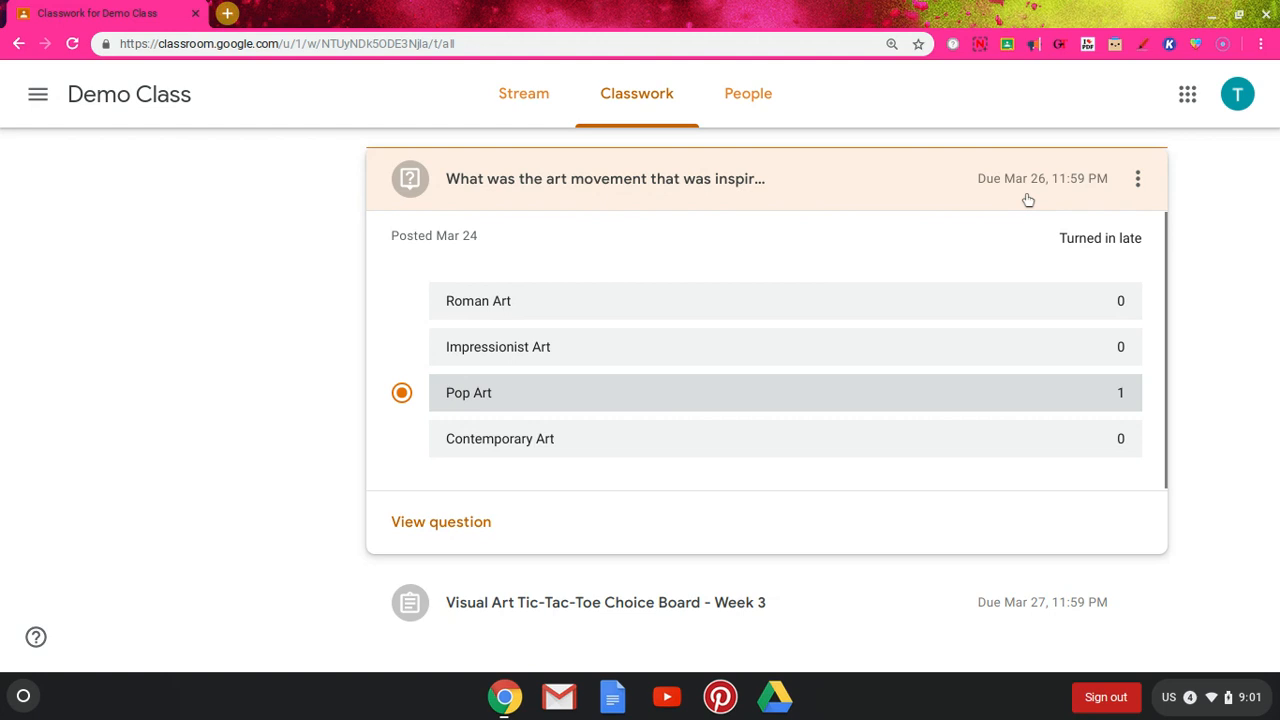
{"action": "mouse_move", "coordinate": [836, 282]}
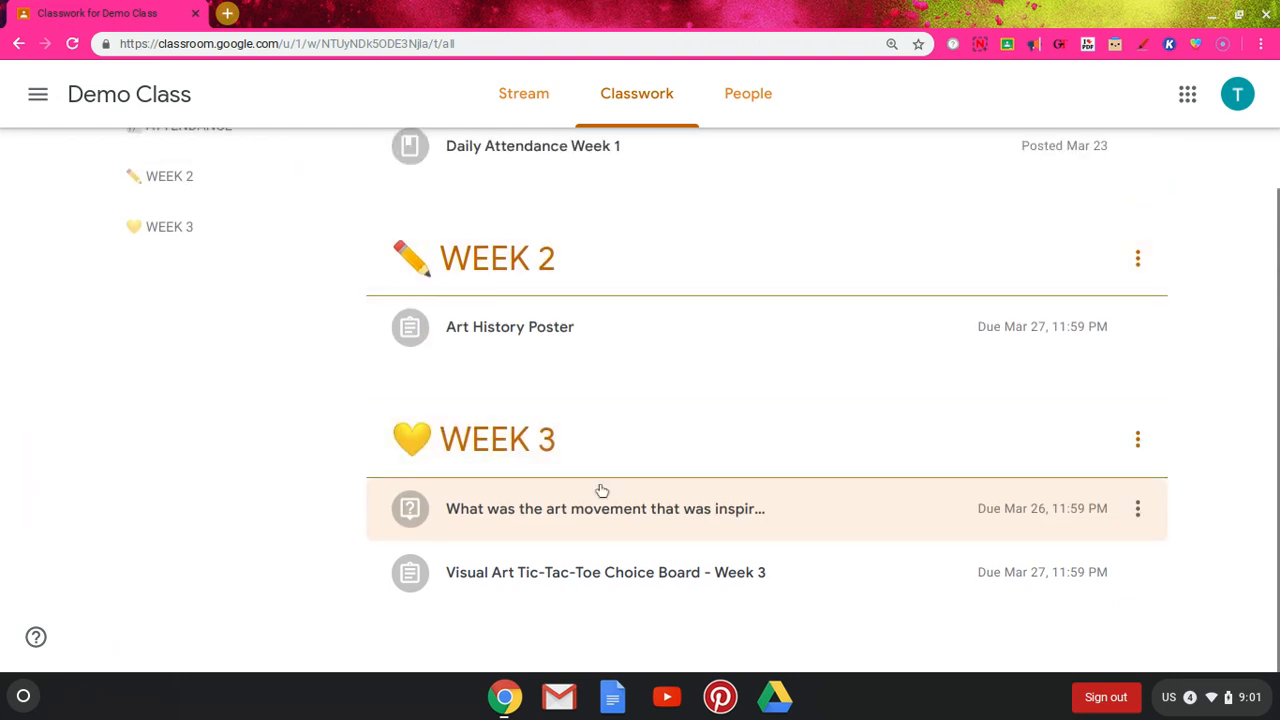
{"action": "mouse_move", "coordinate": [540, 517]}
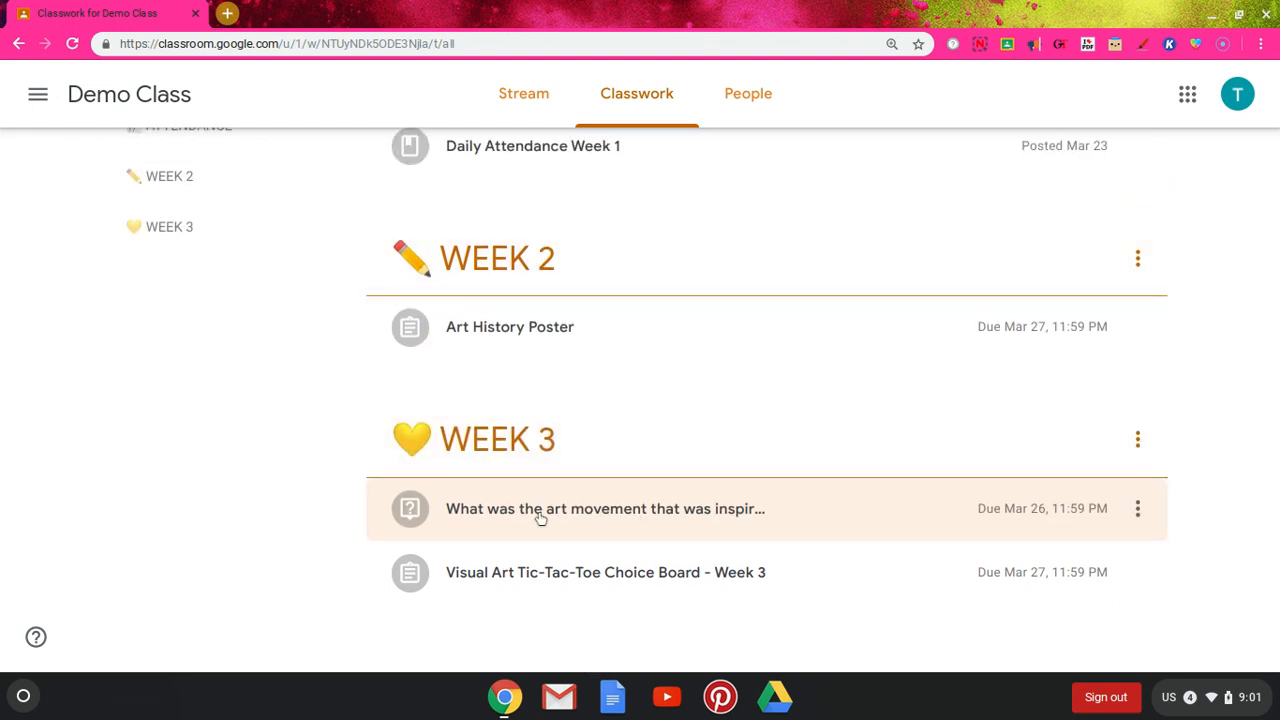
{"action": "mouse_move", "coordinate": [437, 521]}
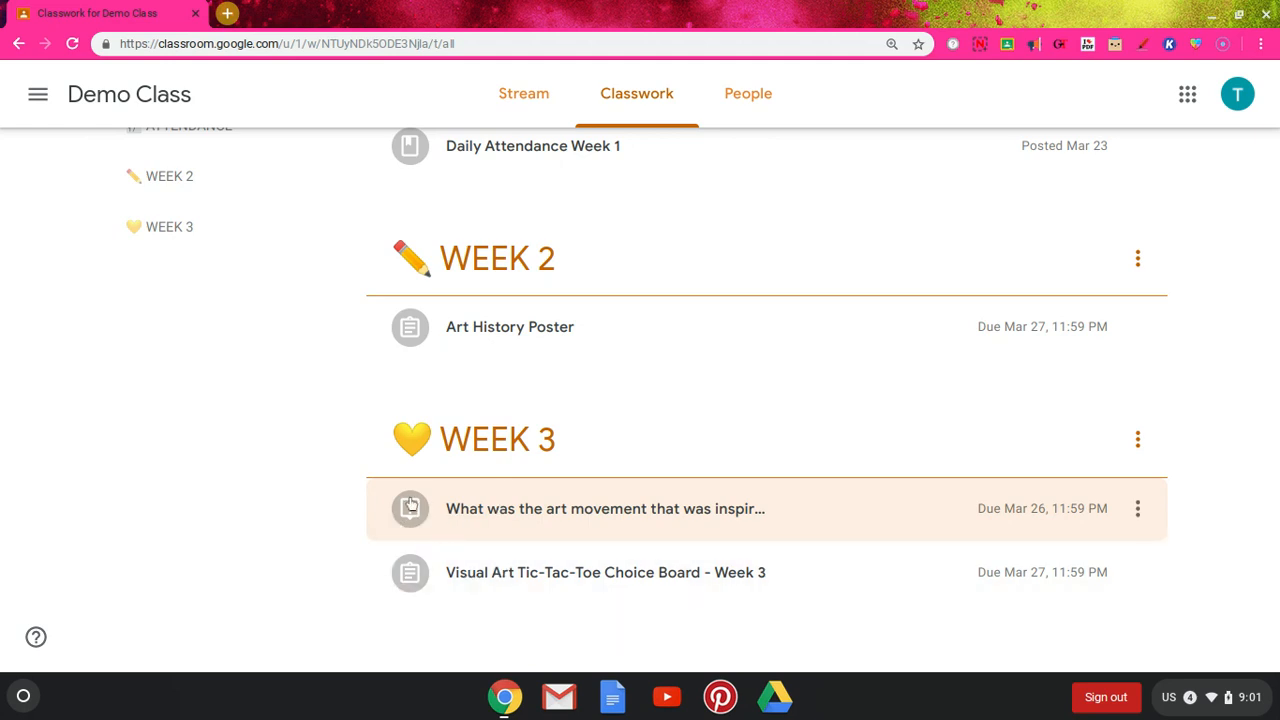
{"action": "mouse_move", "coordinate": [515, 418]}
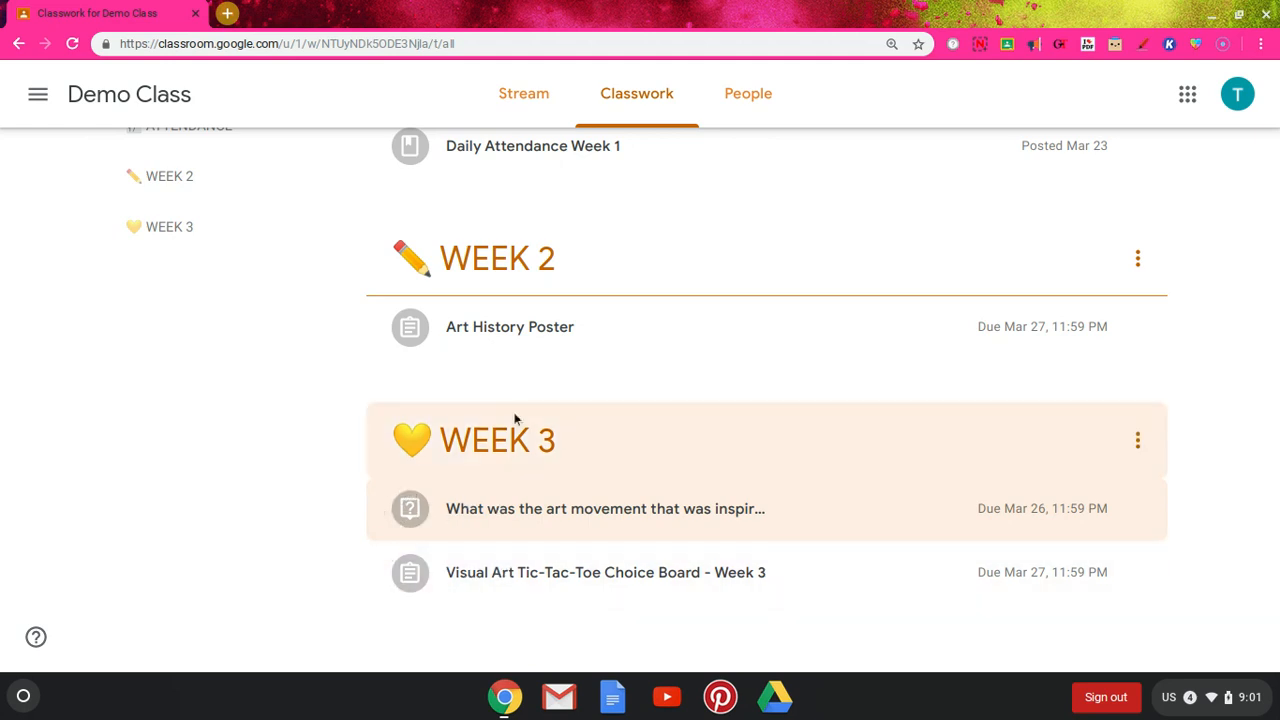
{"action": "mouse_move", "coordinate": [492, 530]}
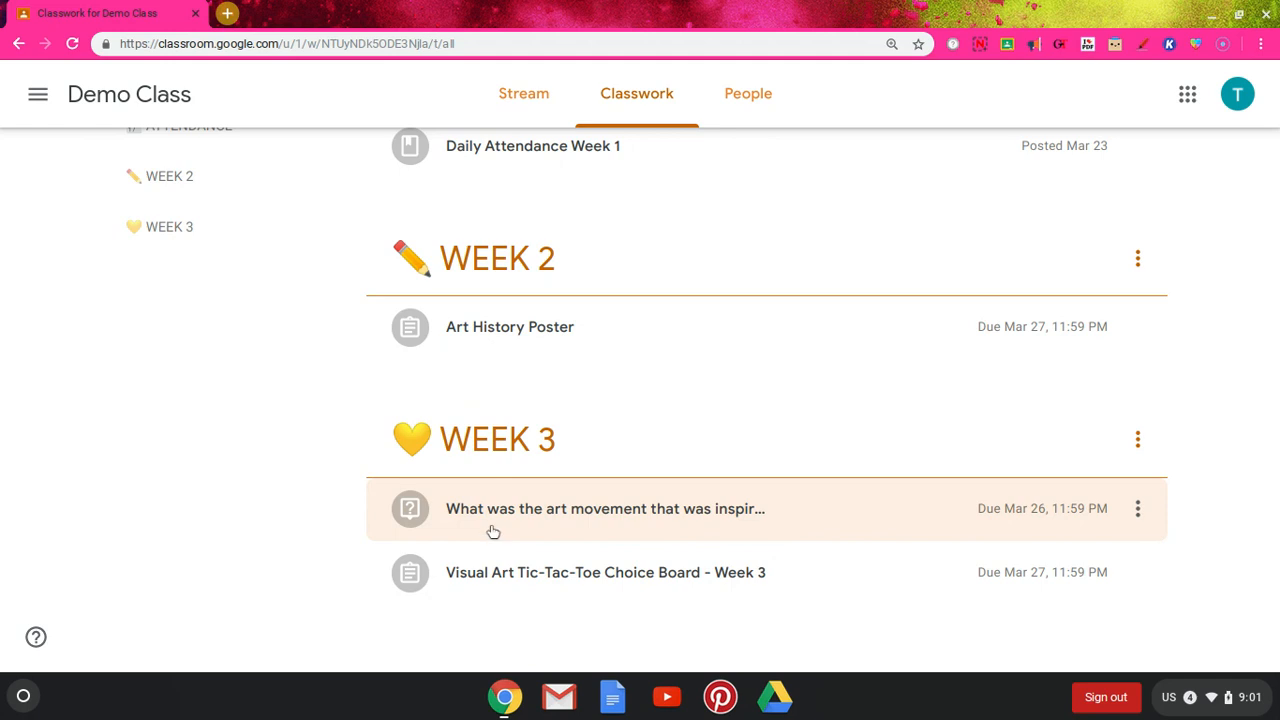
{"action": "mouse_move", "coordinate": [480, 572]}
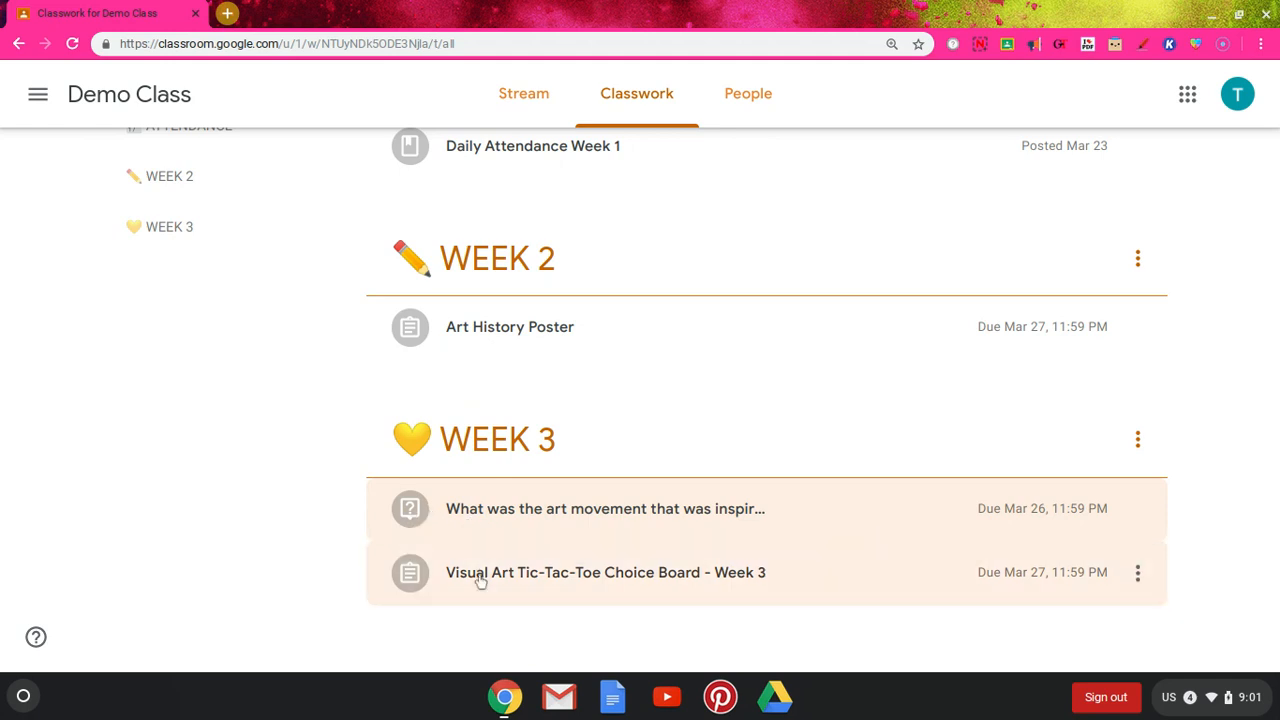
{"action": "mouse_move", "coordinate": [727, 577]}
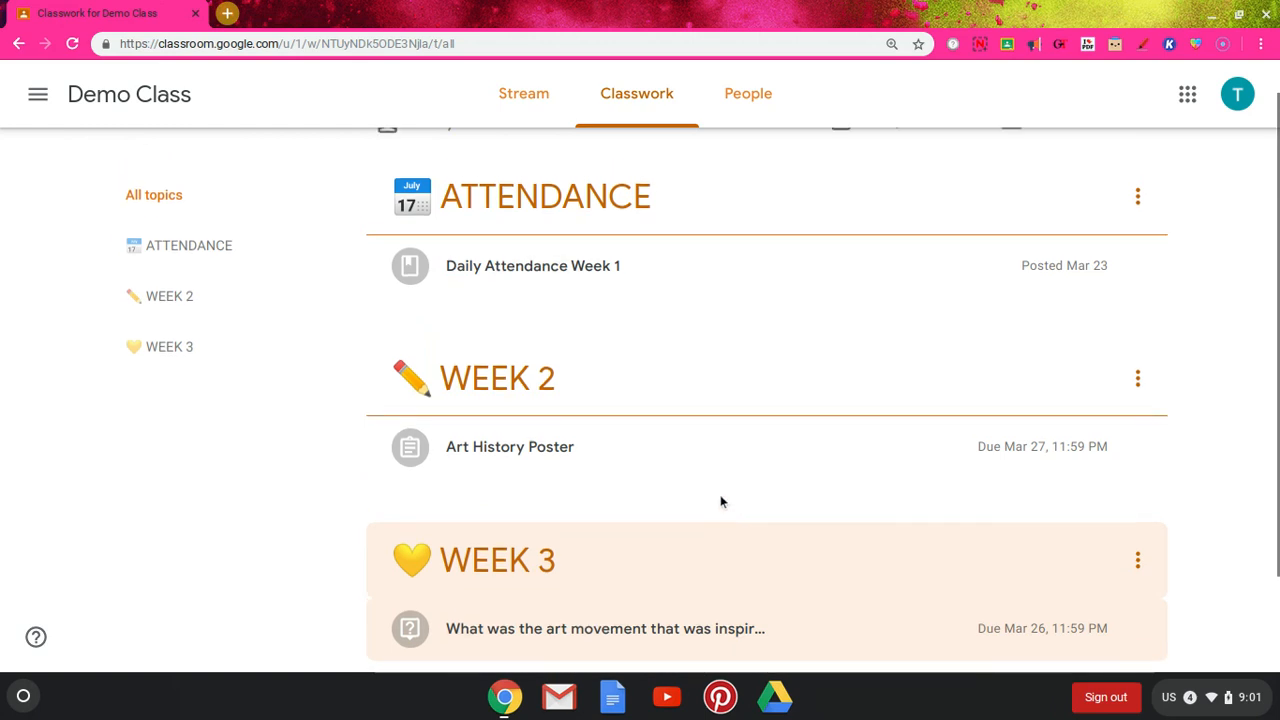
{"action": "scroll", "scroll_direction": "down", "scroll_amount": 3}
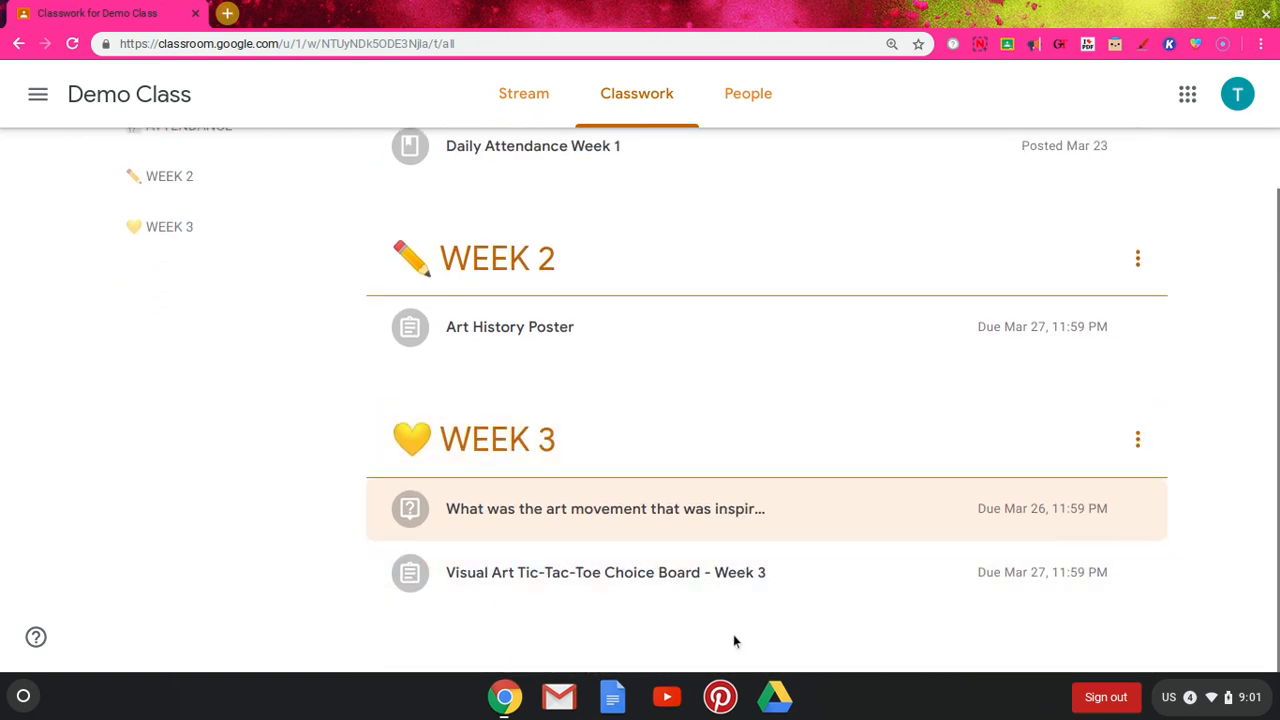